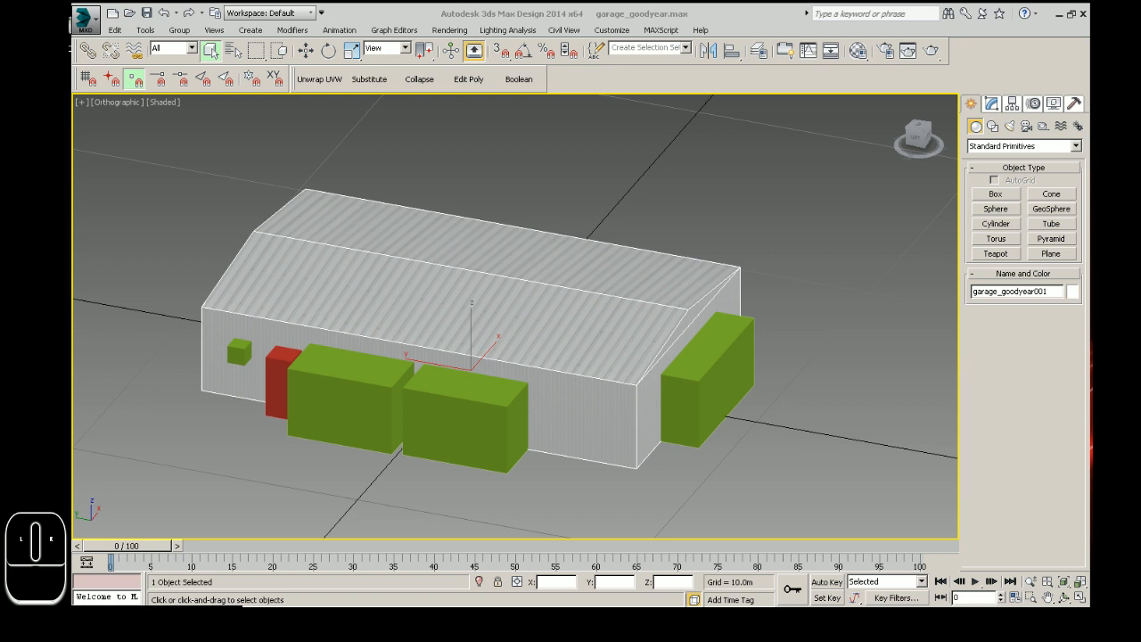
mouse_move(396, 396)
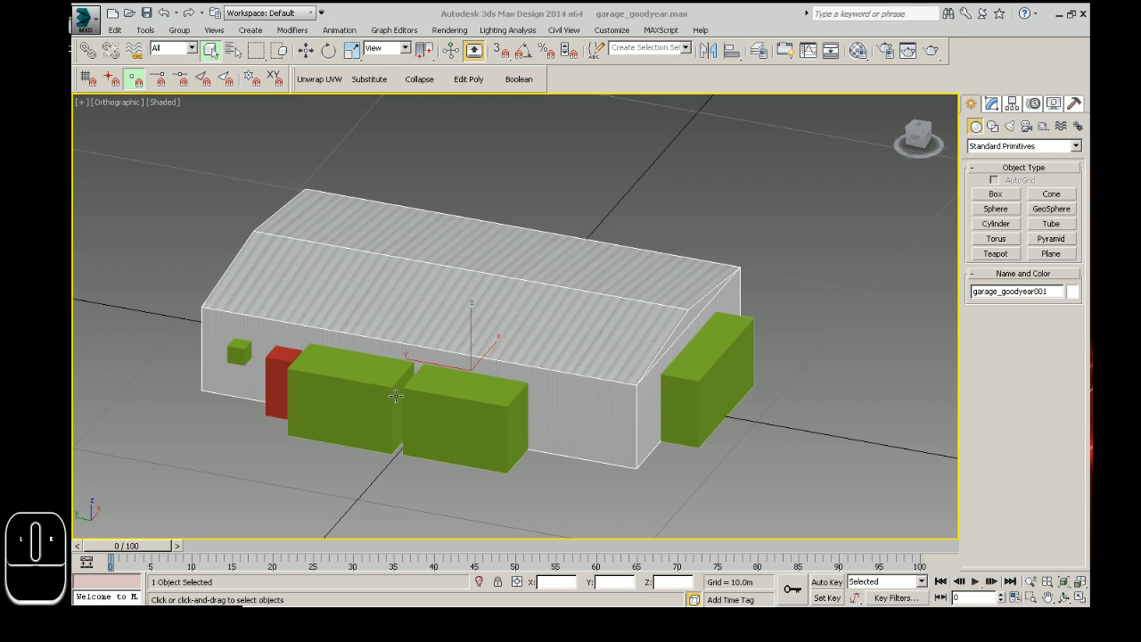
mouse_move(449, 441)
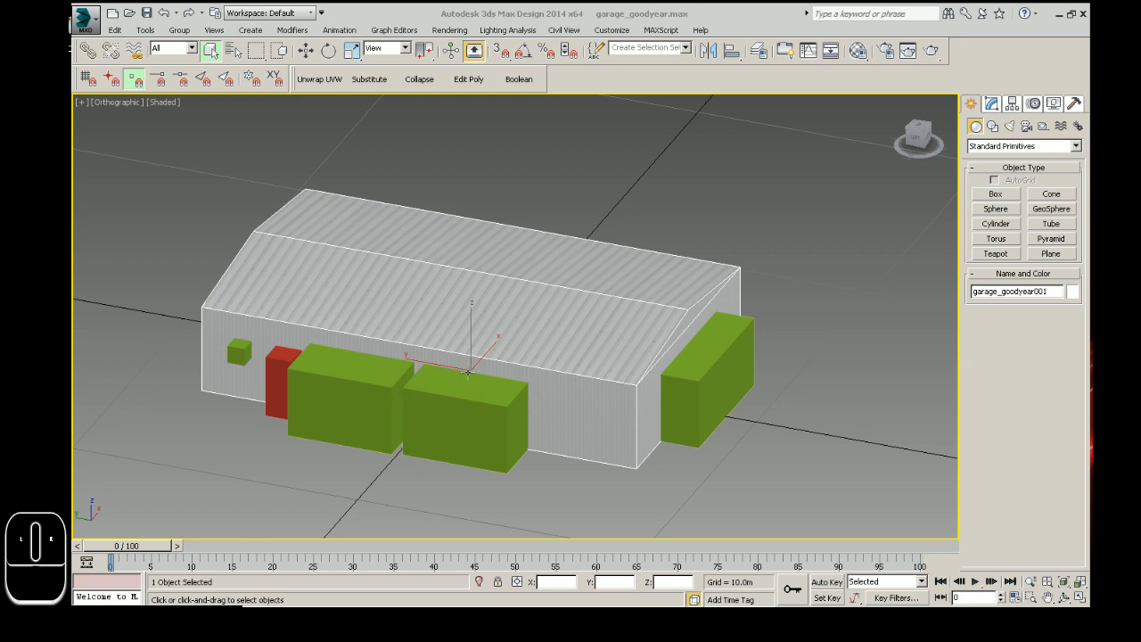
mouse_move(547, 431)
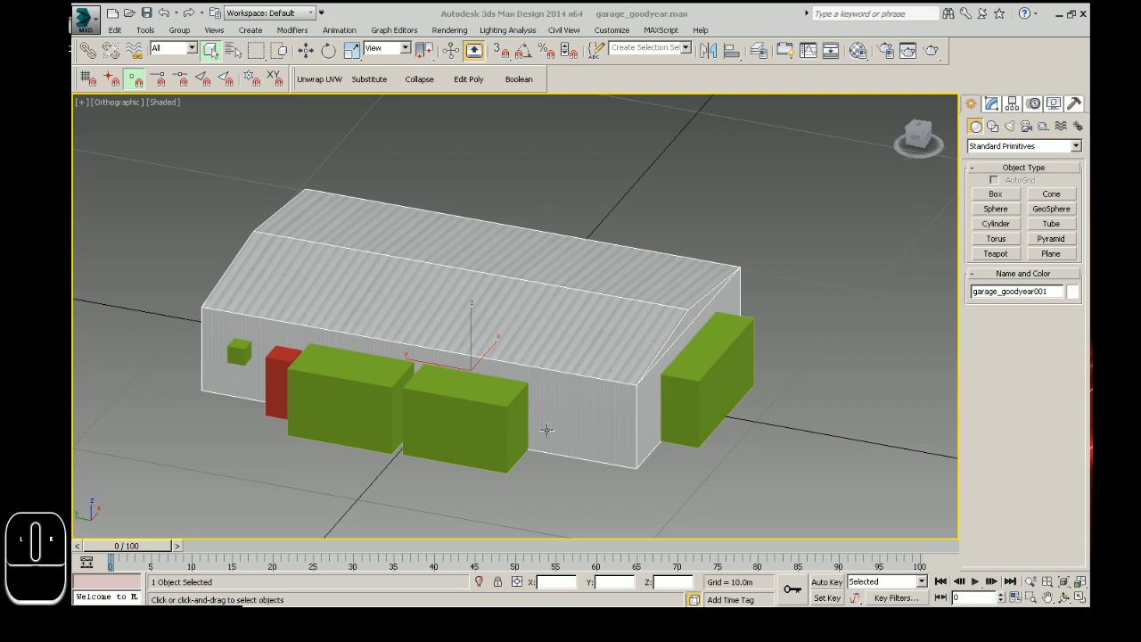
mouse_move(584, 520)
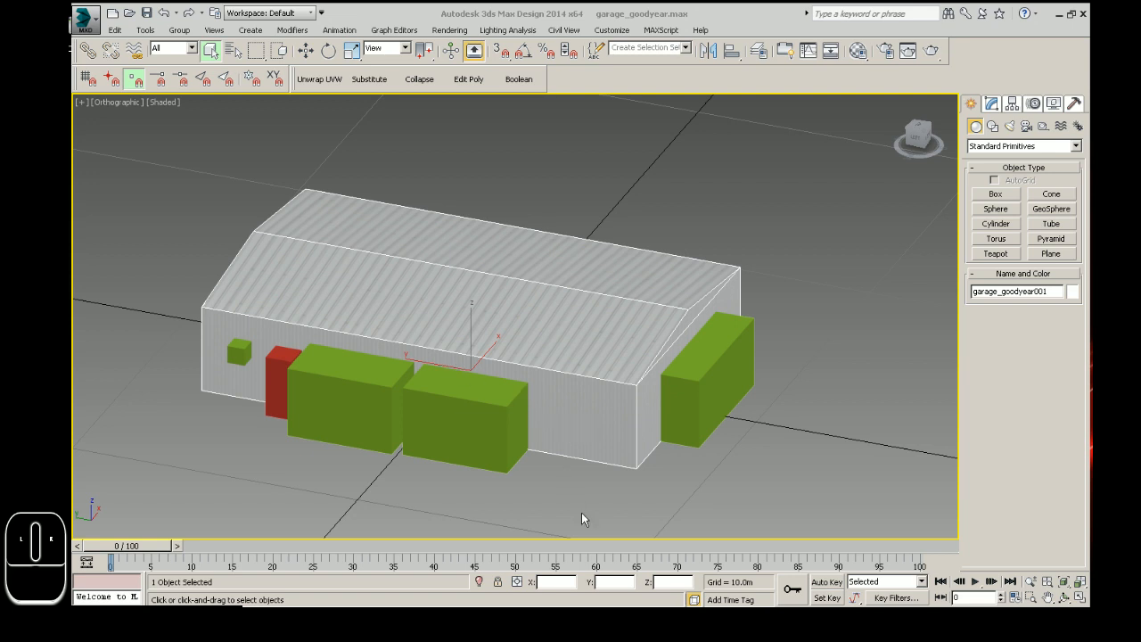
mouse_move(571, 566)
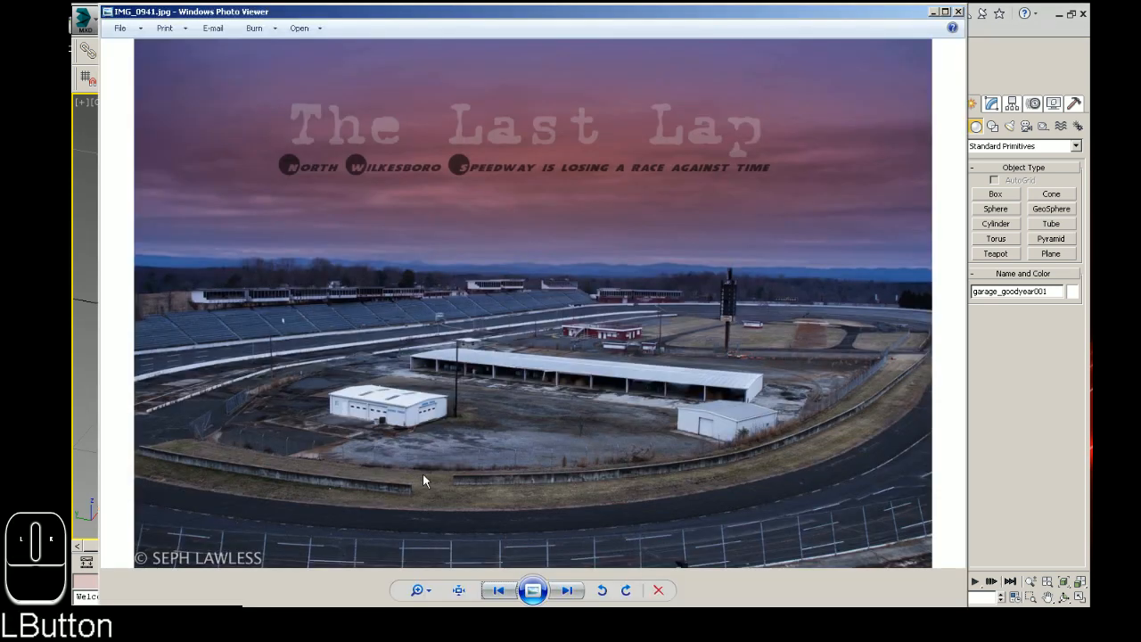
mouse_move(379, 409)
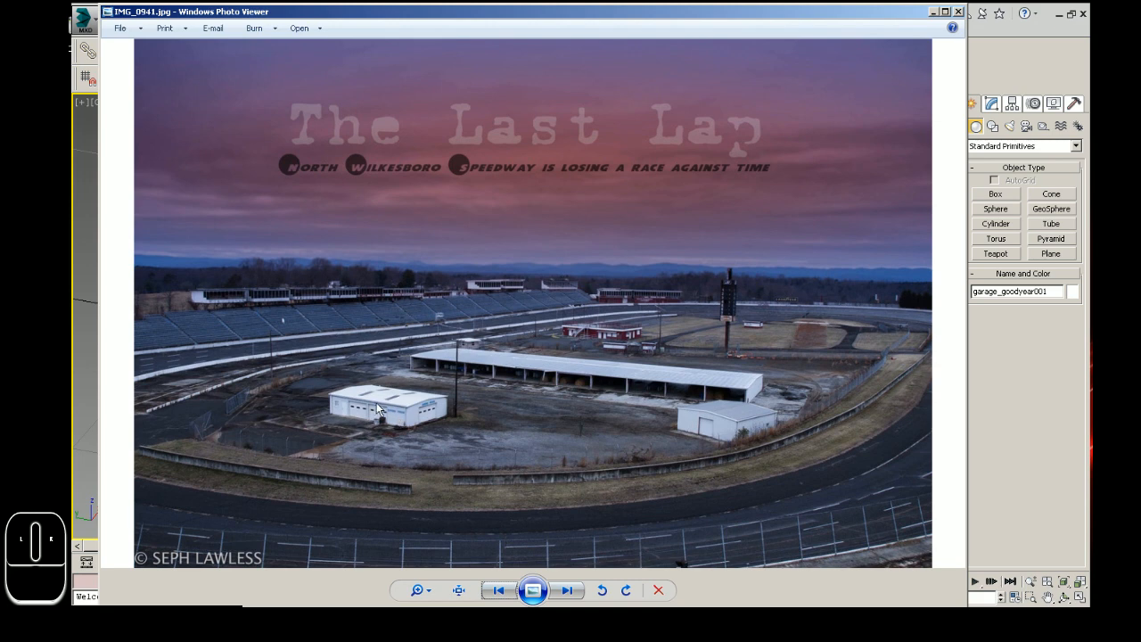
mouse_move(395, 433)
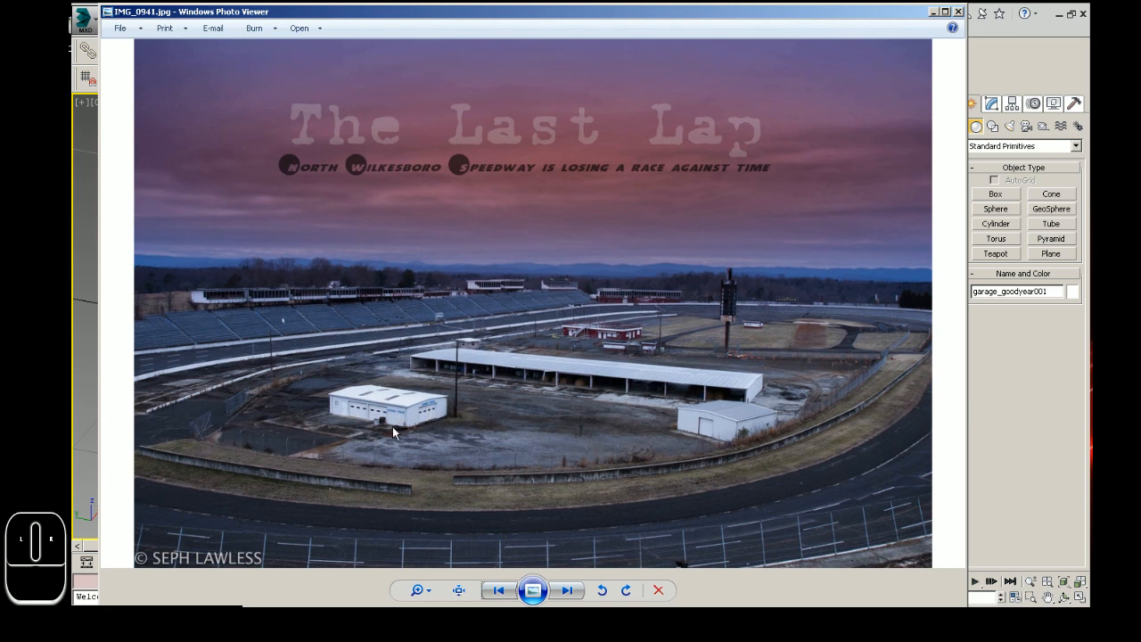
mouse_move(372, 413)
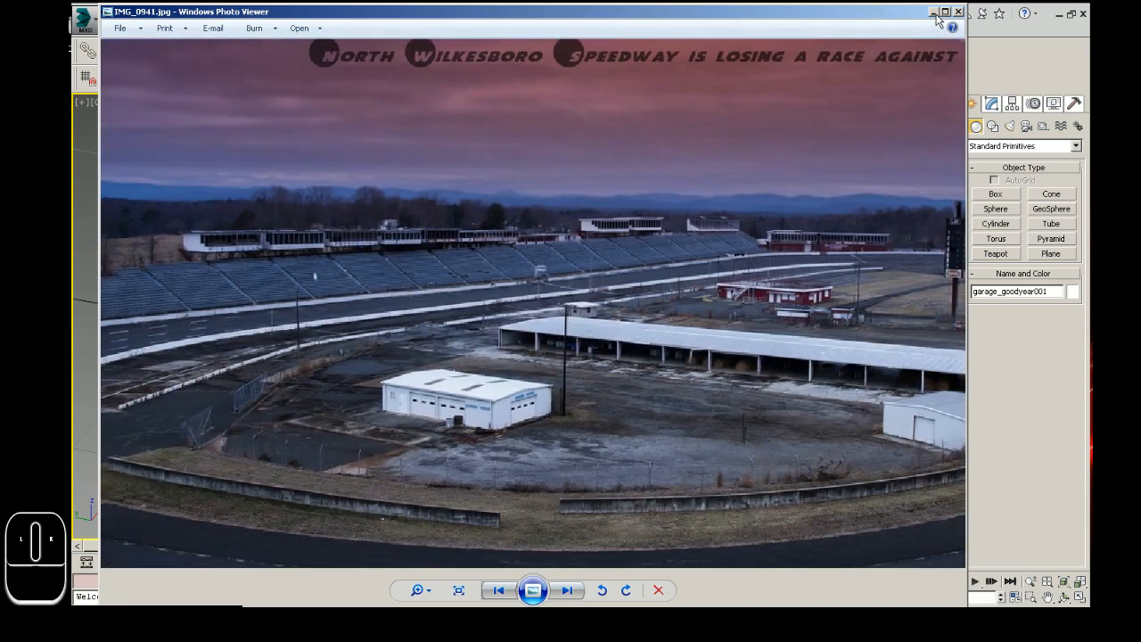
Close the IMG_0941.jpg speedway garage reference photo in Windows Photo Viewer
click(959, 11)
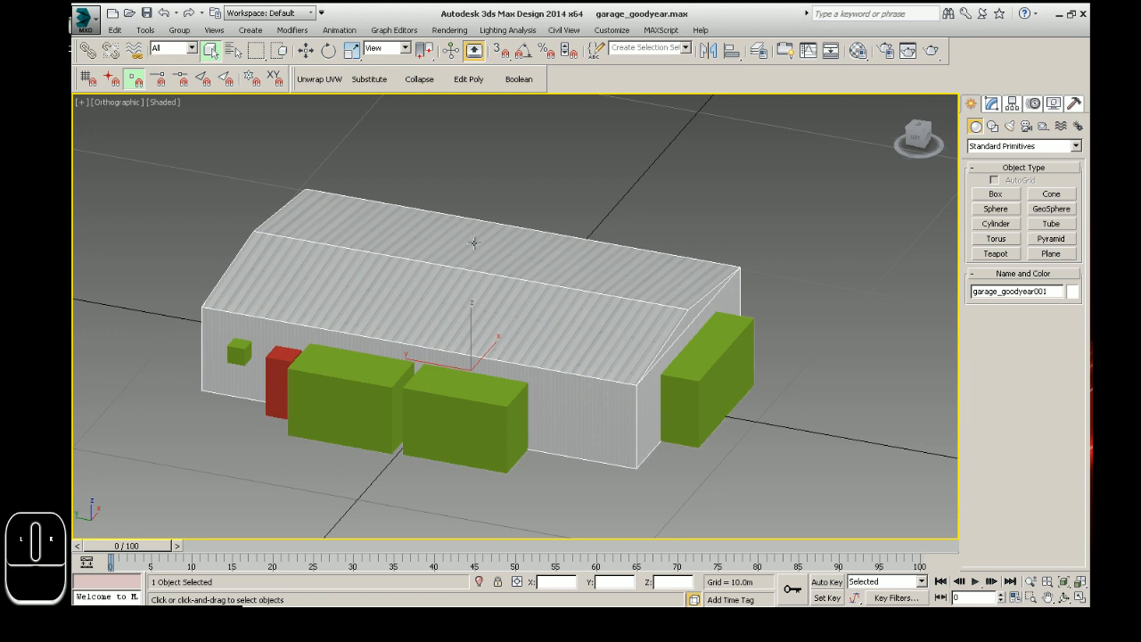
mouse_move(574, 362)
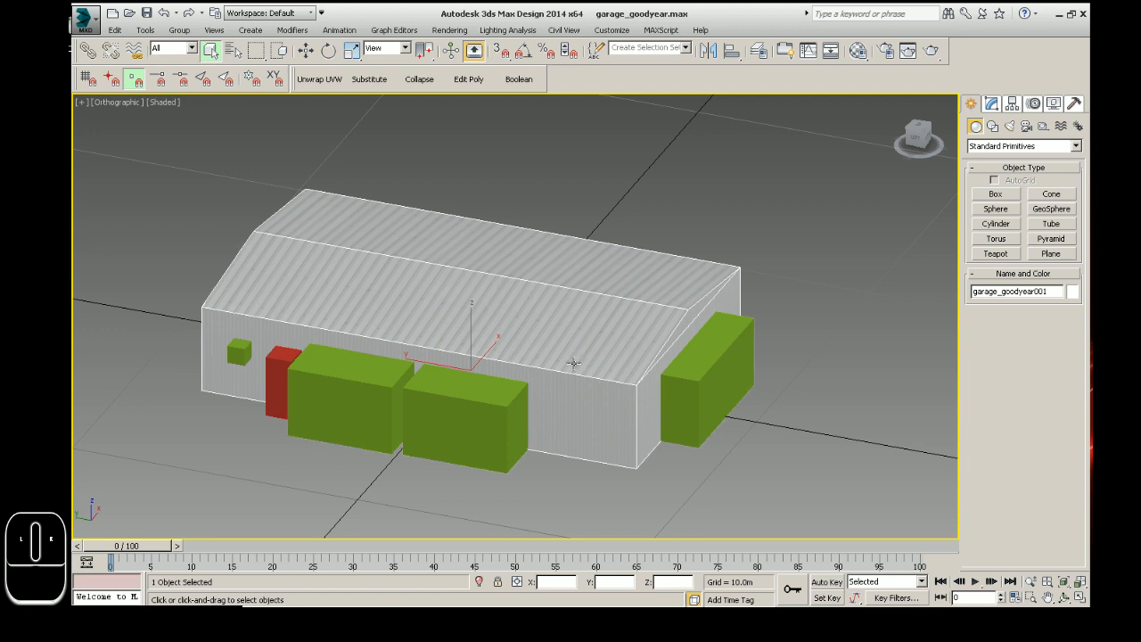
mouse_move(526, 381)
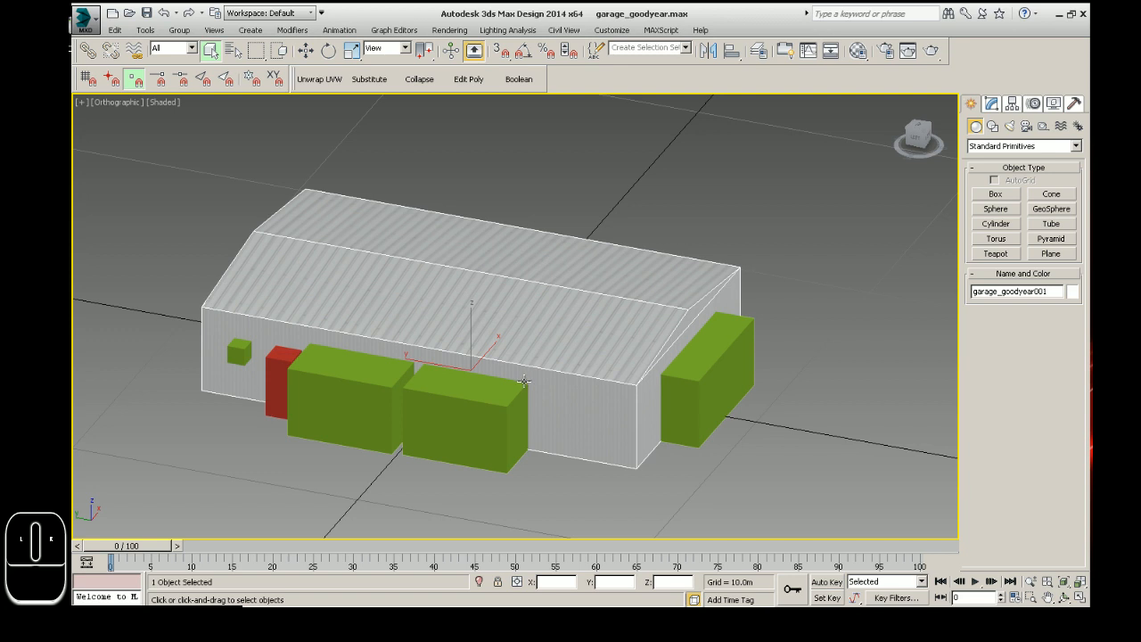
mouse_move(596, 389)
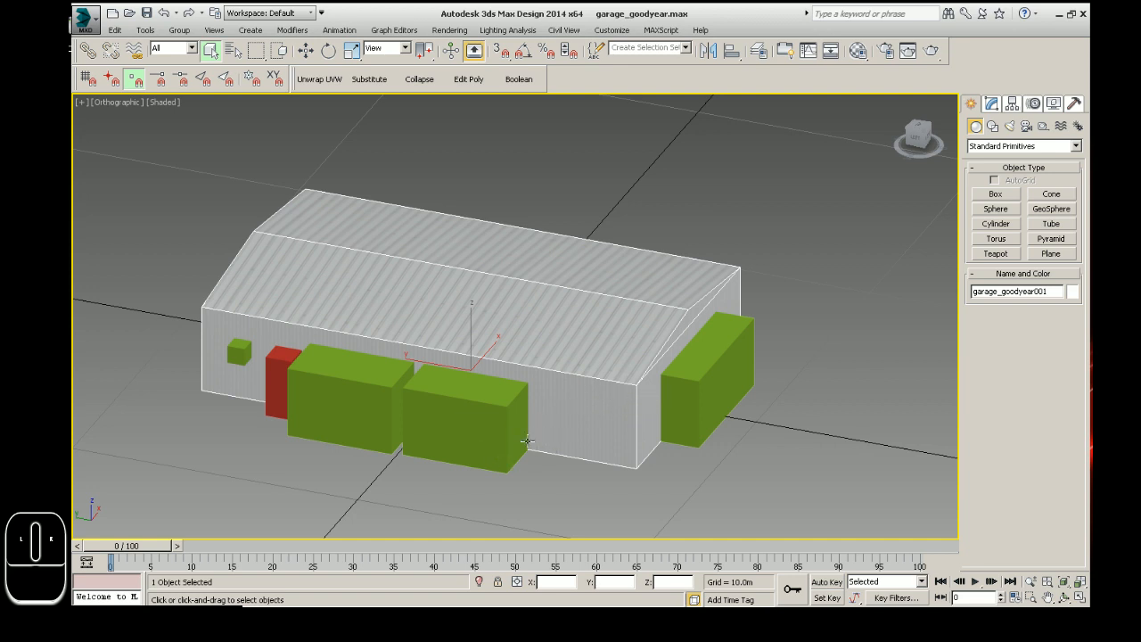
mouse_move(540, 440)
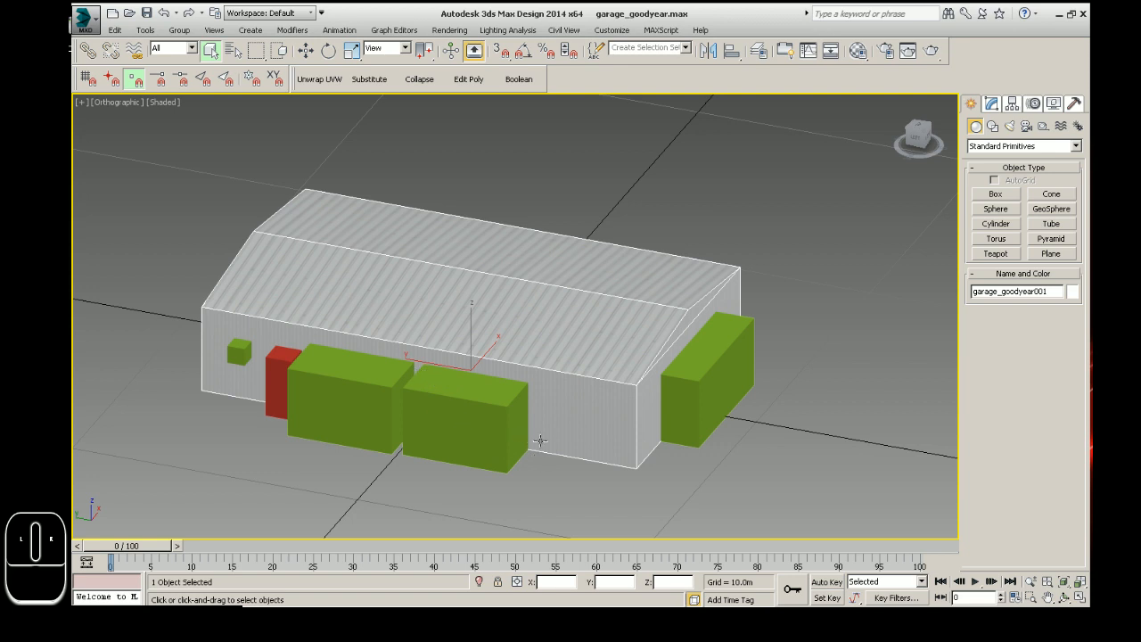
mouse_move(513, 382)
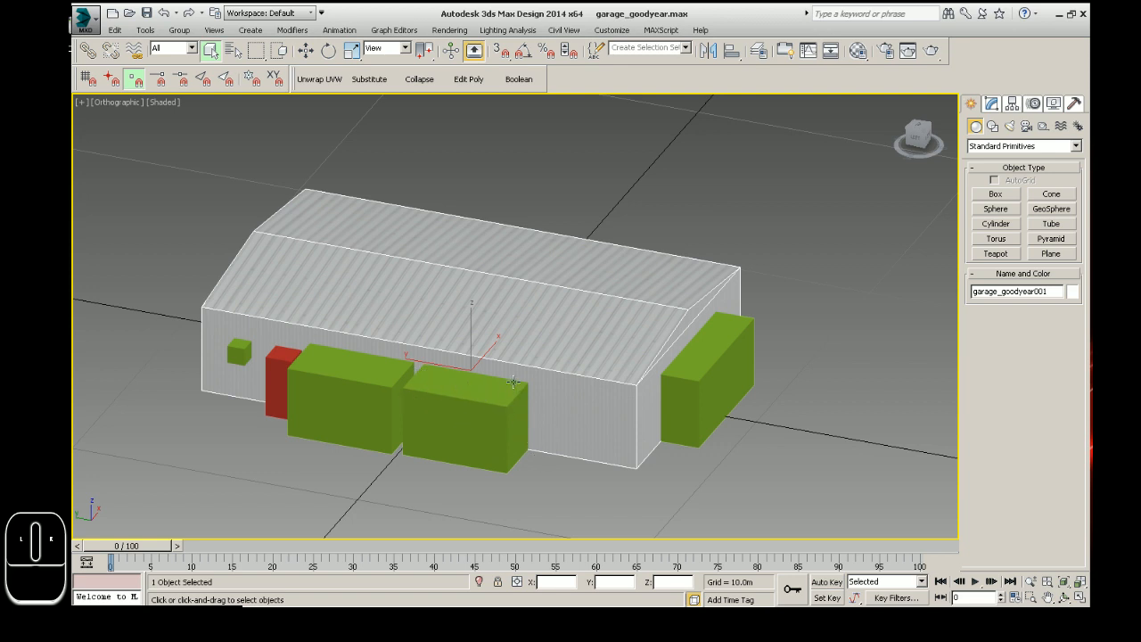
mouse_move(618, 398)
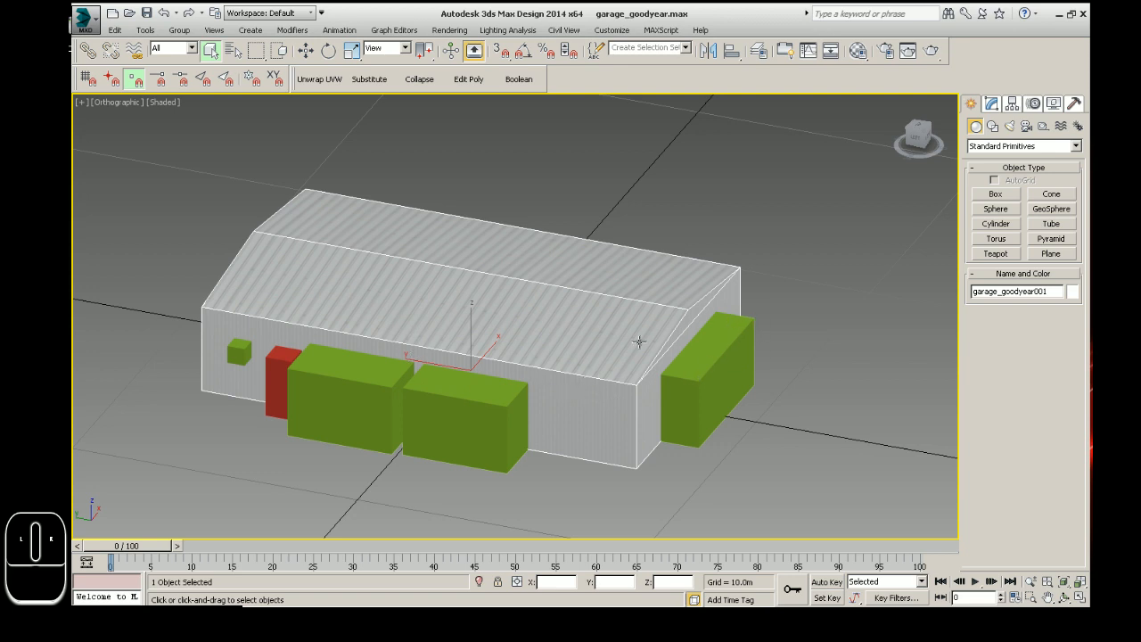
mouse_move(519, 337)
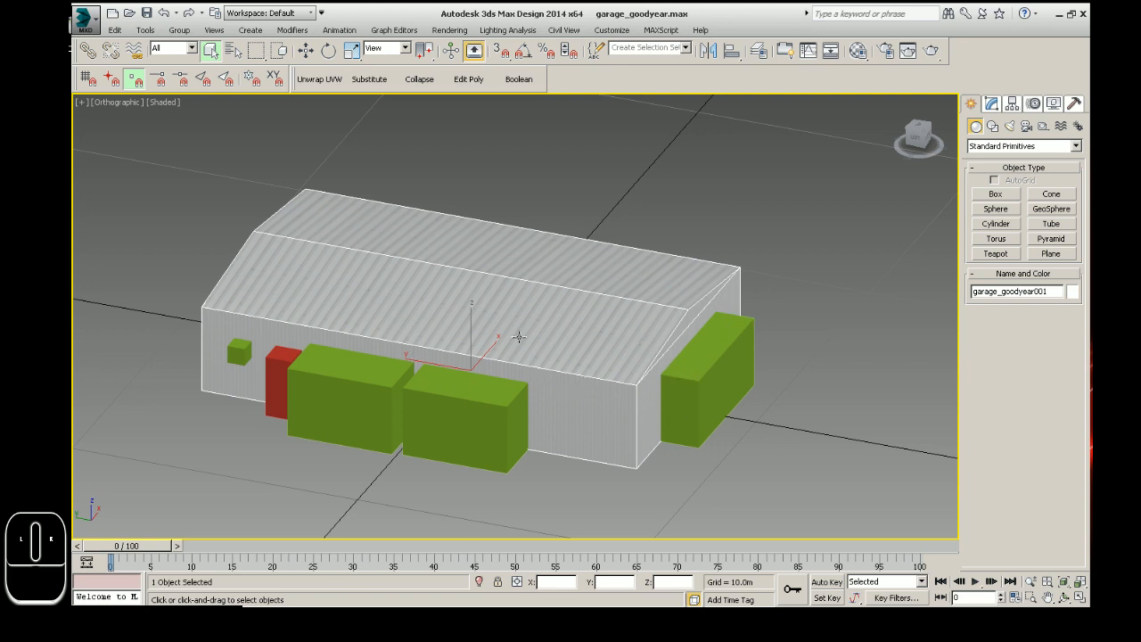
mouse_move(520, 437)
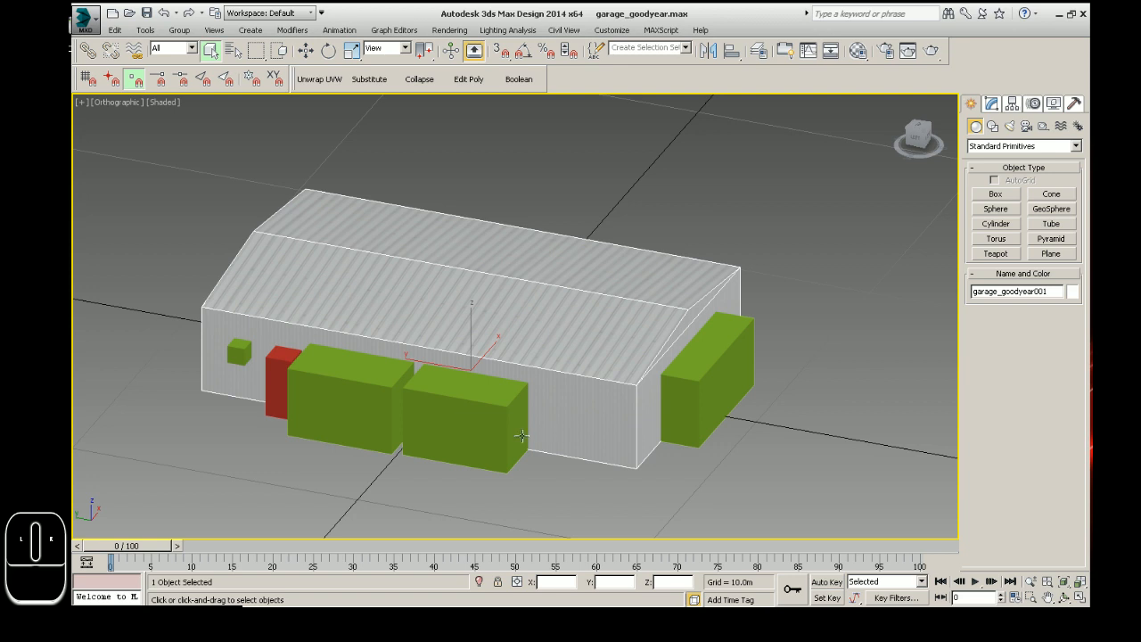
mouse_move(533, 434)
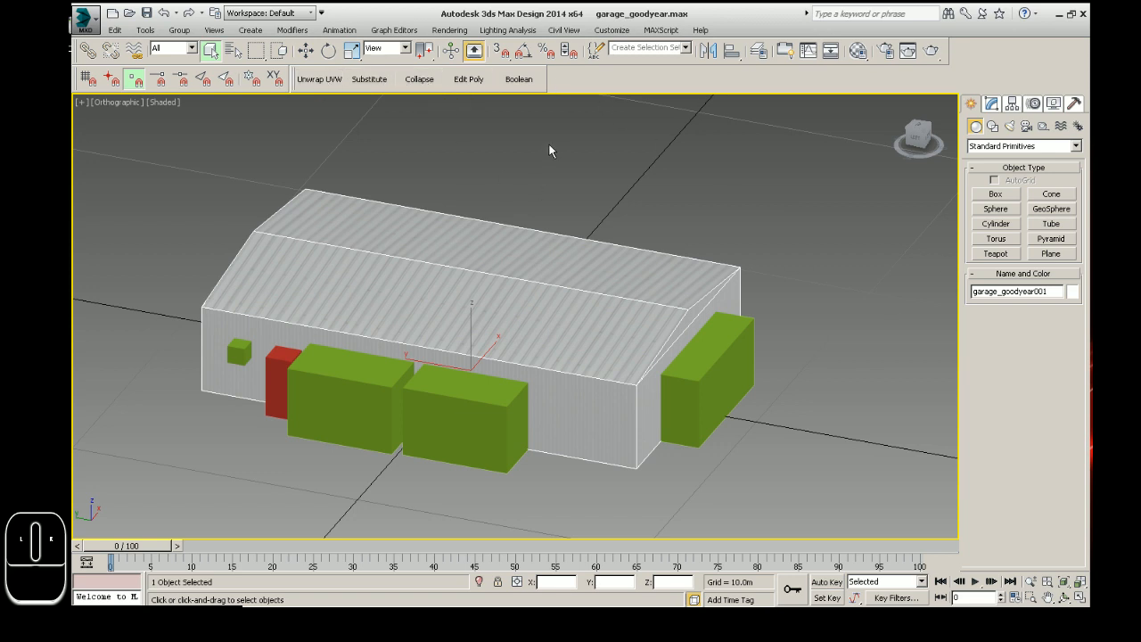
mouse_move(597, 344)
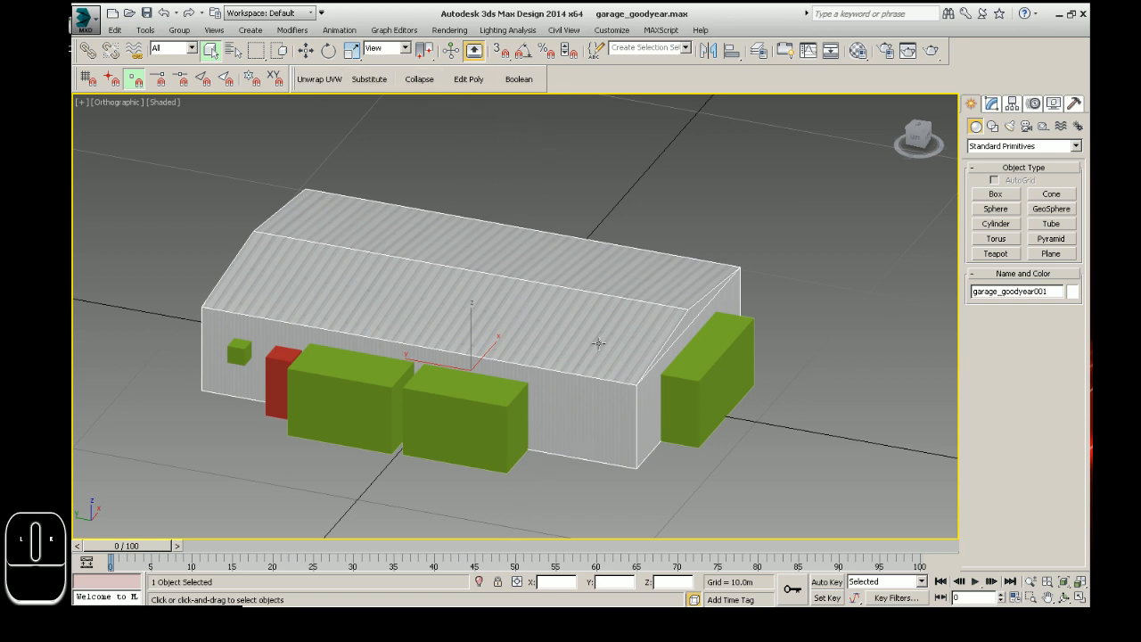
mouse_move(693, 387)
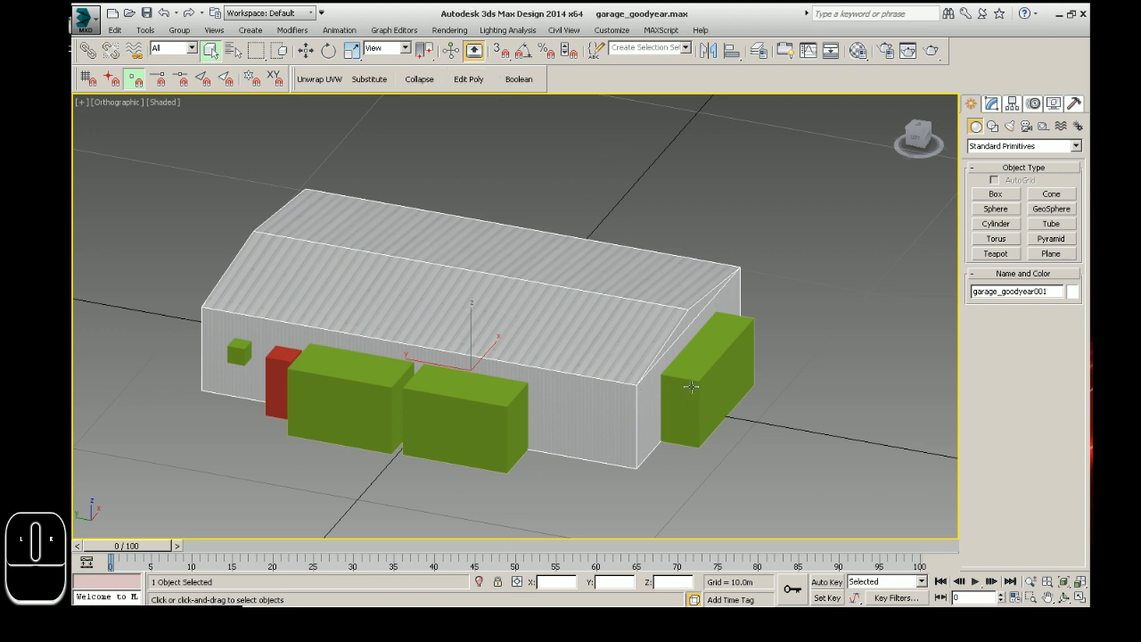
mouse_move(589, 312)
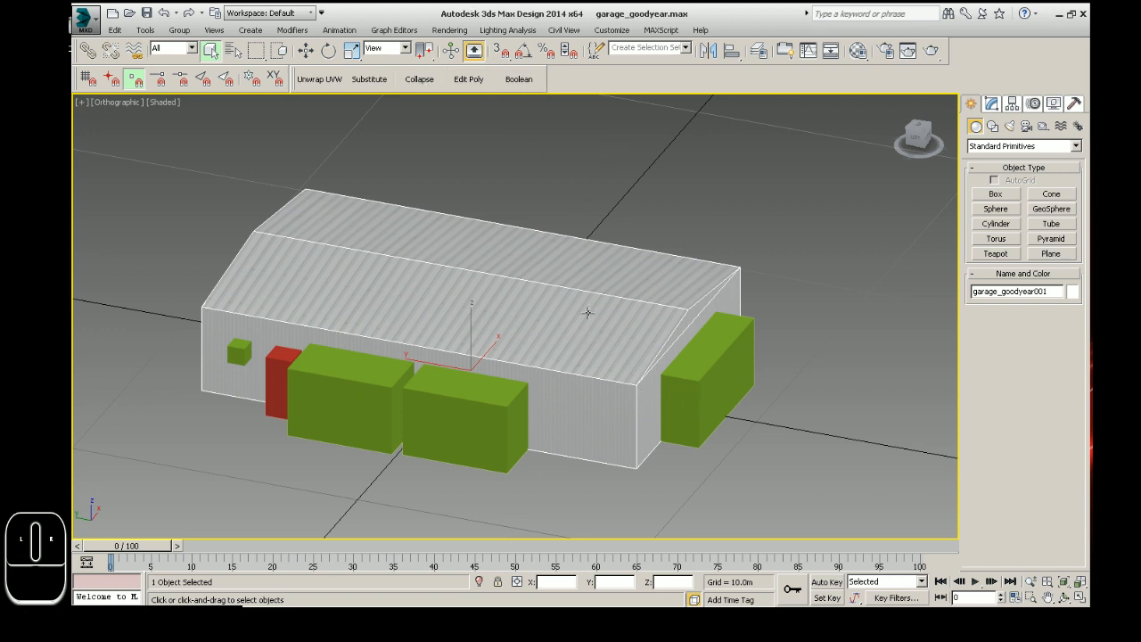
right_click(588, 312)
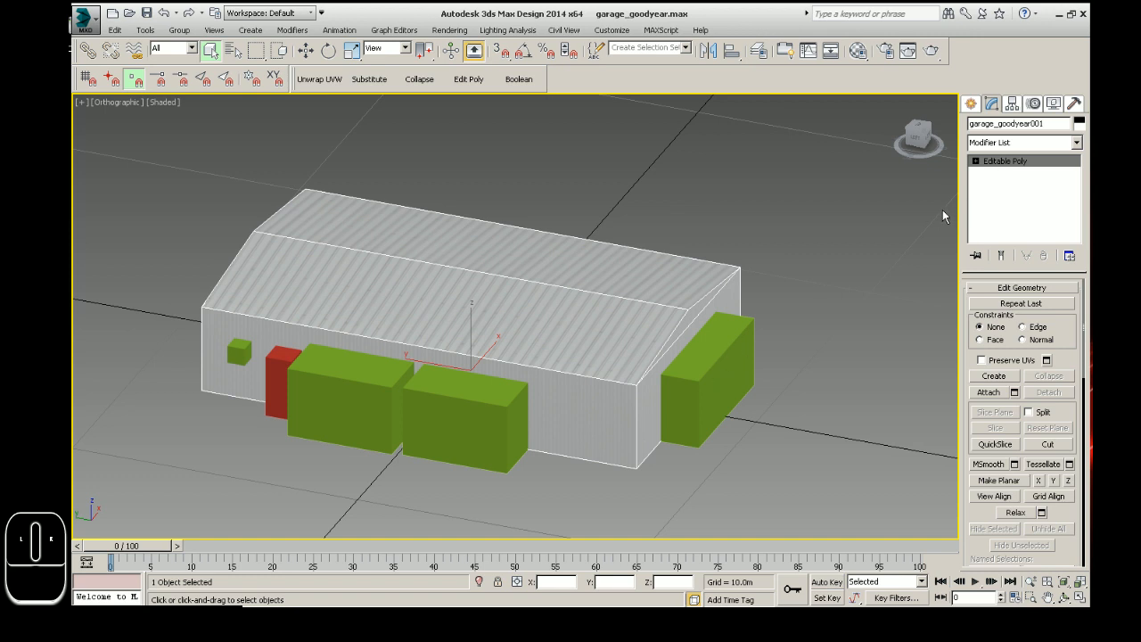
mouse_move(906, 216)
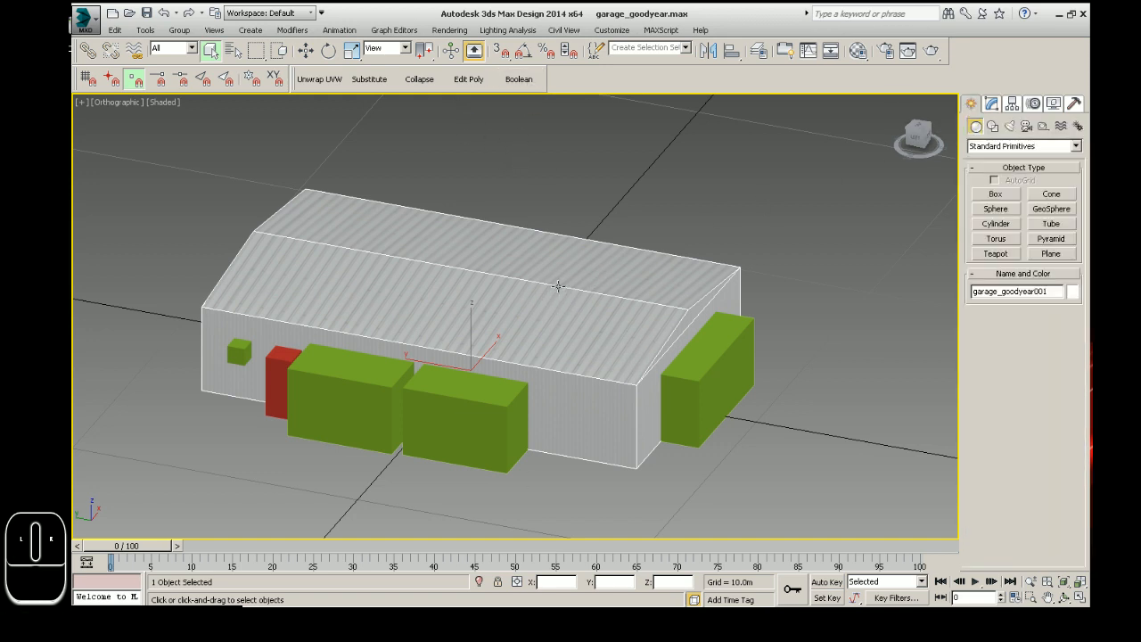
Boolean-subtract the right-hand green box from the garage end wall, then collapse to Editable Poly
click(518, 80)
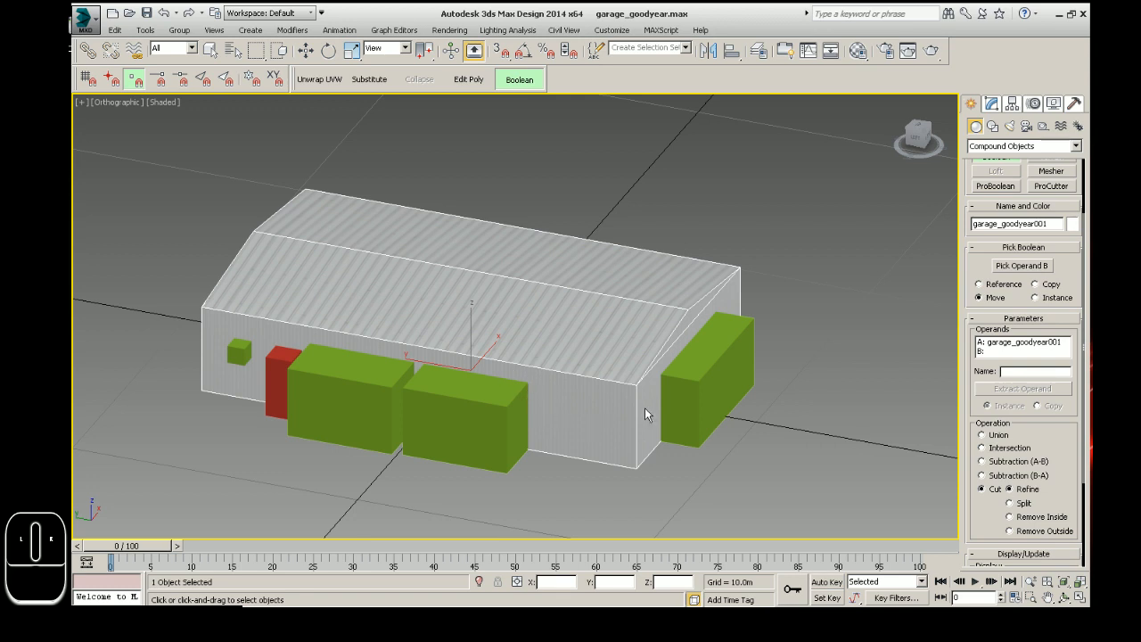
click(1022, 266)
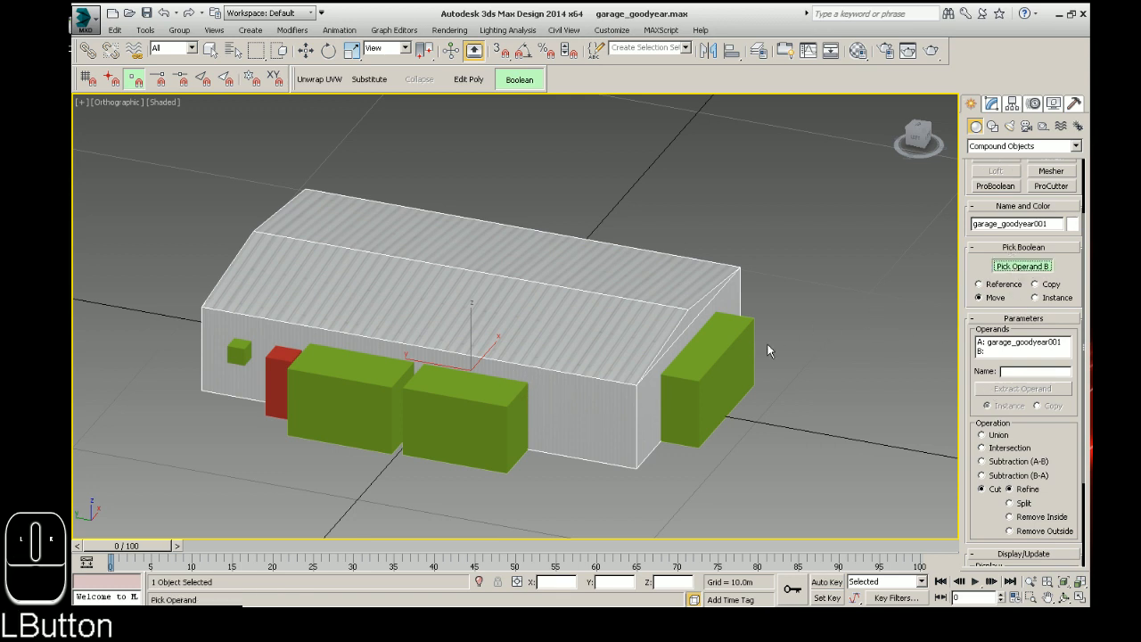
click(709, 375)
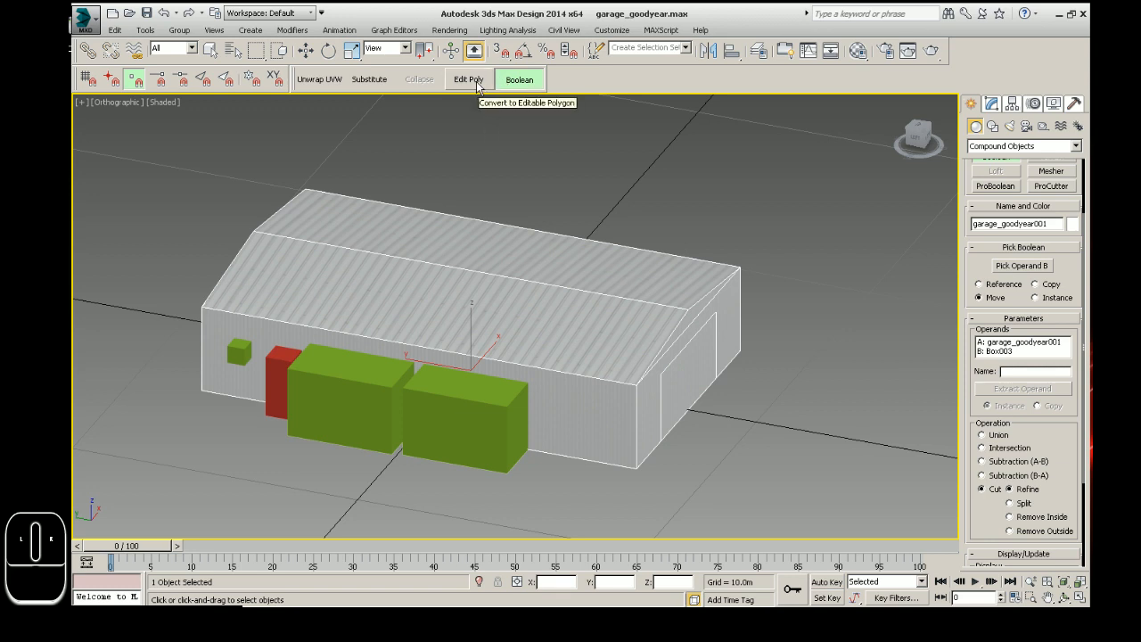
click(468, 79)
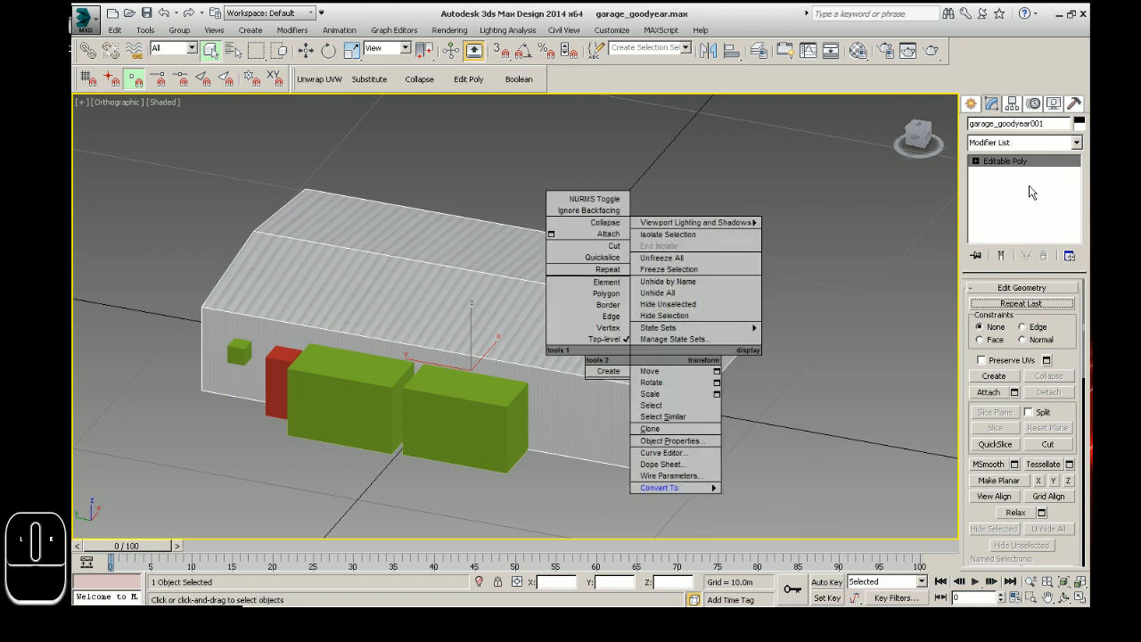
mouse_move(658, 327)
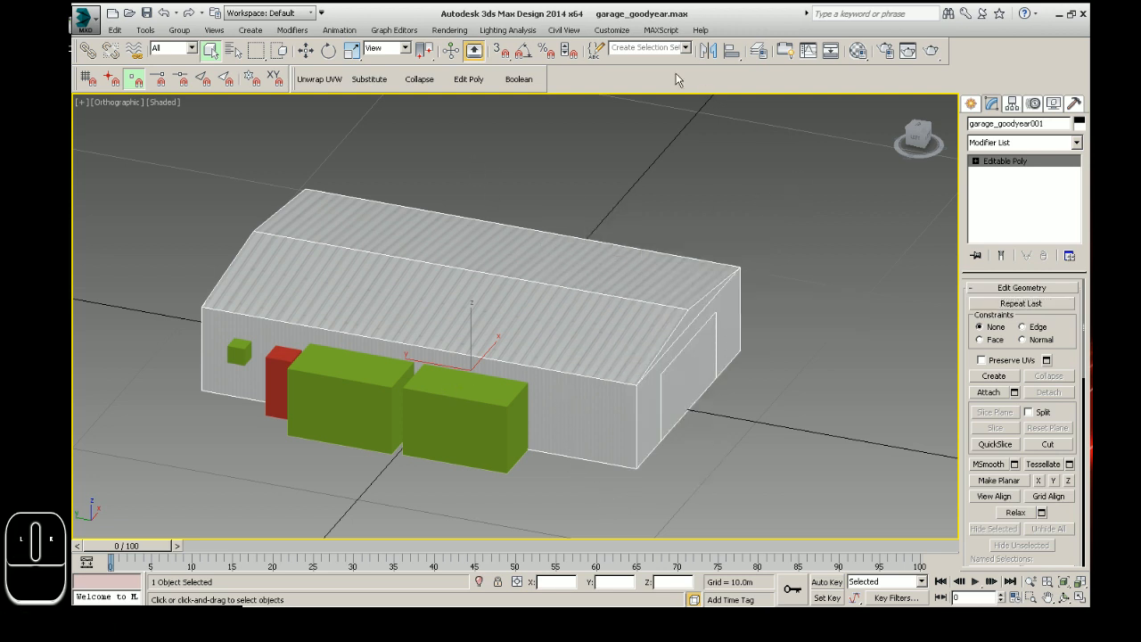
mouse_move(511, 266)
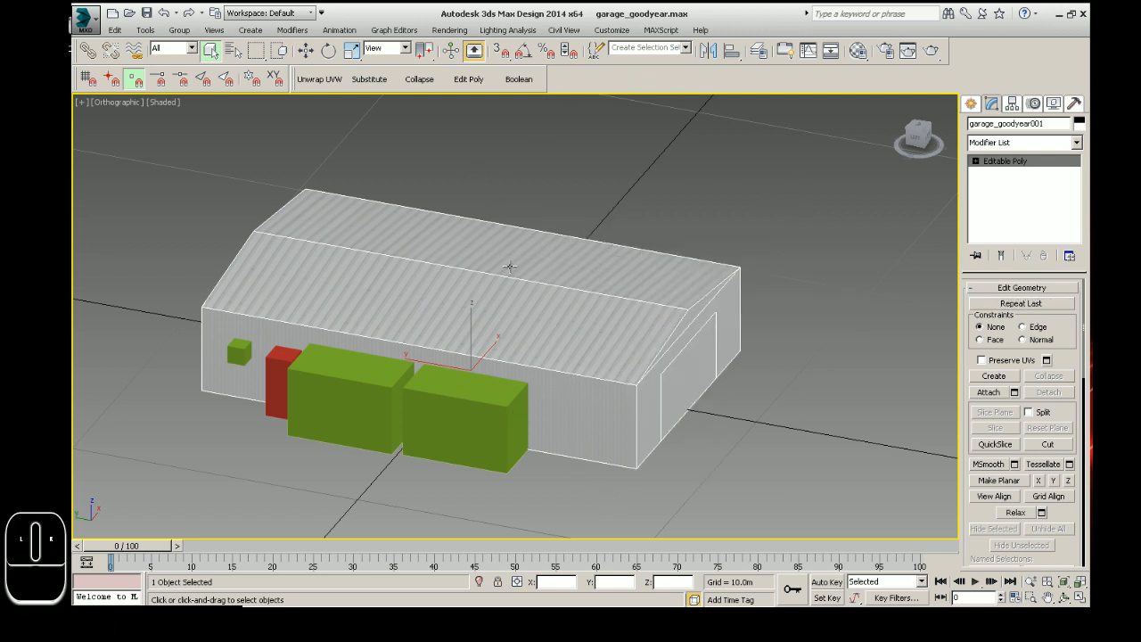
Boolean-cut the red and green boxes from the front wall, collapsing to Editable Poly between cuts
click(519, 80)
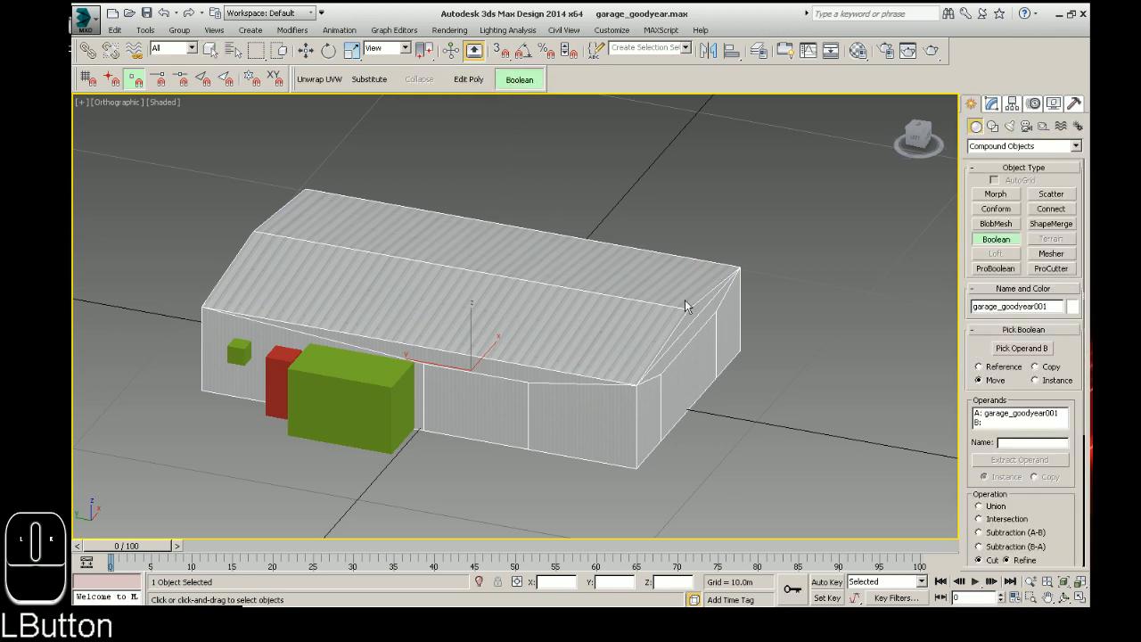
click(339, 400)
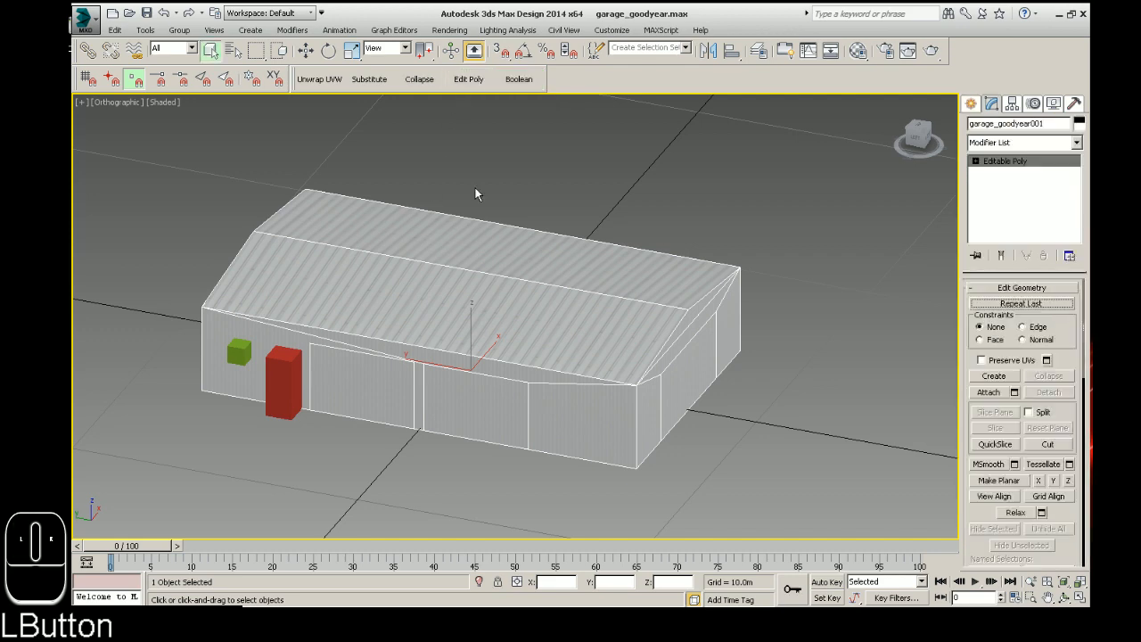
click(518, 78)
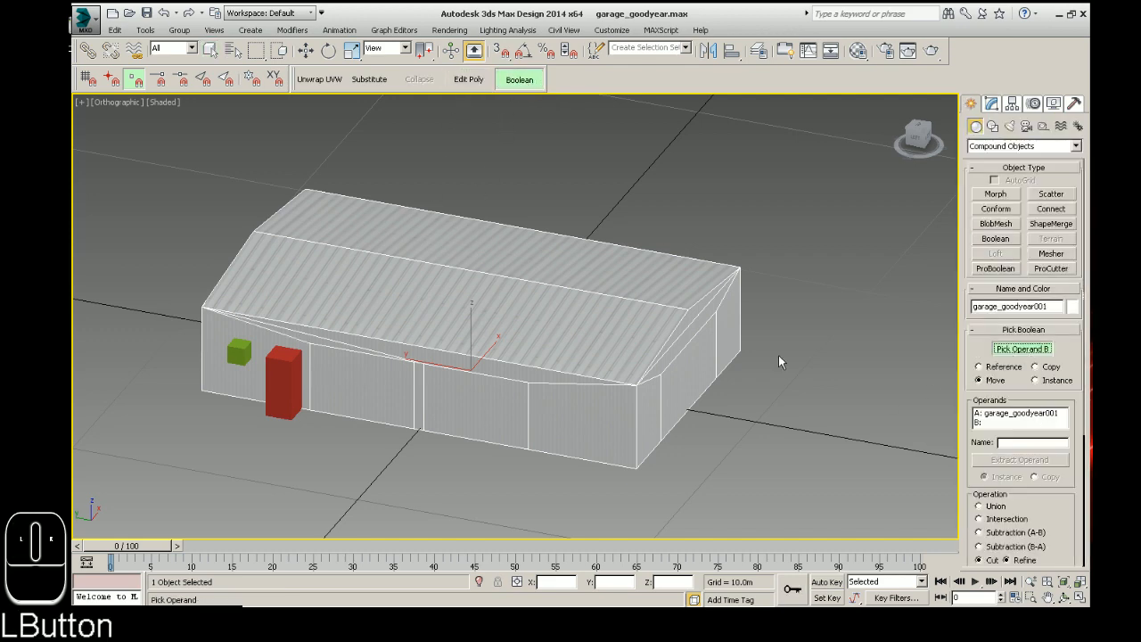
click(468, 79)
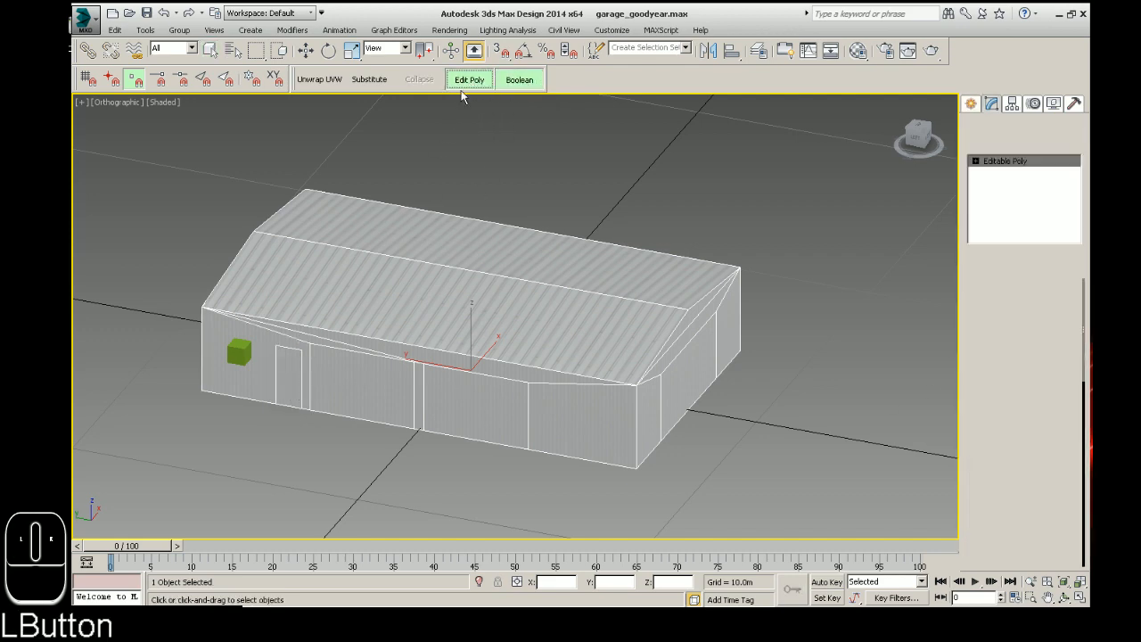
click(519, 79)
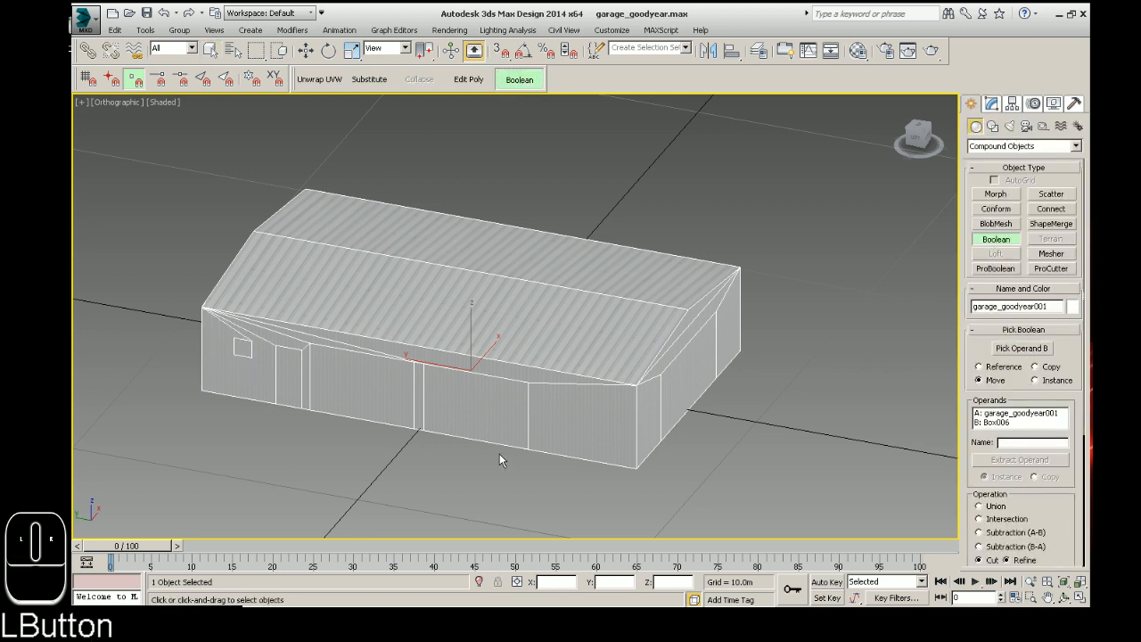
mouse_move(419, 513)
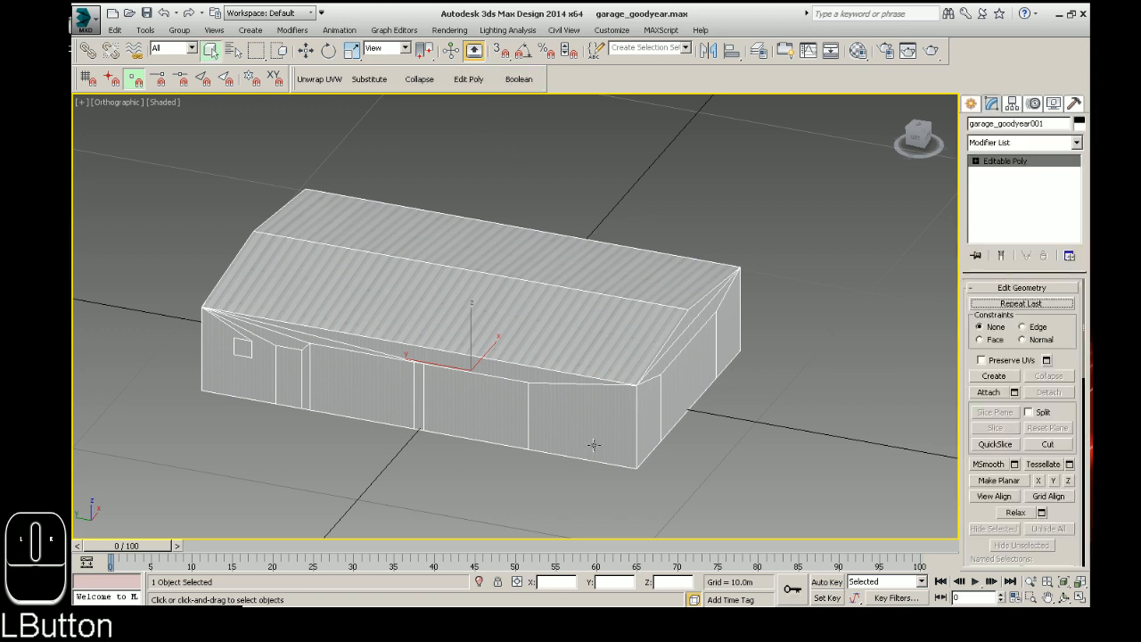
At Polygon level, select the side-wall opening face and add the window face
click(976, 161)
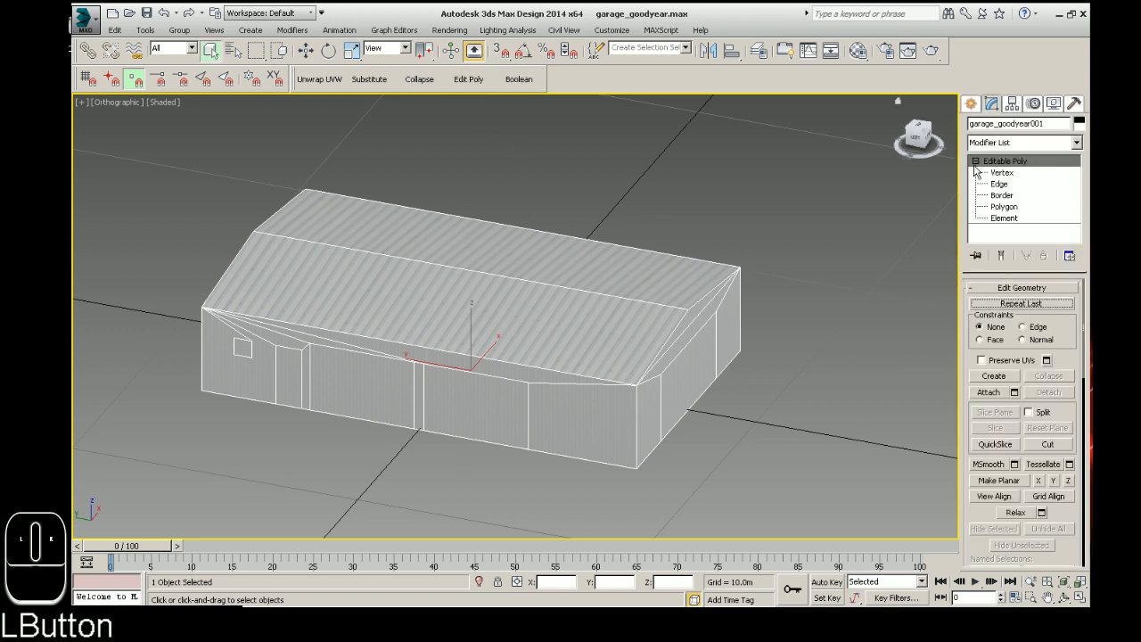
click(1004, 206)
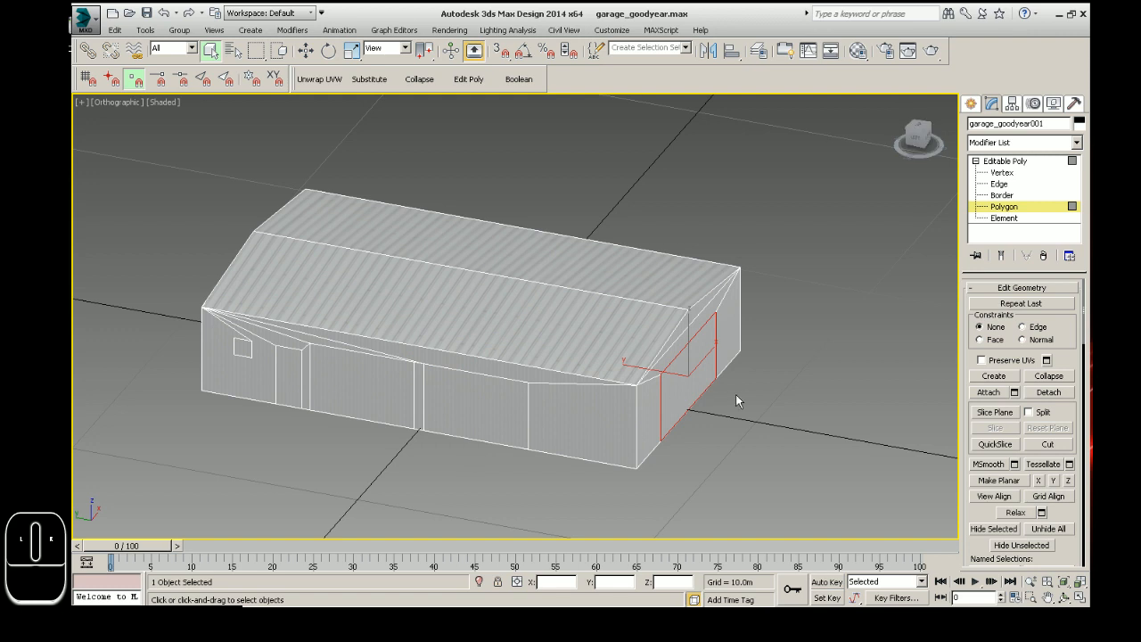
click(686, 374)
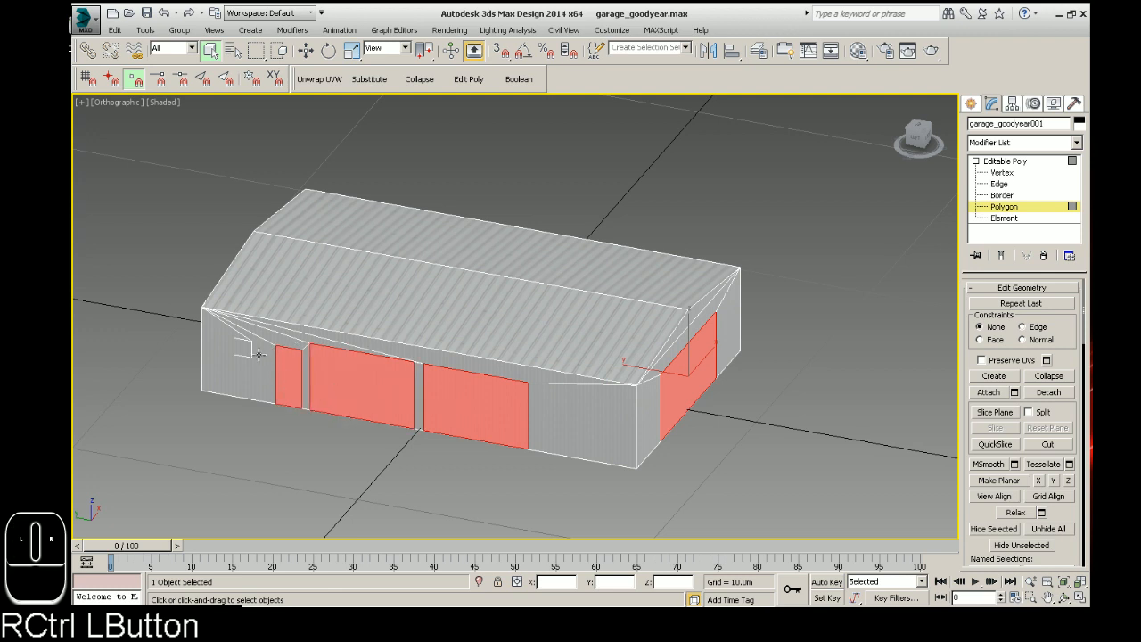
click(243, 348)
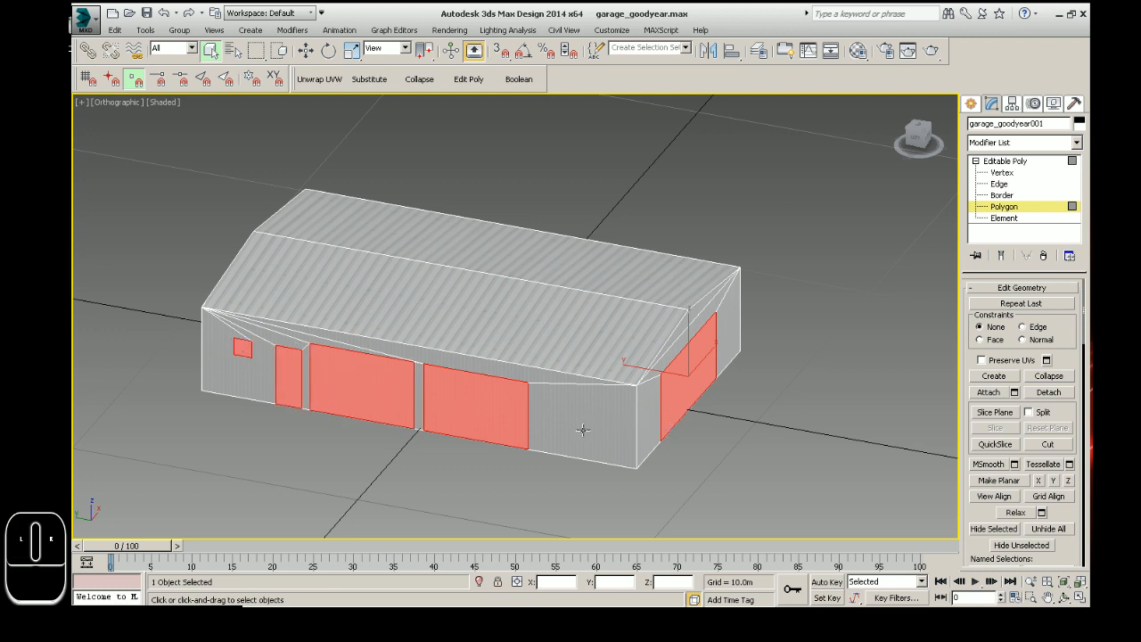
mouse_move(611, 250)
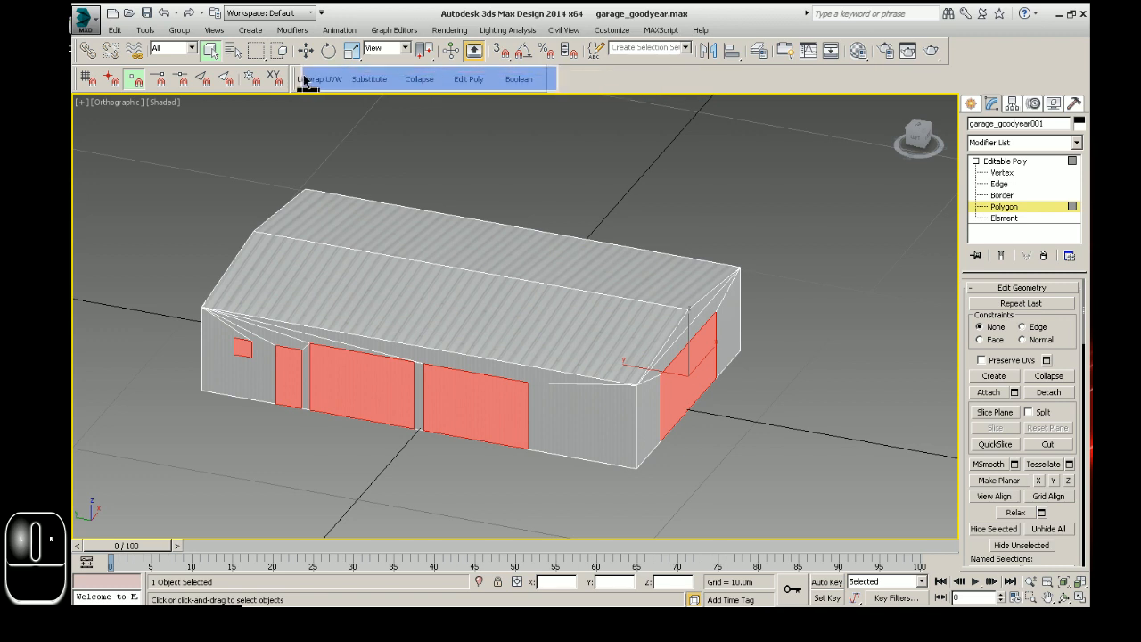
mouse_move(274, 78)
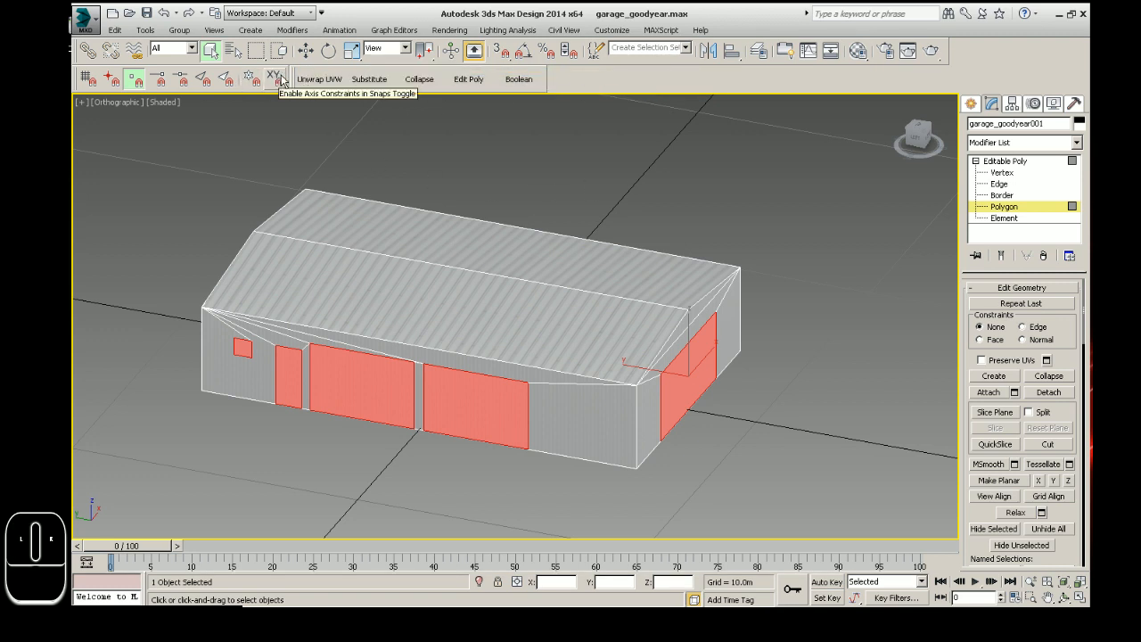
Apply Unwrap UVW to the garage, then browse and close the Modifier List unchanged
click(275, 78)
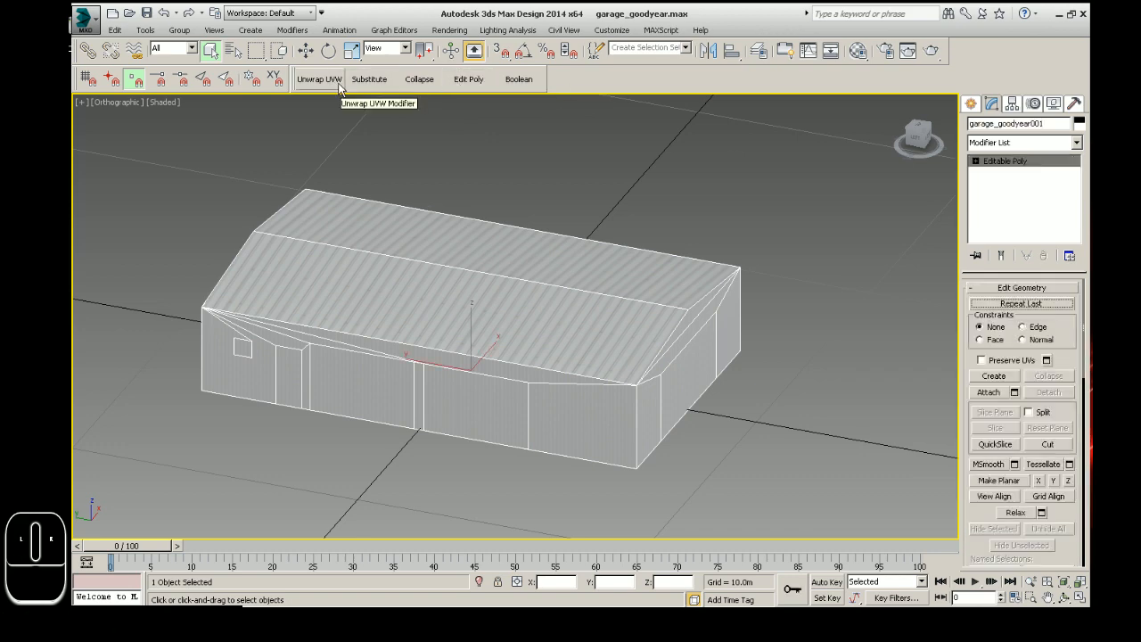
click(319, 78)
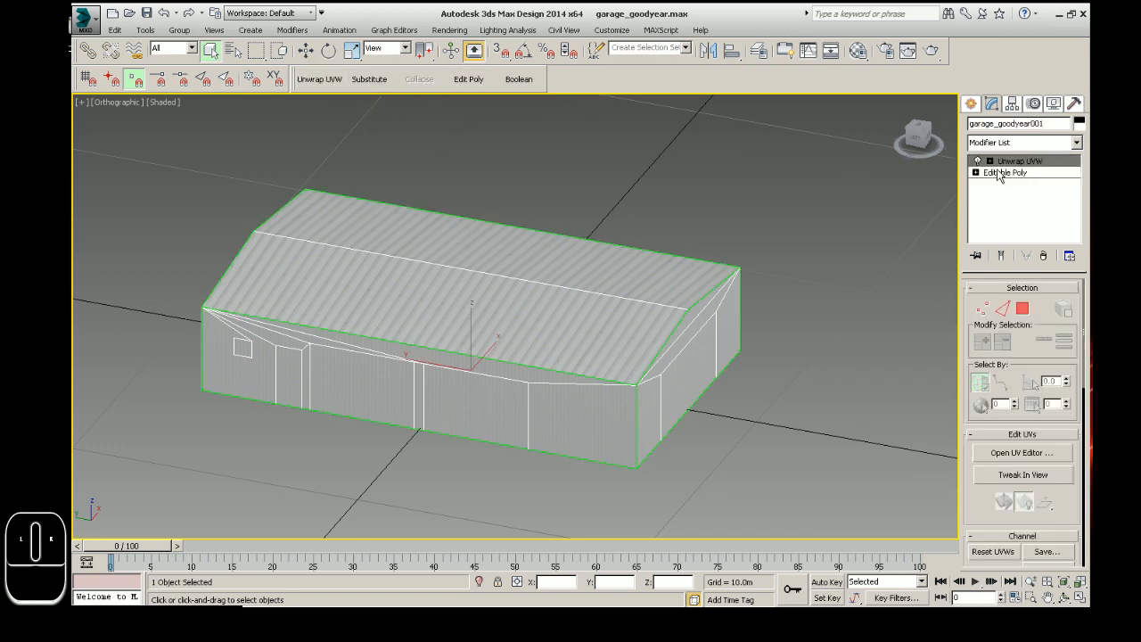
click(1023, 143)
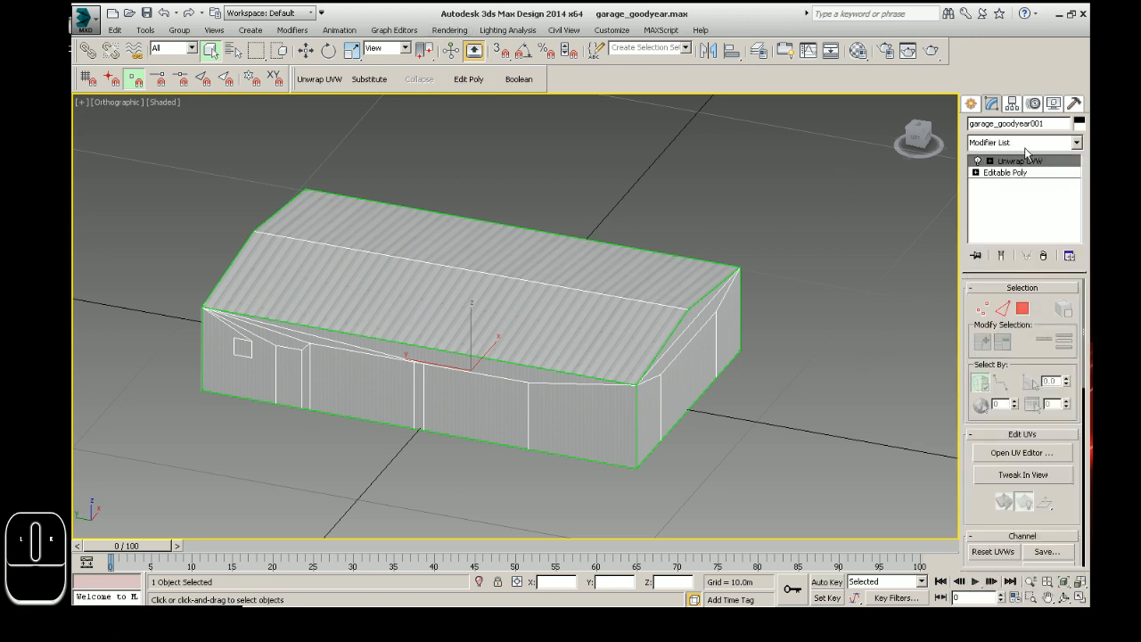
click(1024, 143)
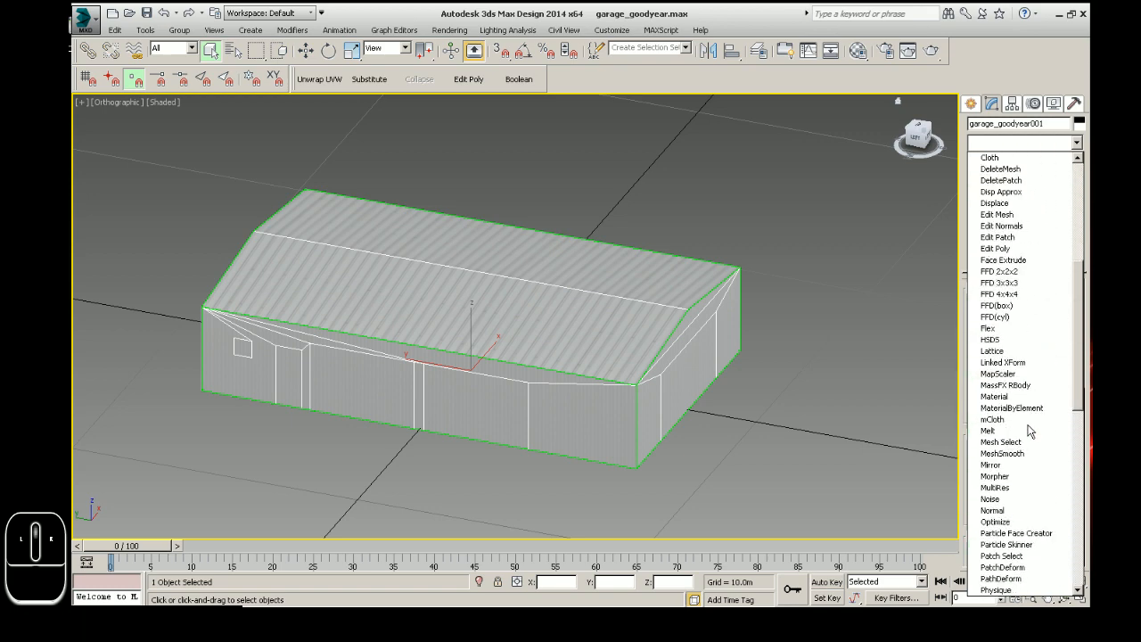
scroll(down, 3)
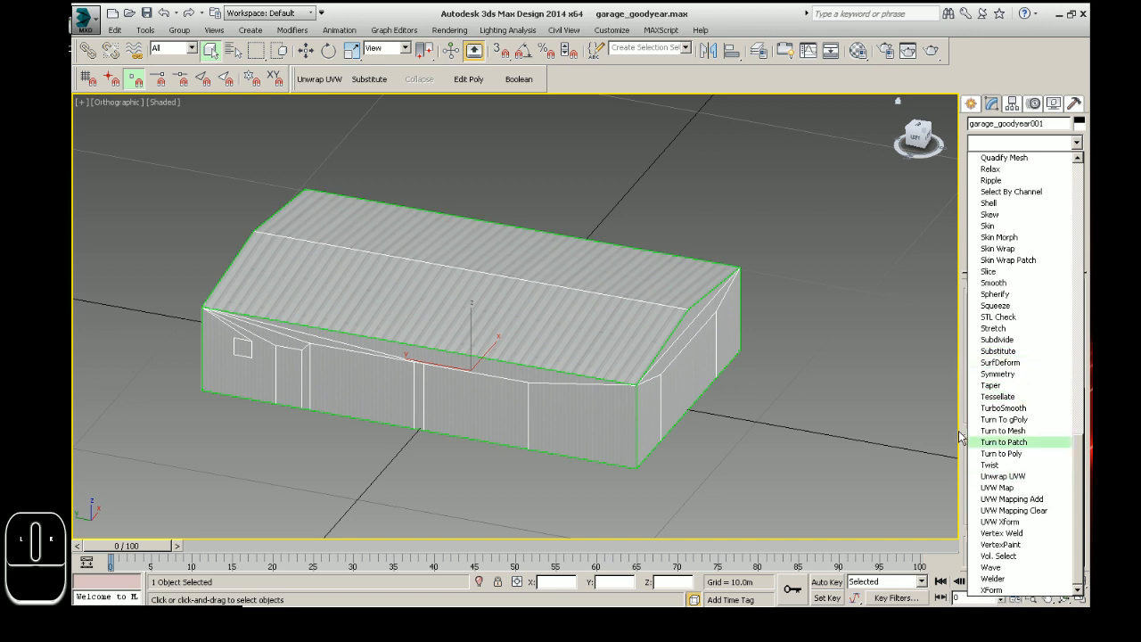
click(1003, 475)
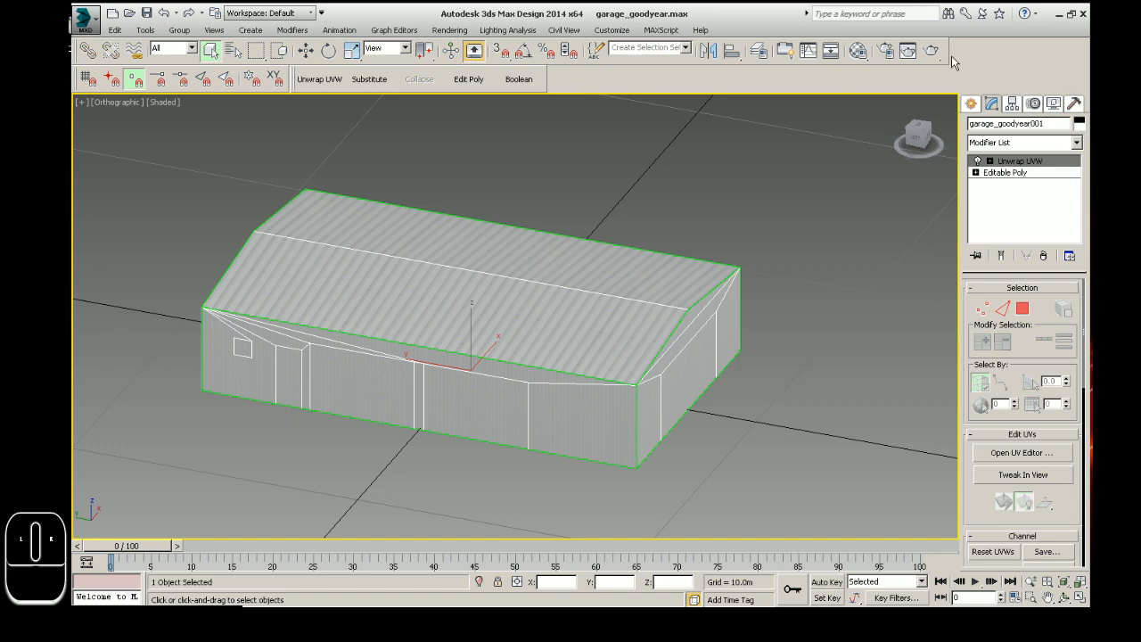
mouse_move(1039, 160)
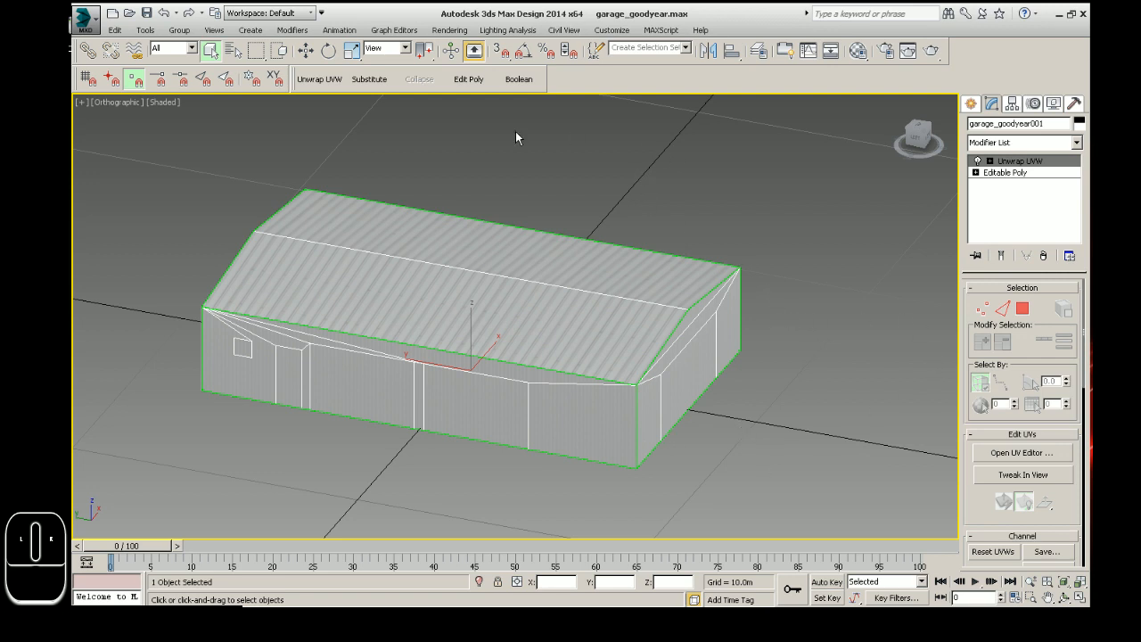
mouse_move(308, 98)
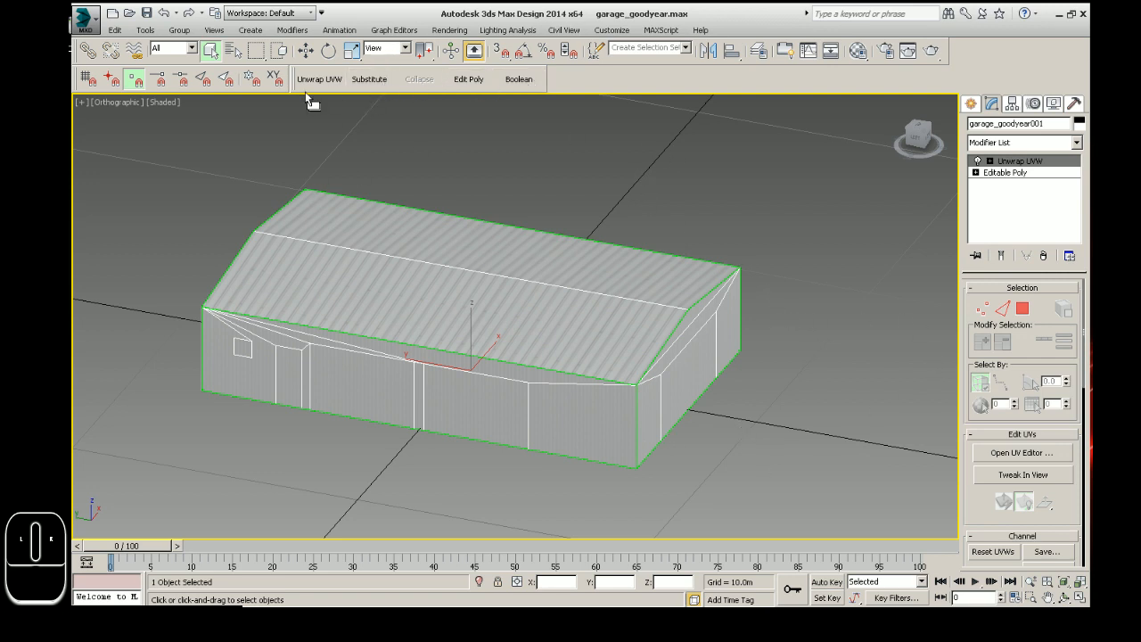
mouse_move(861, 241)
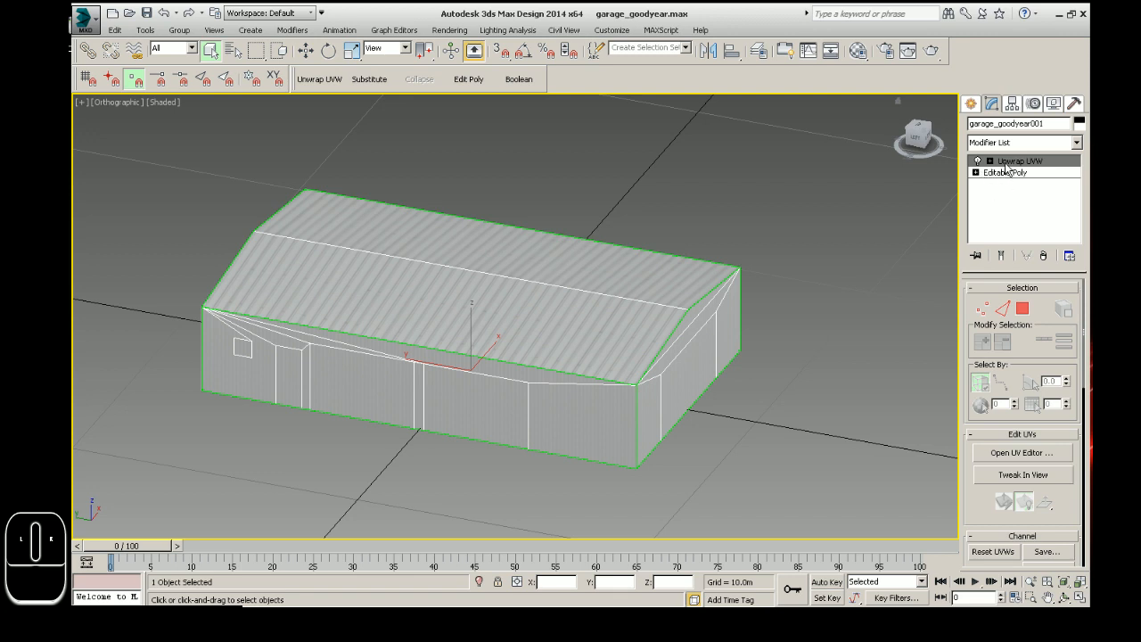
click(1006, 172)
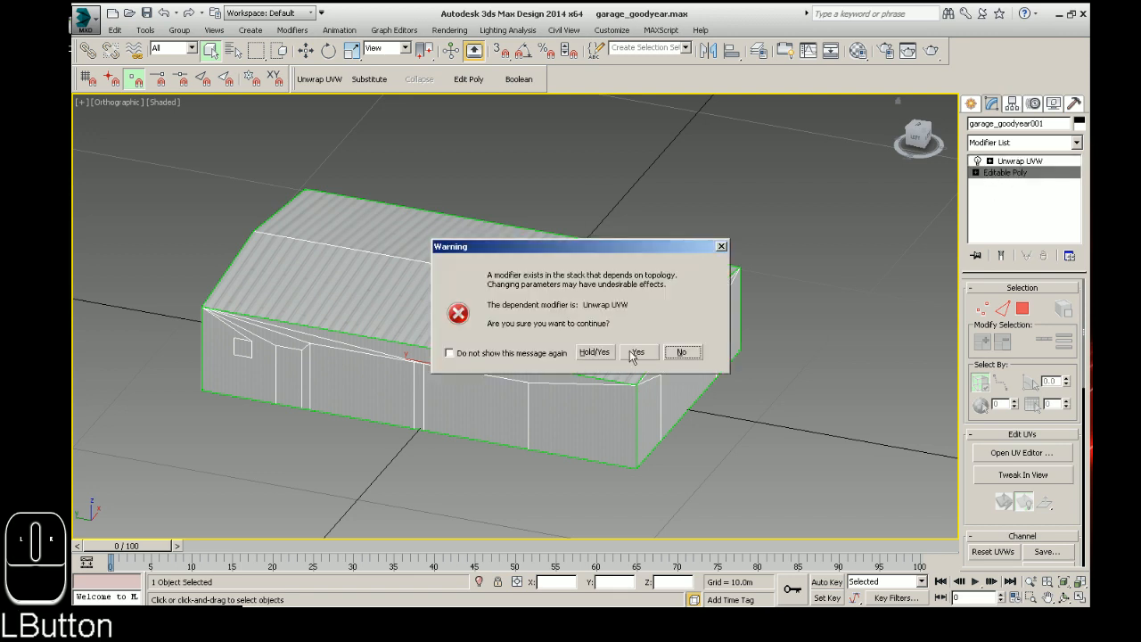
click(637, 352)
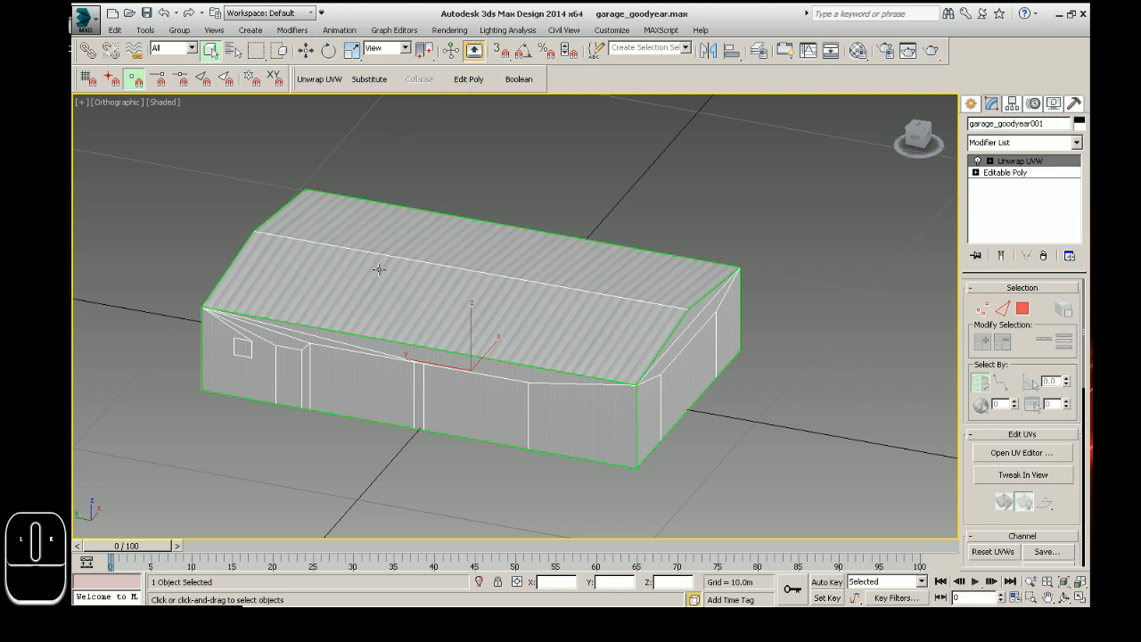
mouse_move(532, 23)
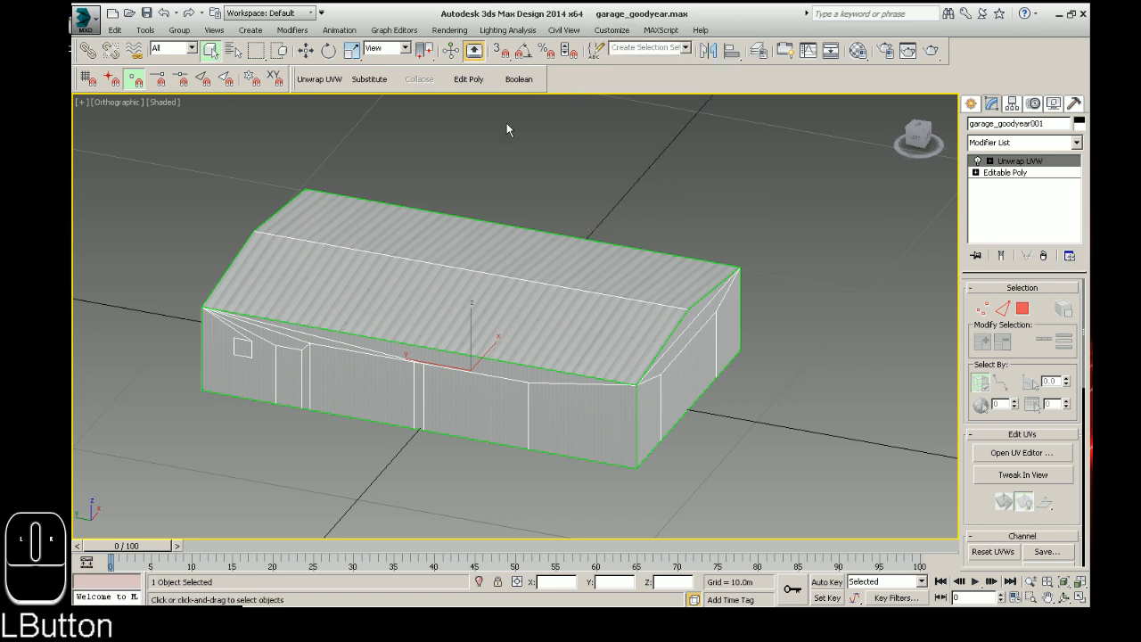
Create a new toolbar named James762 via Customize User Interface
click(610, 30)
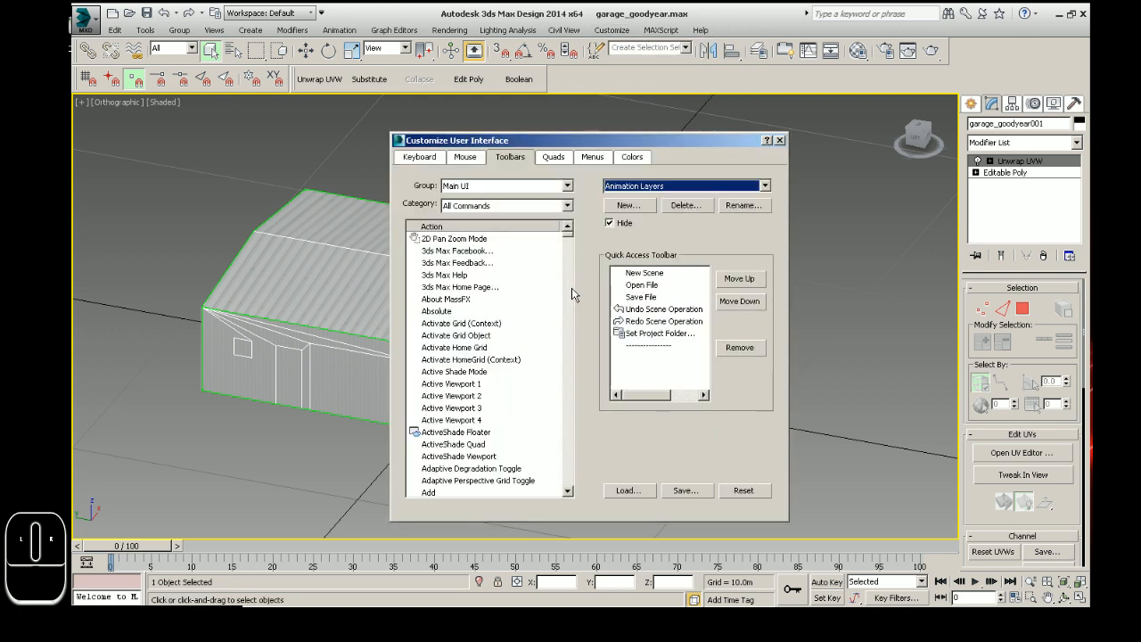
mouse_move(638, 243)
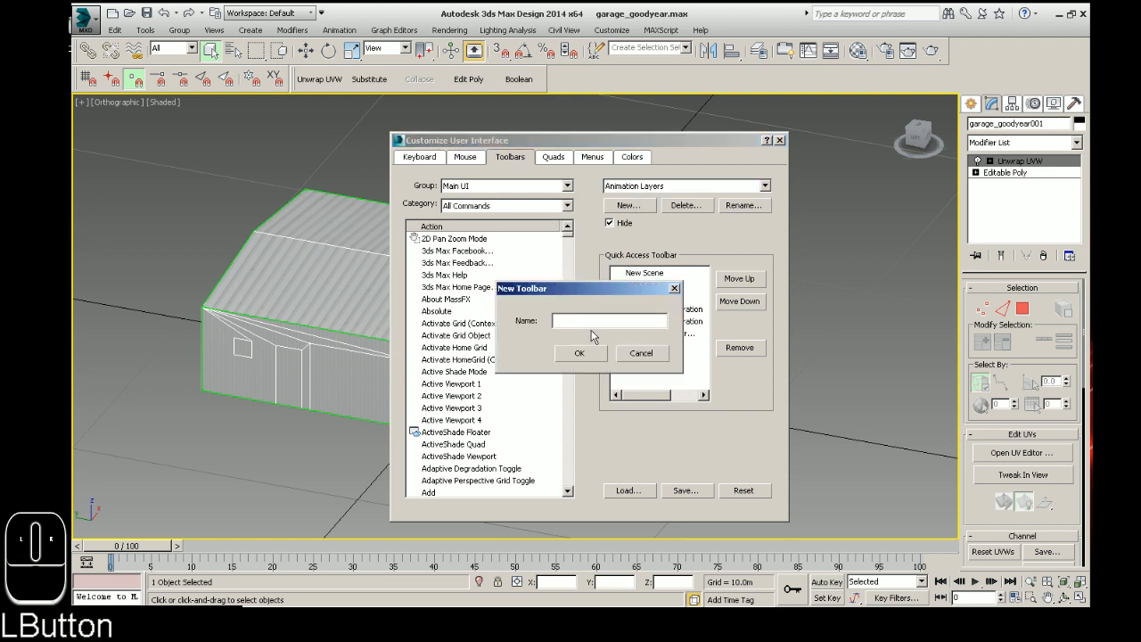
text(James76)
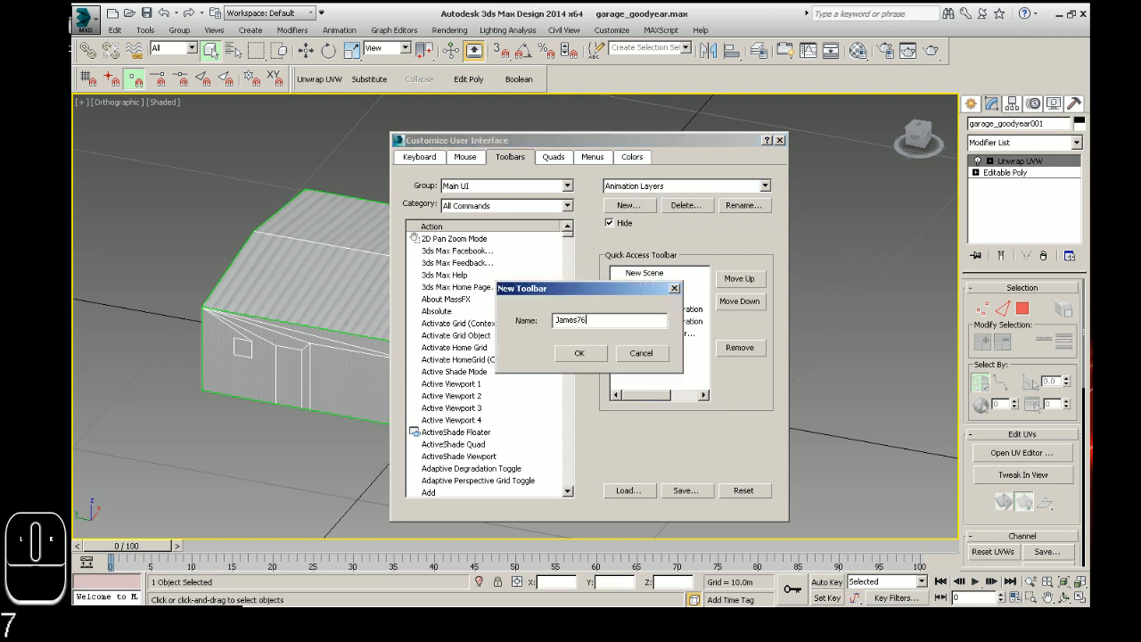
text(2)
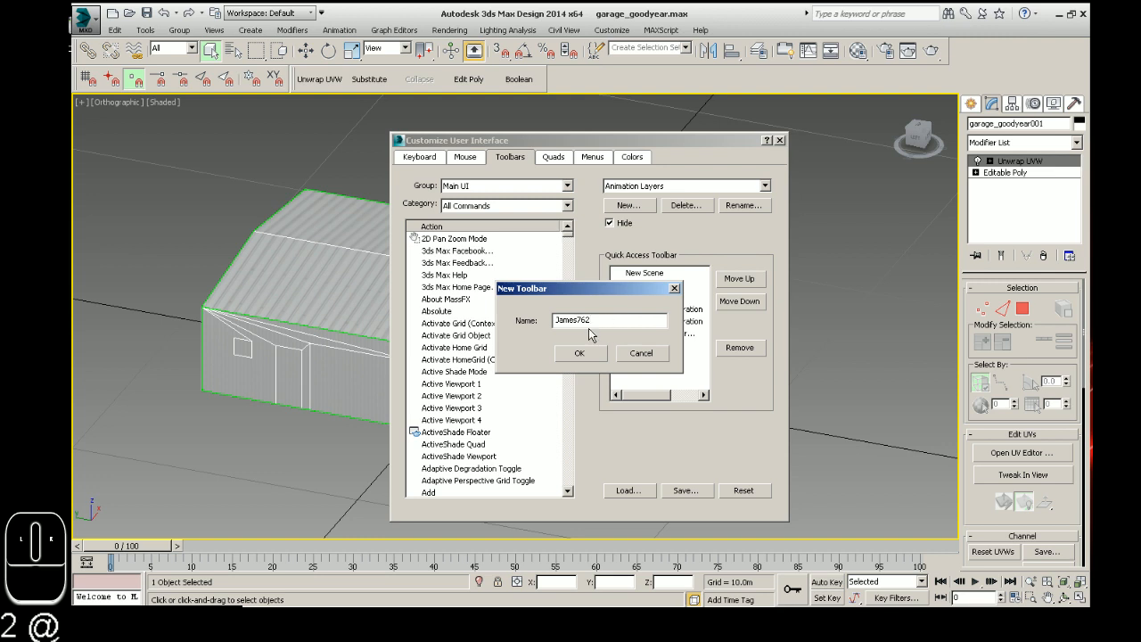
click(580, 353)
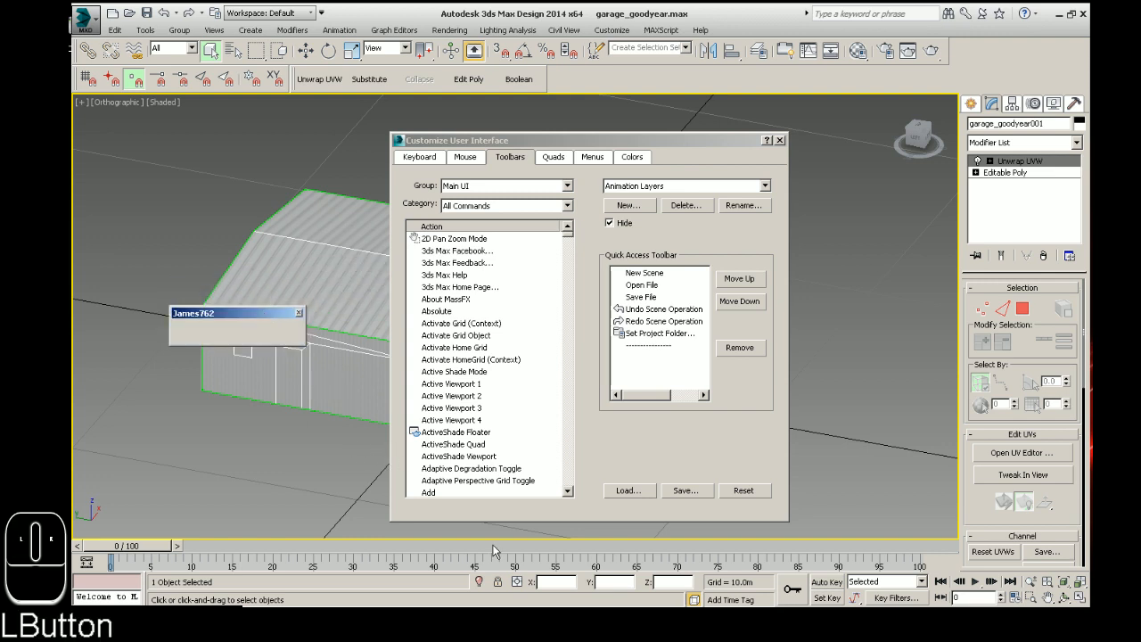
mouse_move(471, 268)
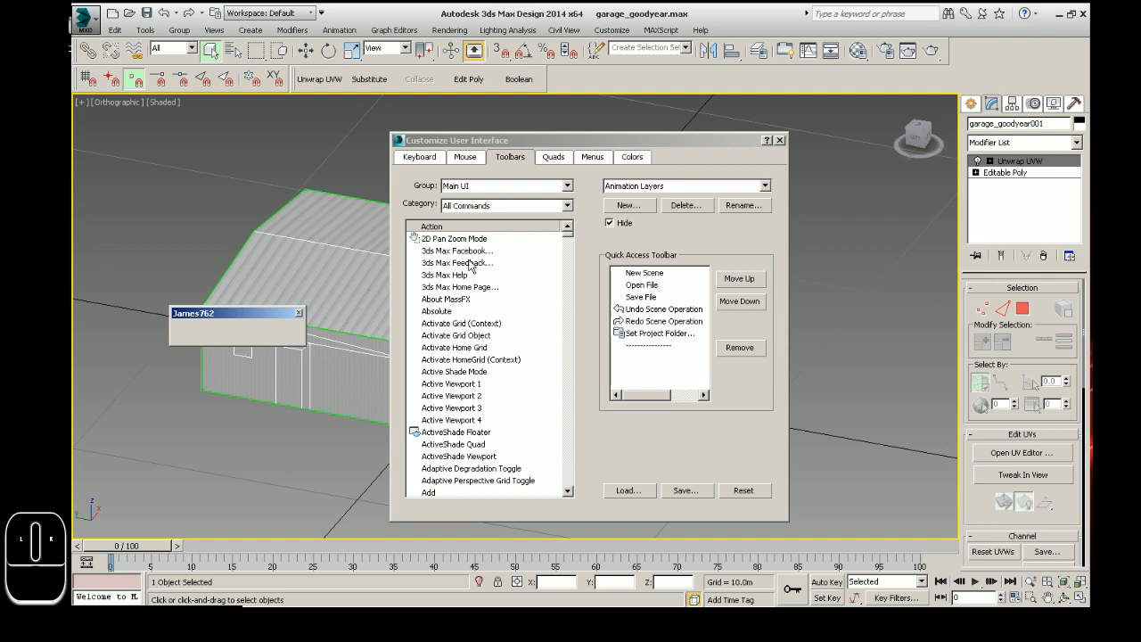
Add the Unwrap UVW Modifier command to the James762 toolbar
click(445, 275)
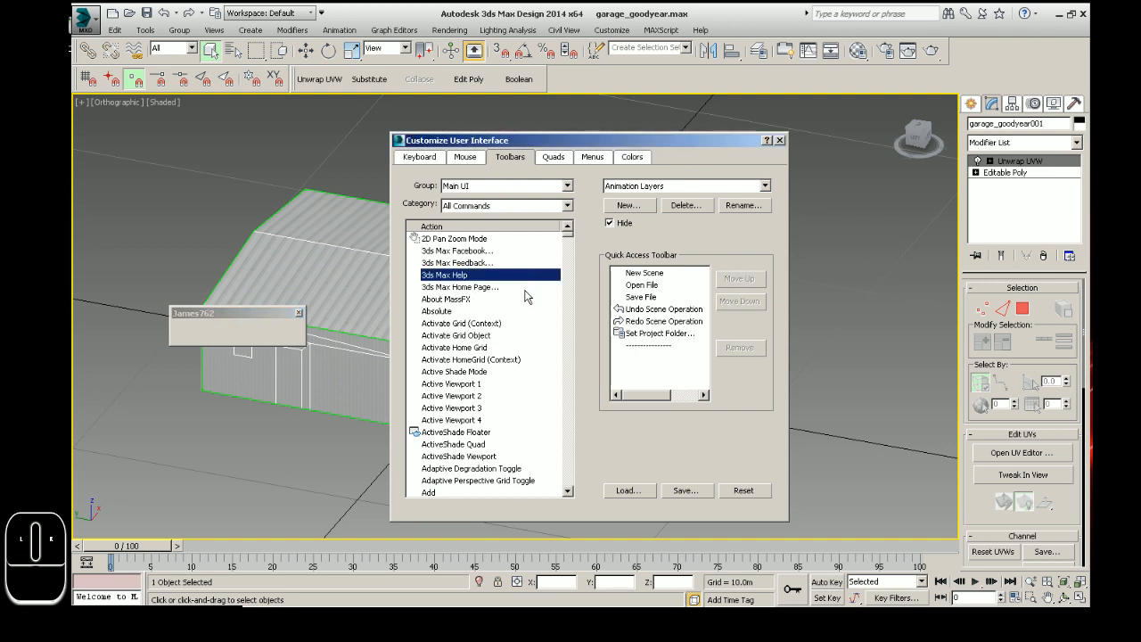
scroll(down, 3)
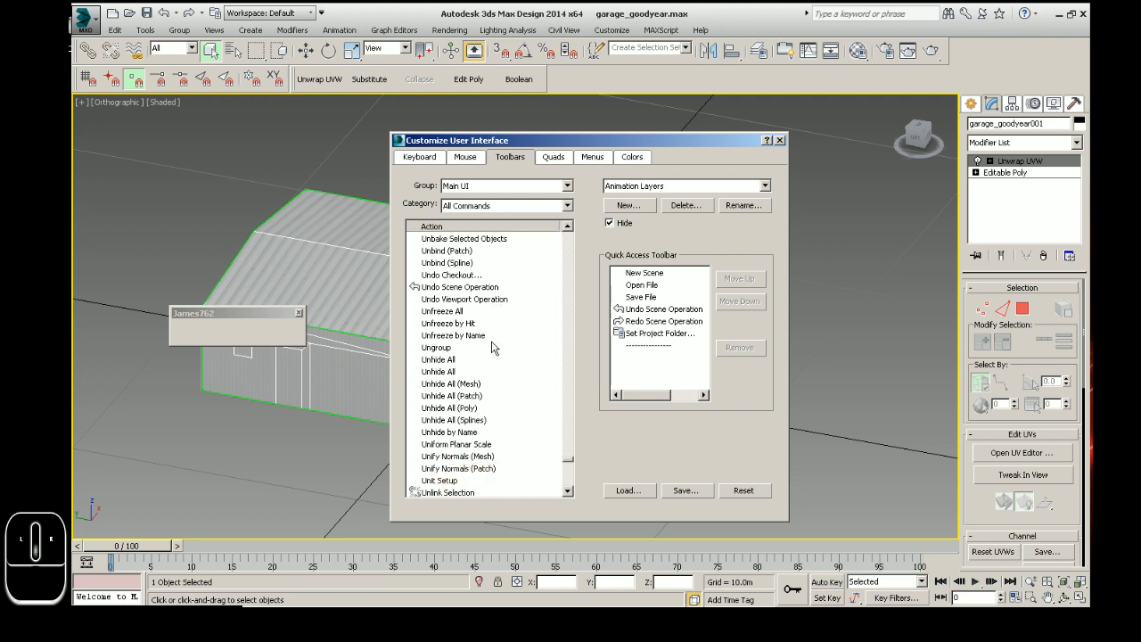
scroll(down, 3)
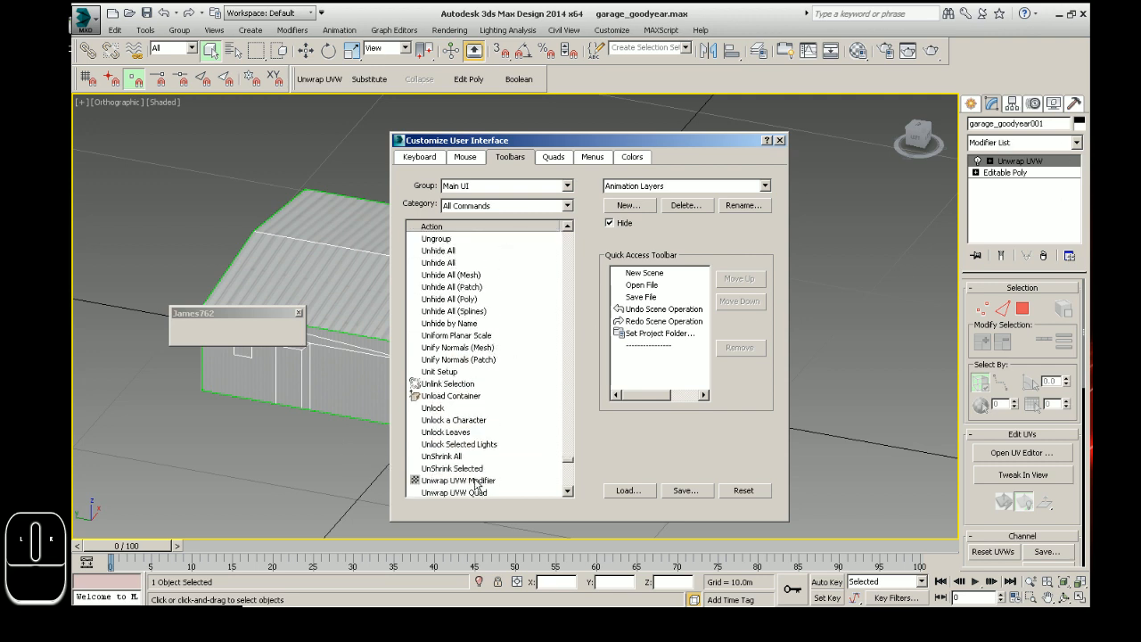
click(458, 480)
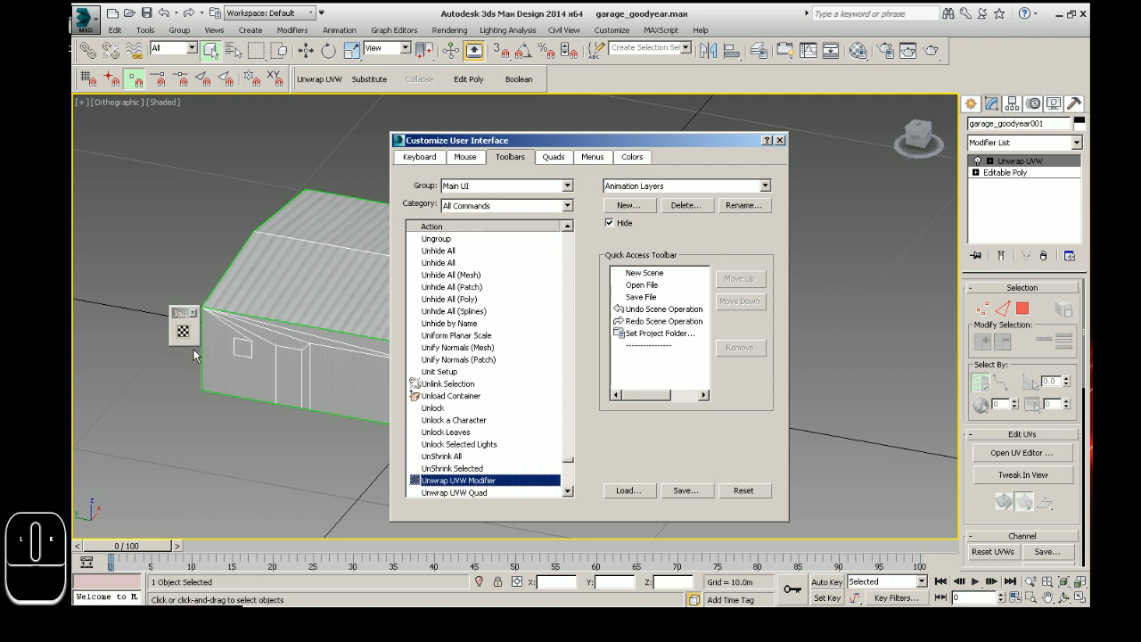
mouse_move(184, 334)
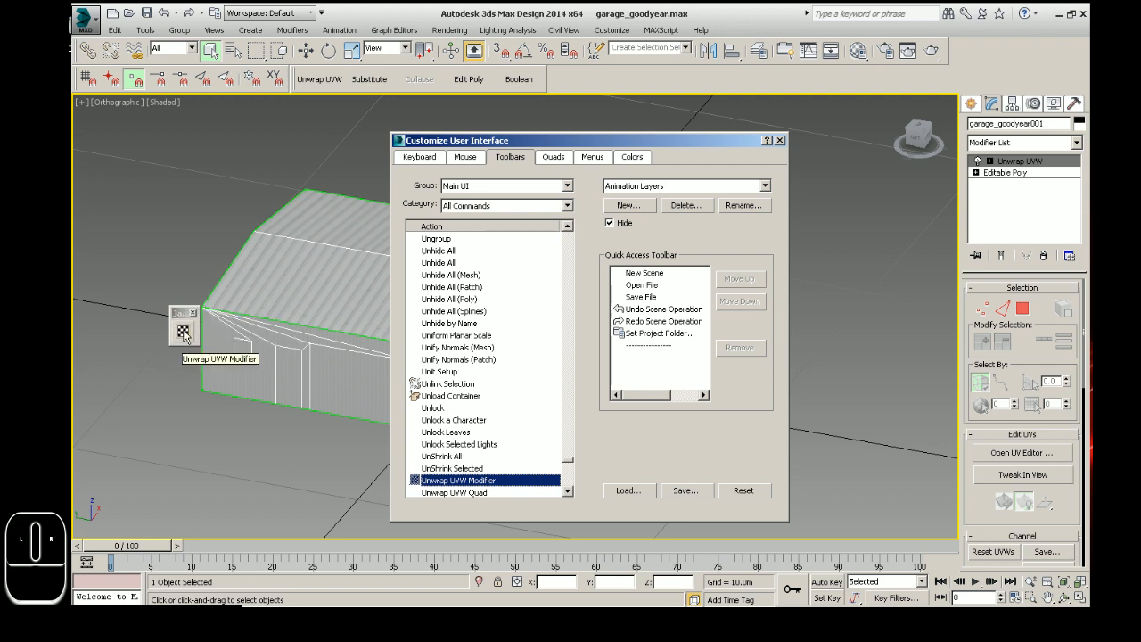
mouse_move(509, 418)
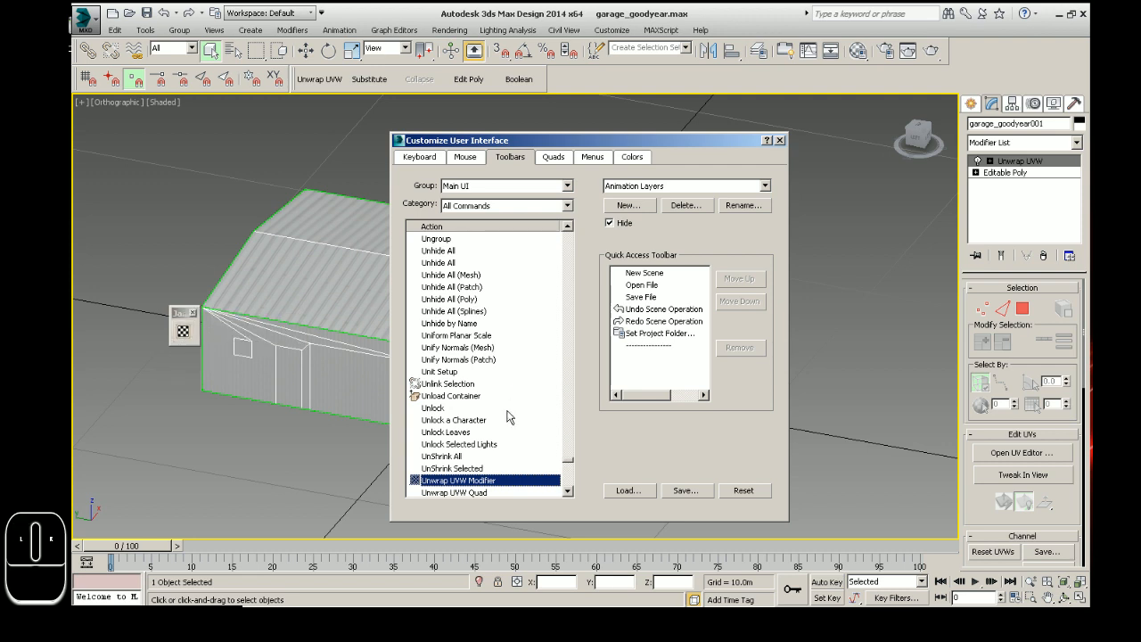
mouse_move(451, 283)
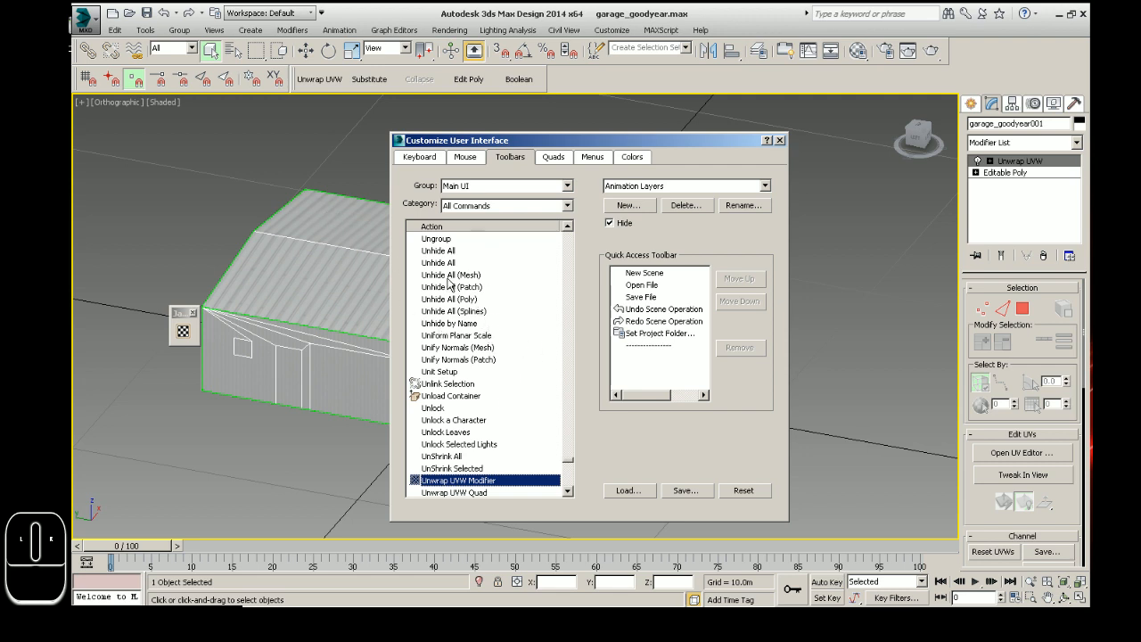
Add the Edit Poly Modifier and Boolean commands to the James762 toolbar
click(450, 286)
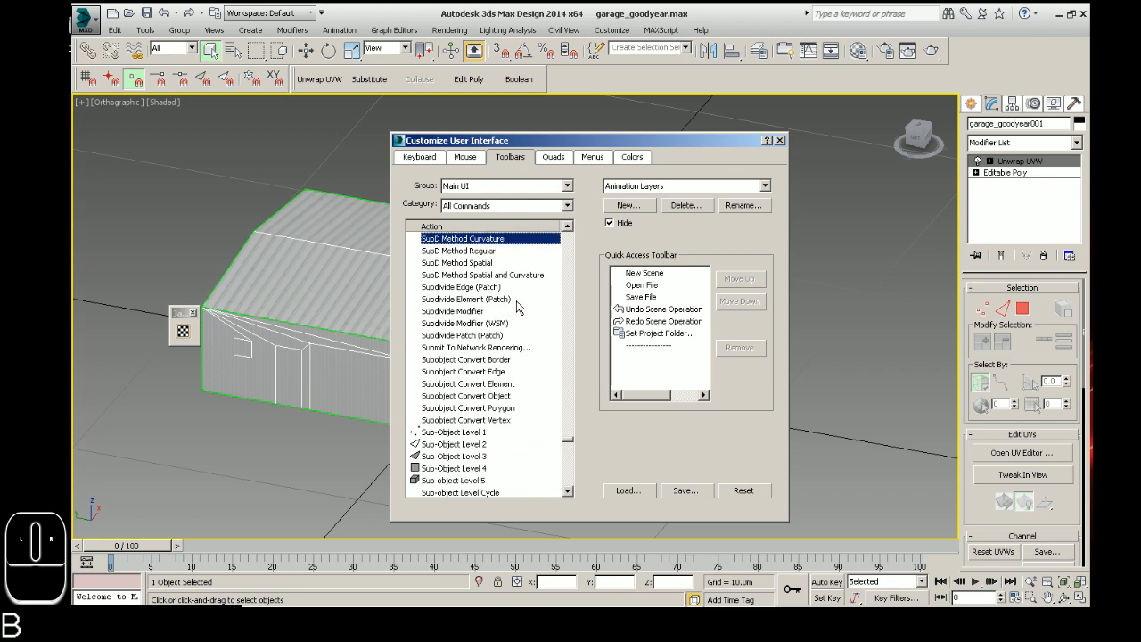
scroll(down, 3)
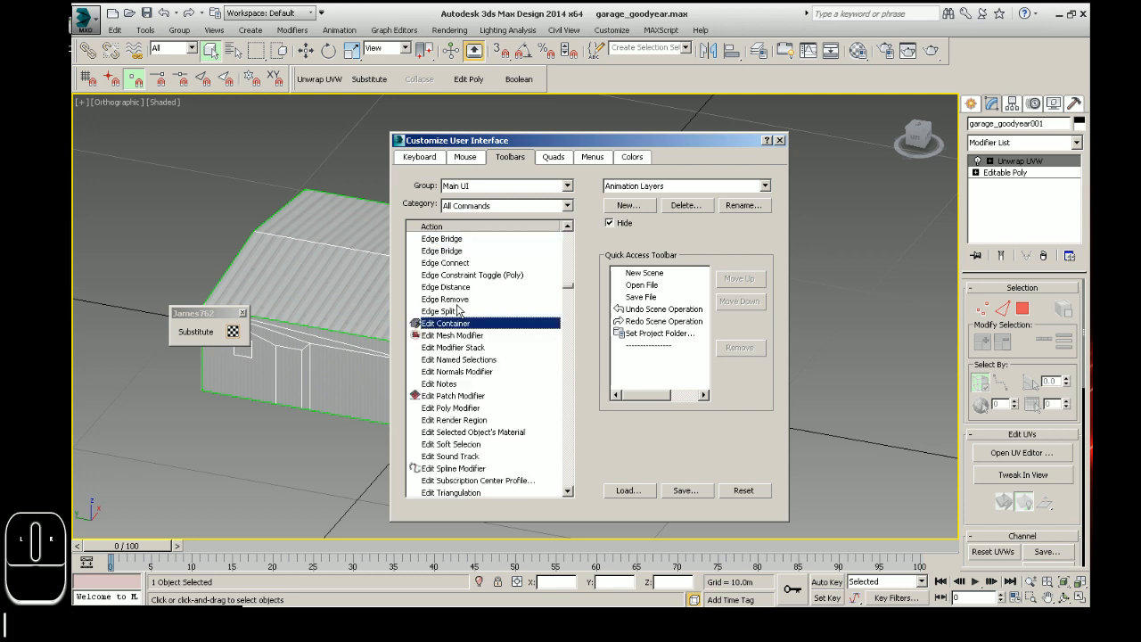
scroll(down, 3)
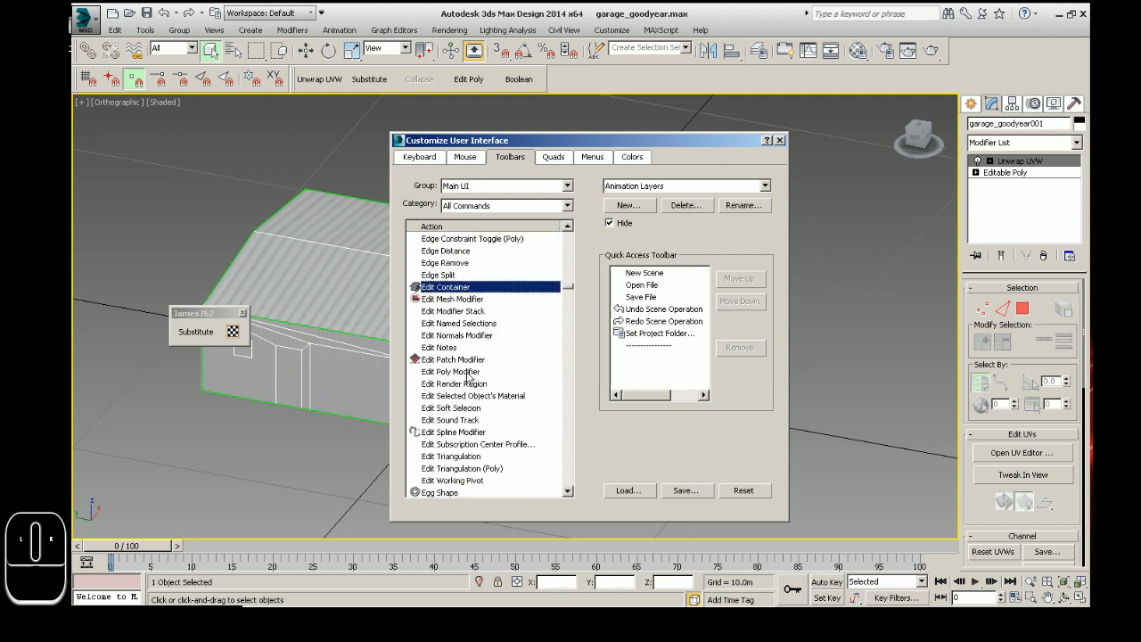
click(451, 371)
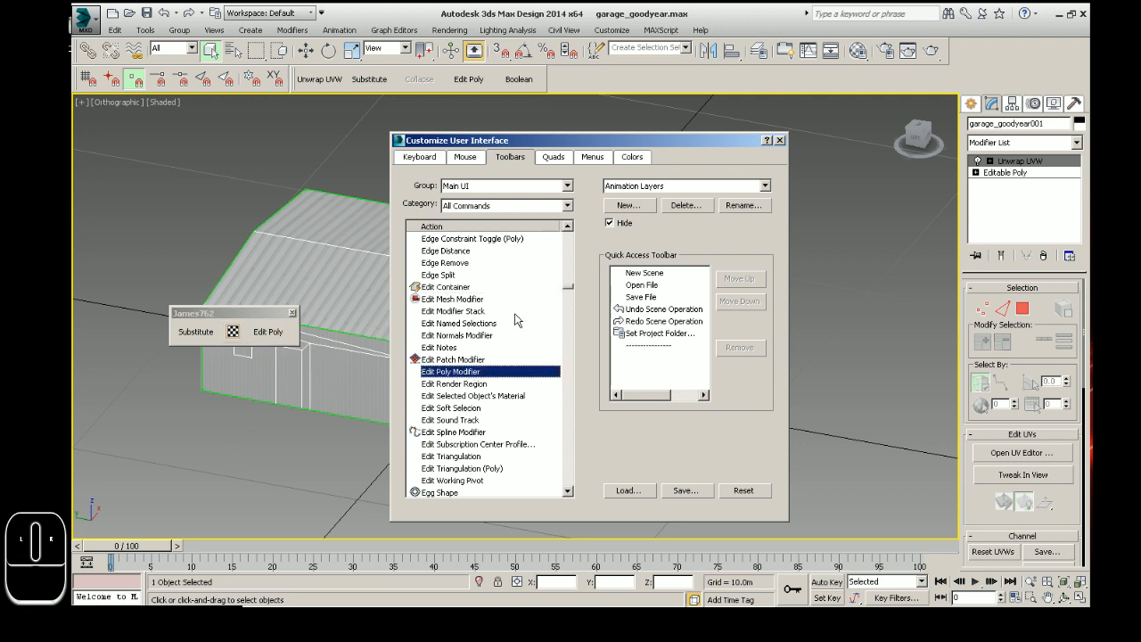
click(453, 298)
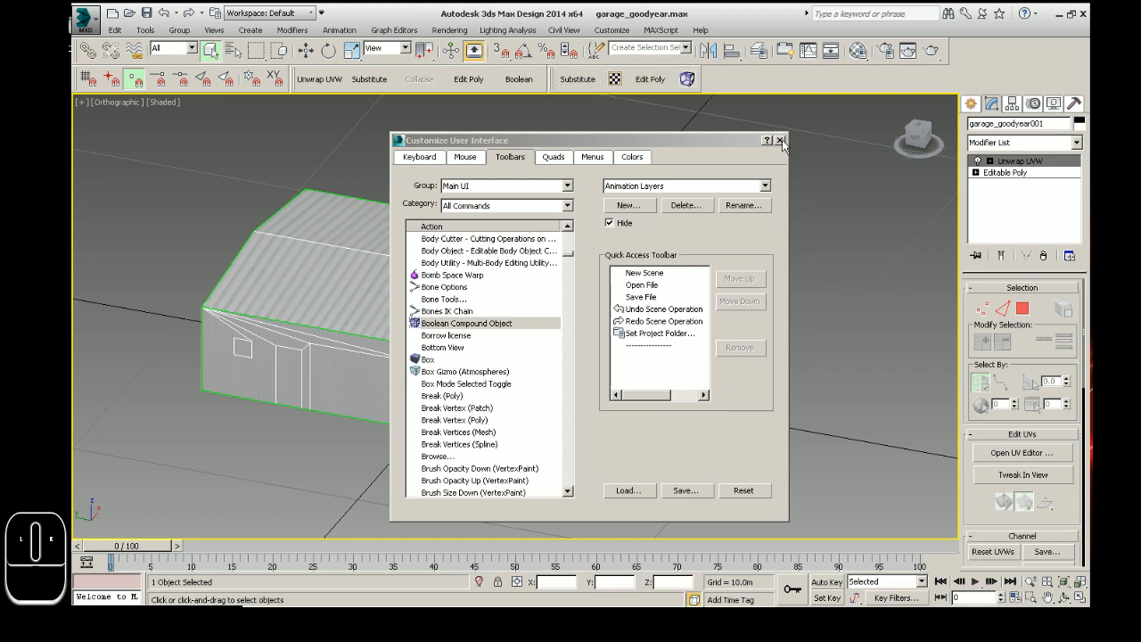
mouse_move(783, 144)
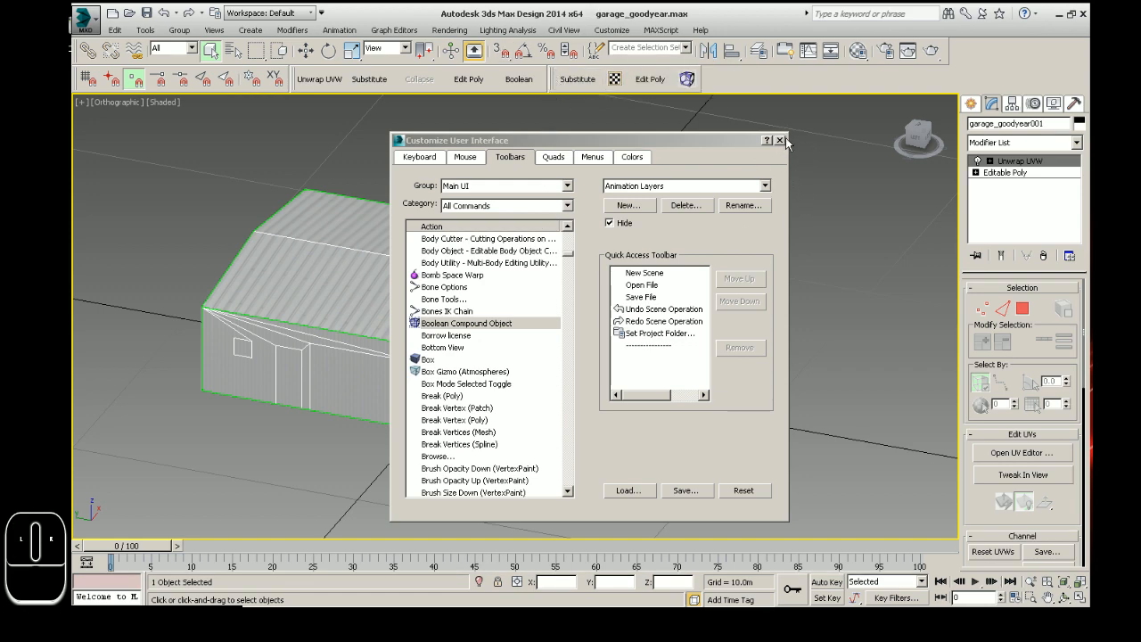
Close the Customize User Interface dialog, leaving both custom toolbars docked
click(780, 140)
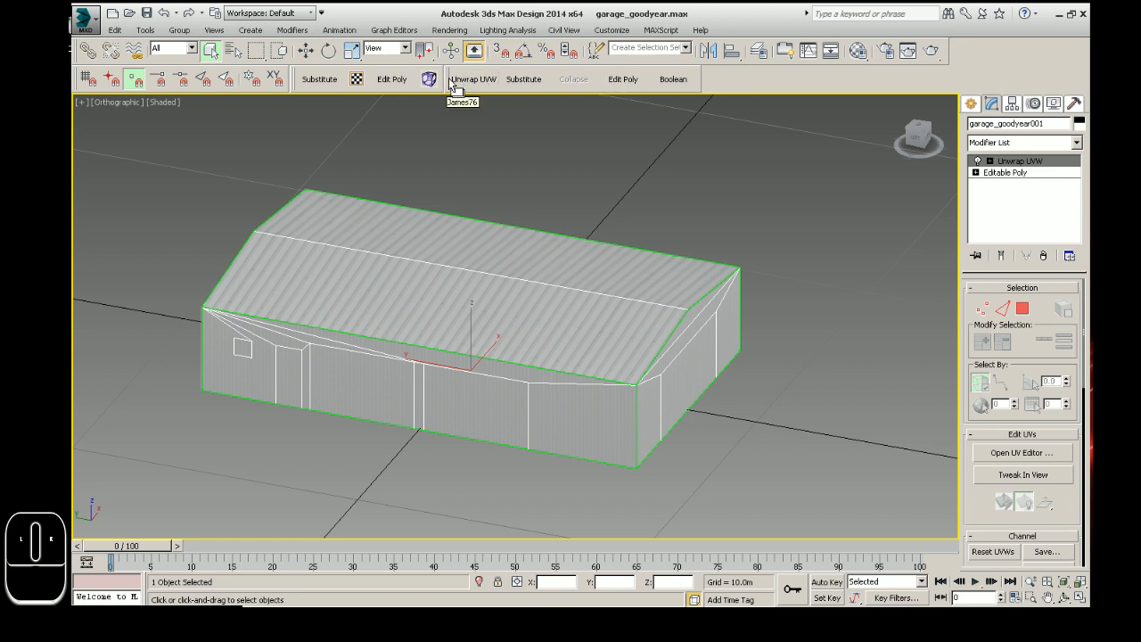
mouse_move(431, 223)
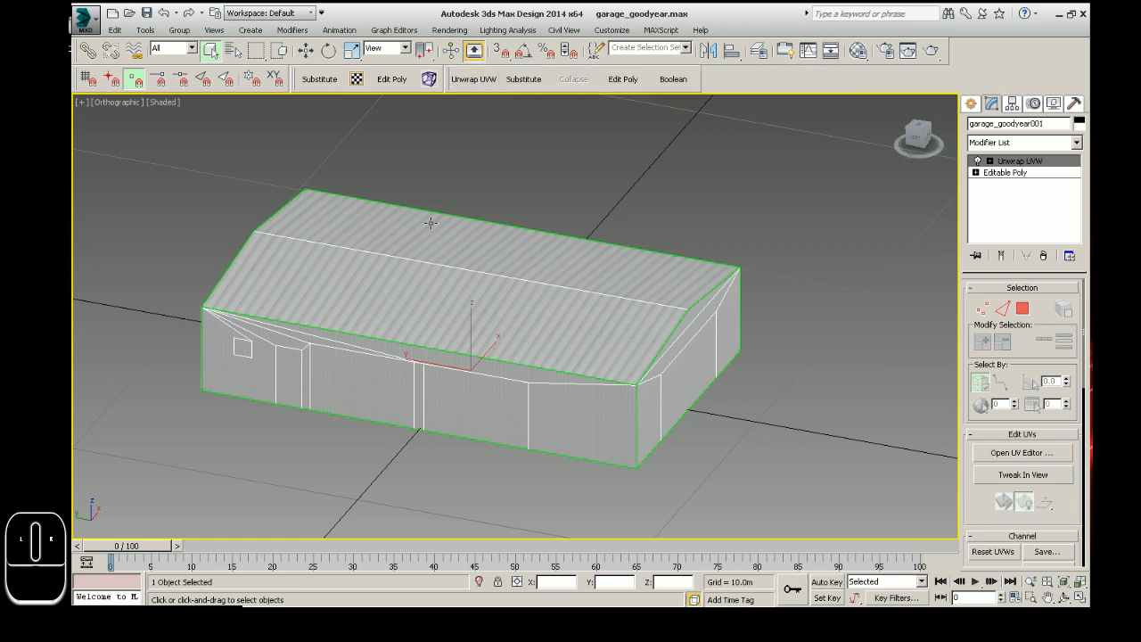
mouse_move(713, 51)
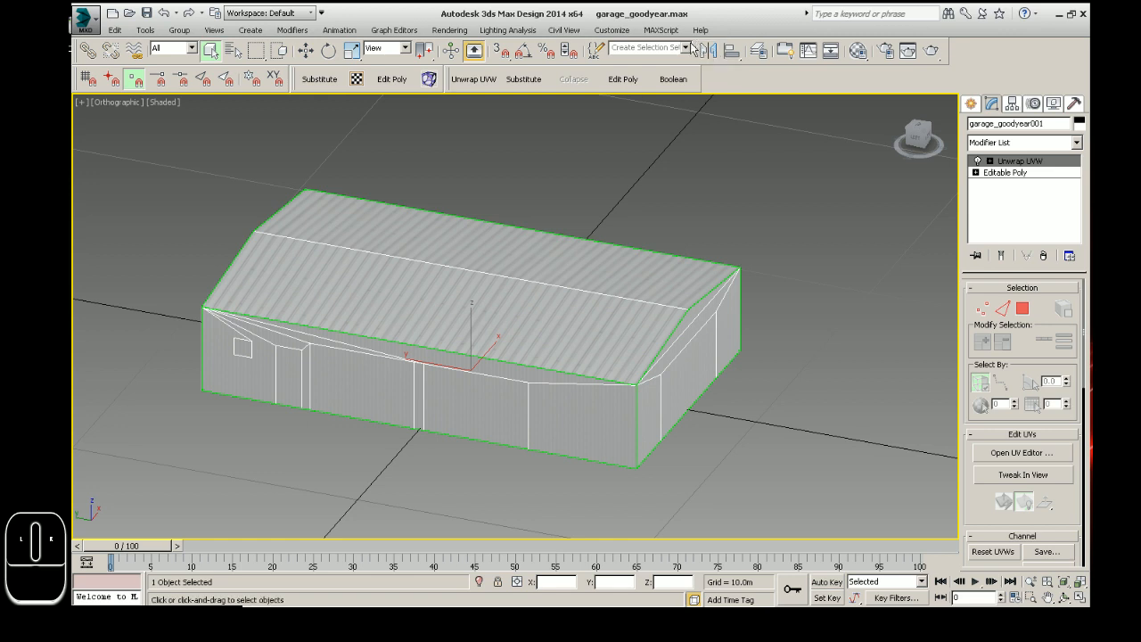
mouse_move(685, 219)
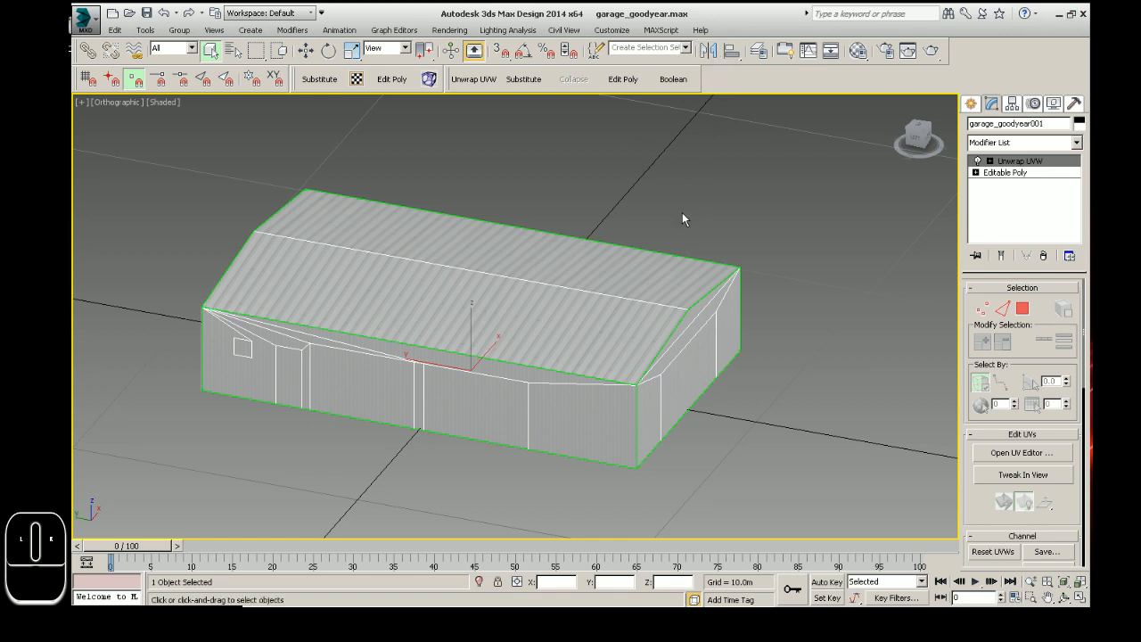
mouse_move(845, 106)
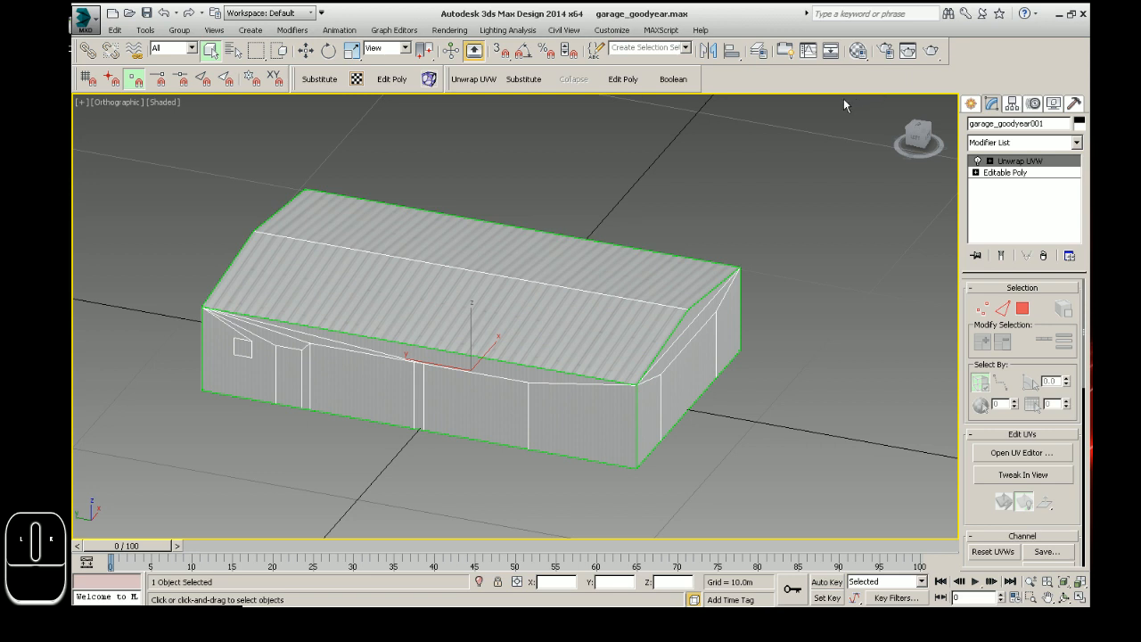
mouse_move(697, 118)
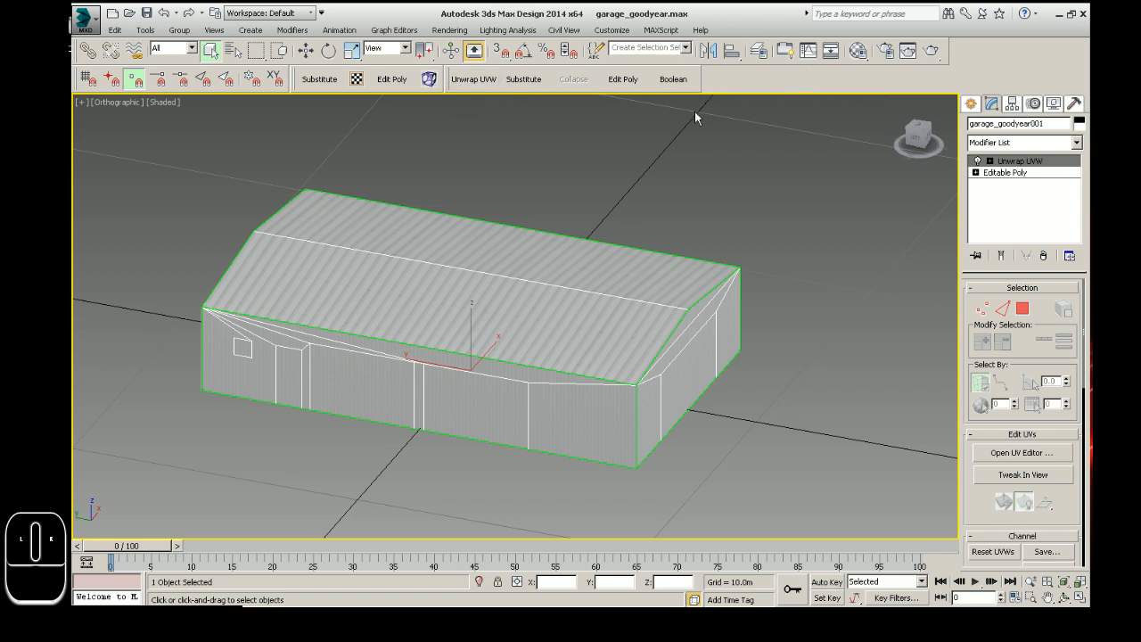
mouse_move(582, 327)
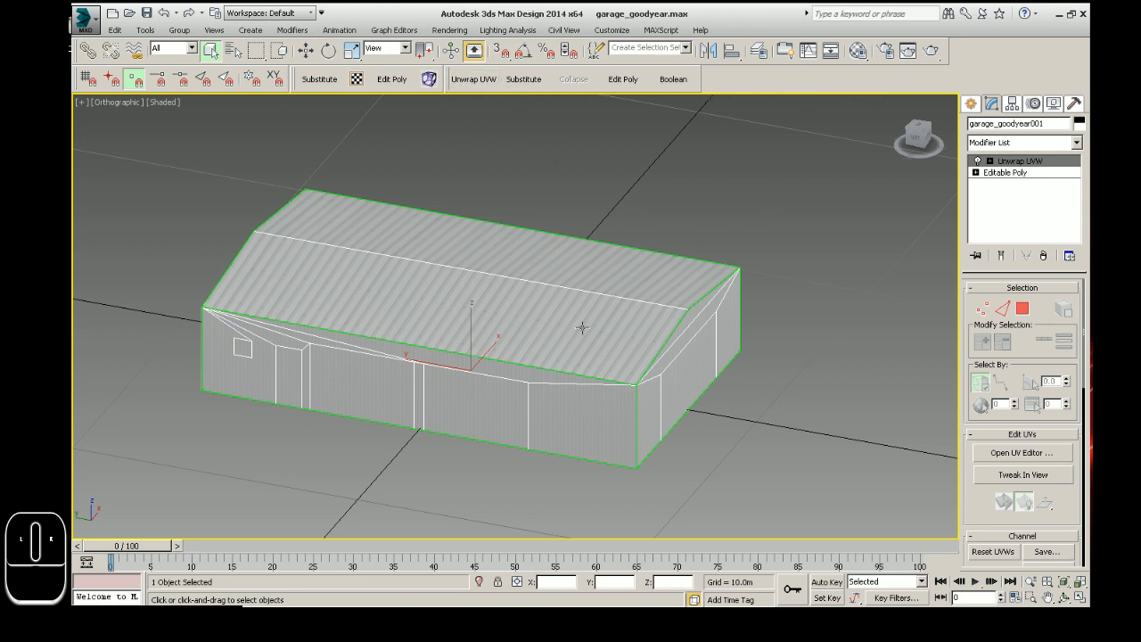
mouse_move(393, 373)
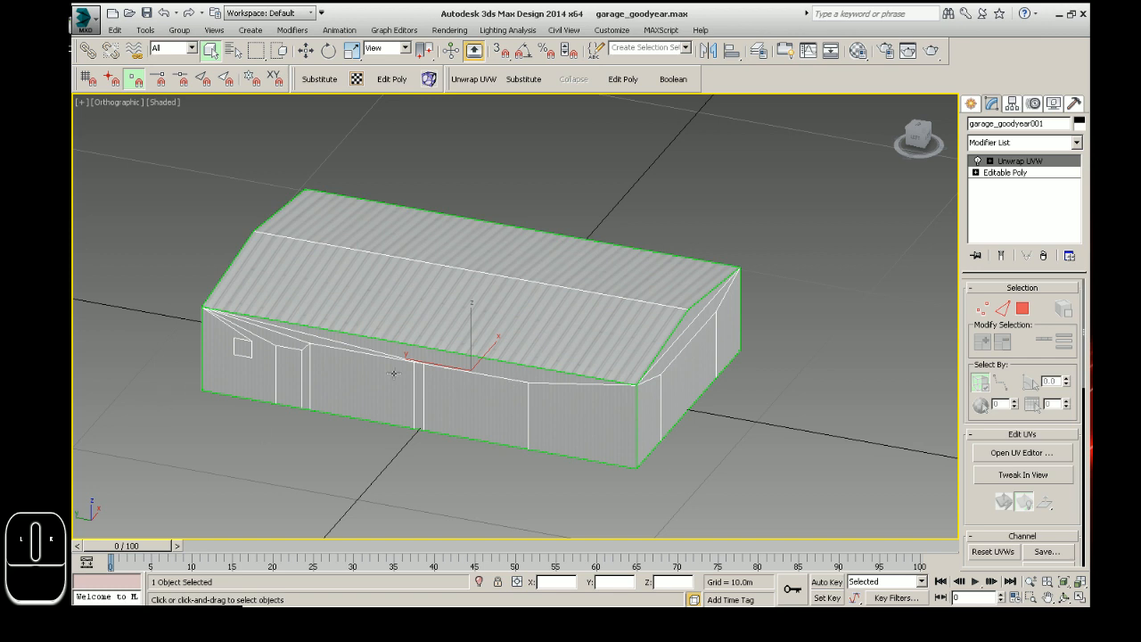
mouse_move(176, 69)
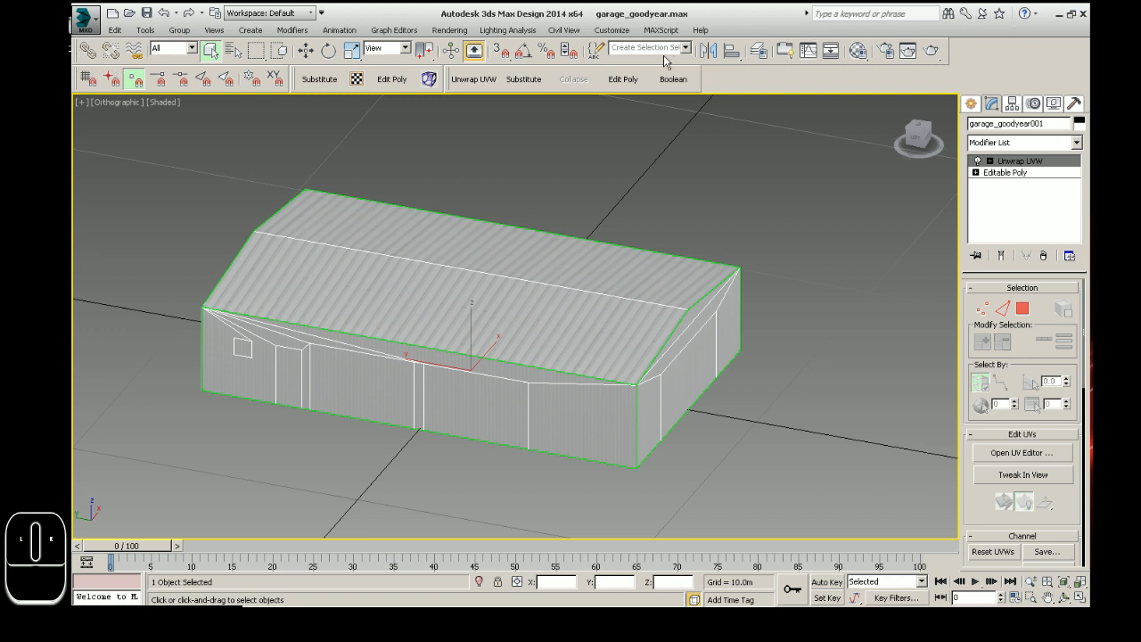
mouse_move(653, 44)
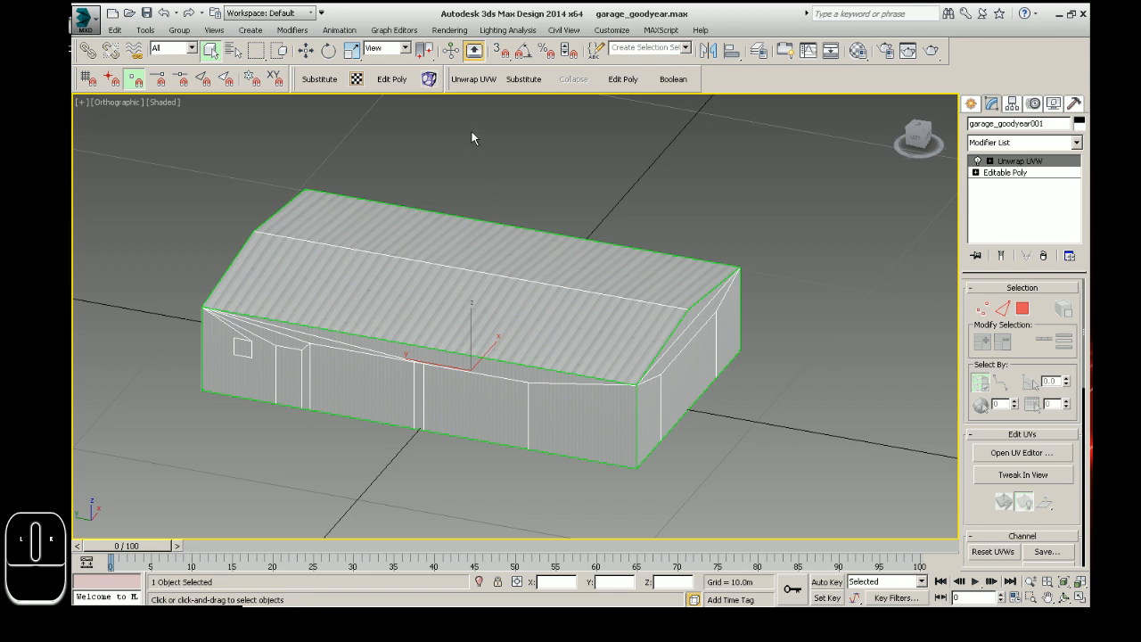
mouse_move(673, 79)
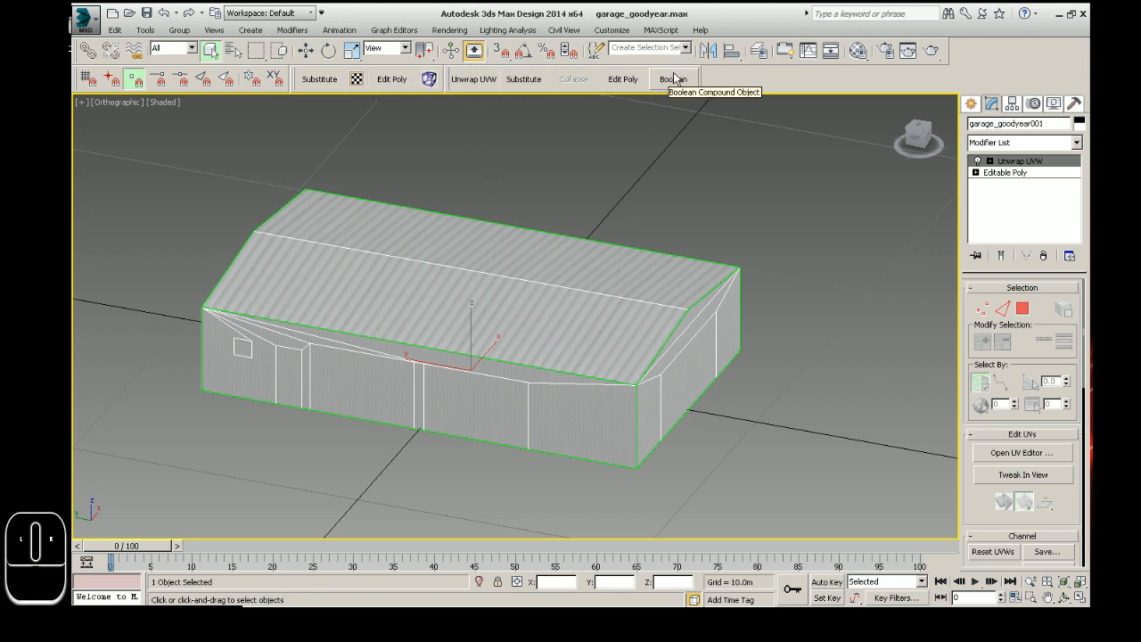
mouse_move(578, 76)
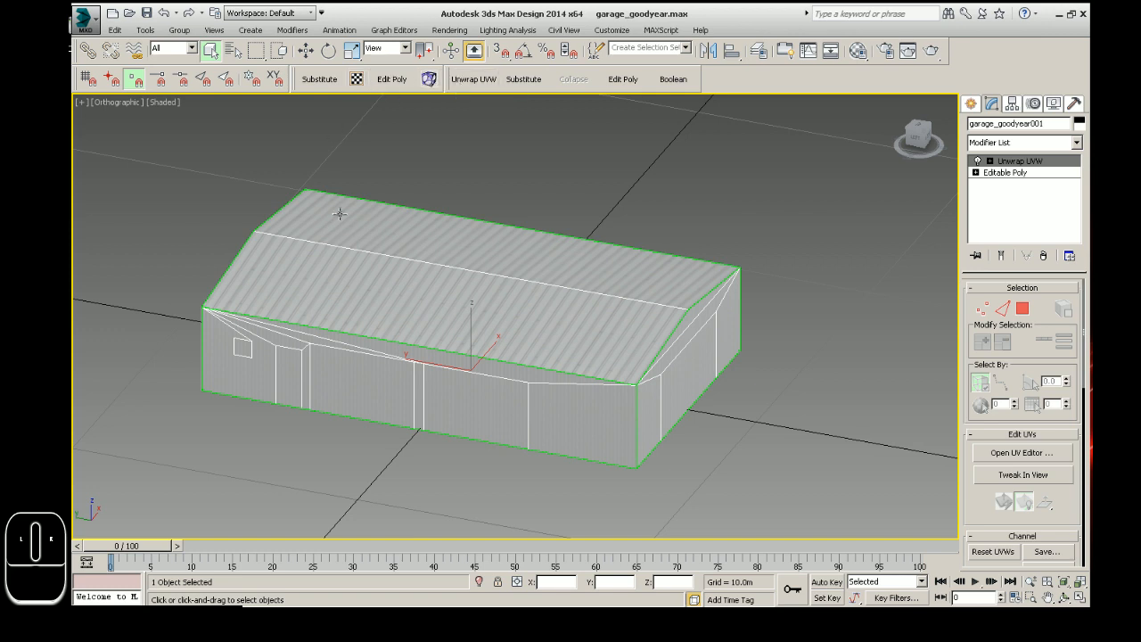
mouse_move(429, 79)
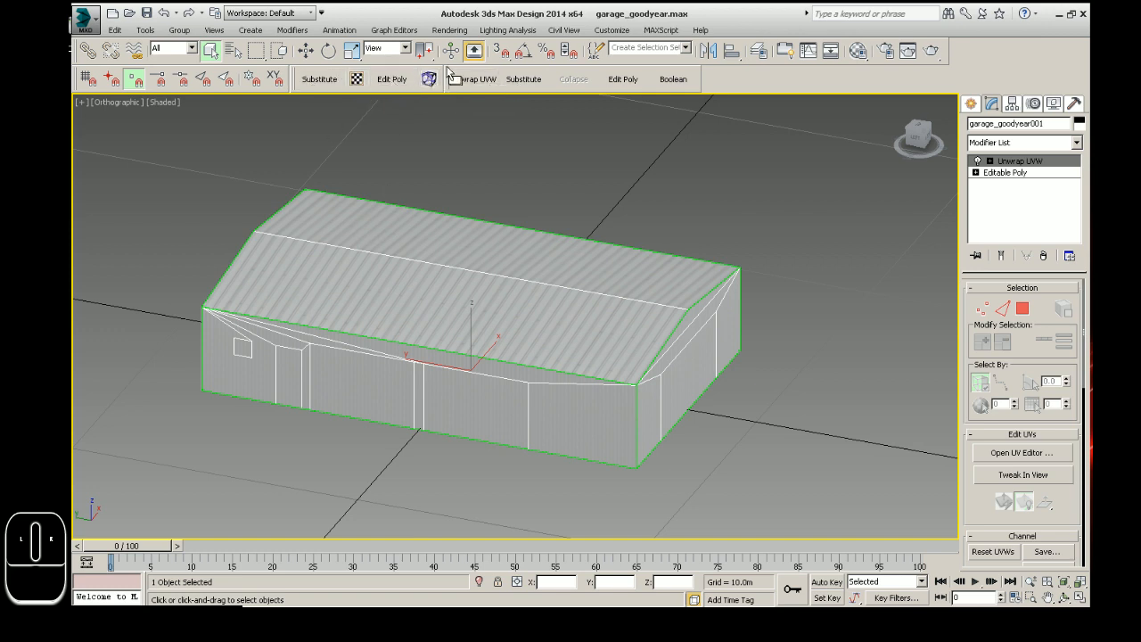
mouse_move(428, 79)
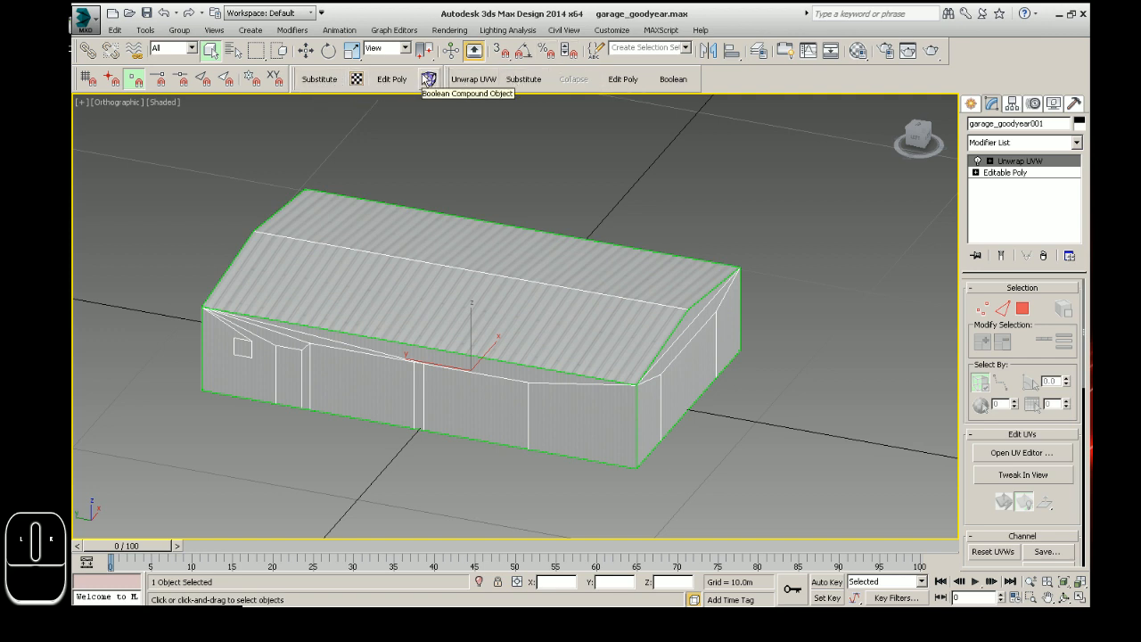
mouse_move(429, 79)
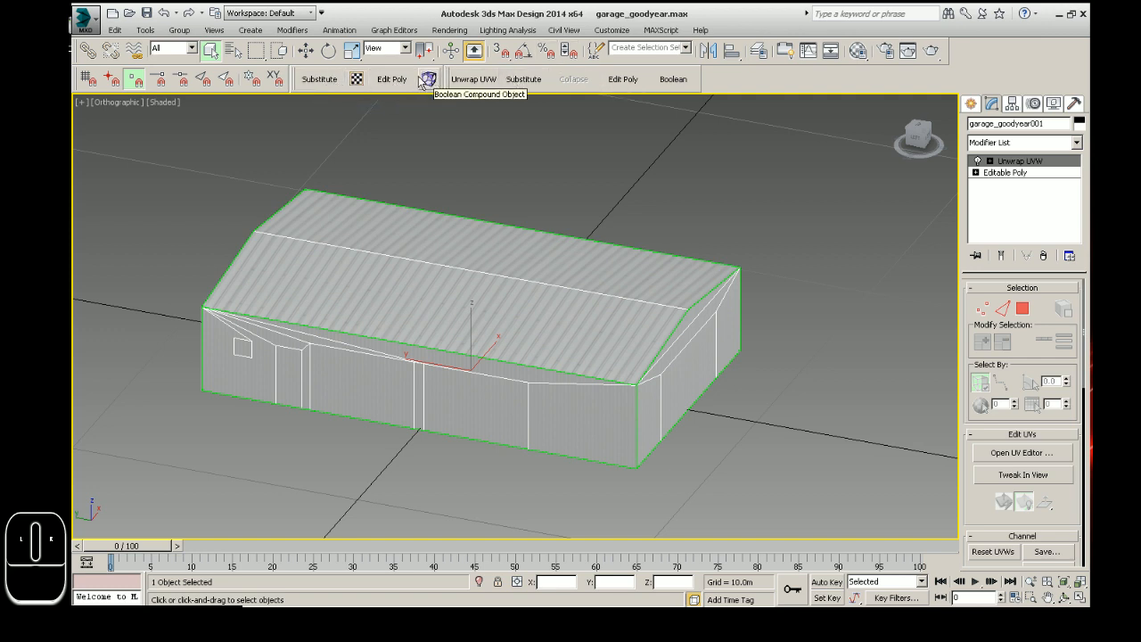
mouse_move(392, 78)
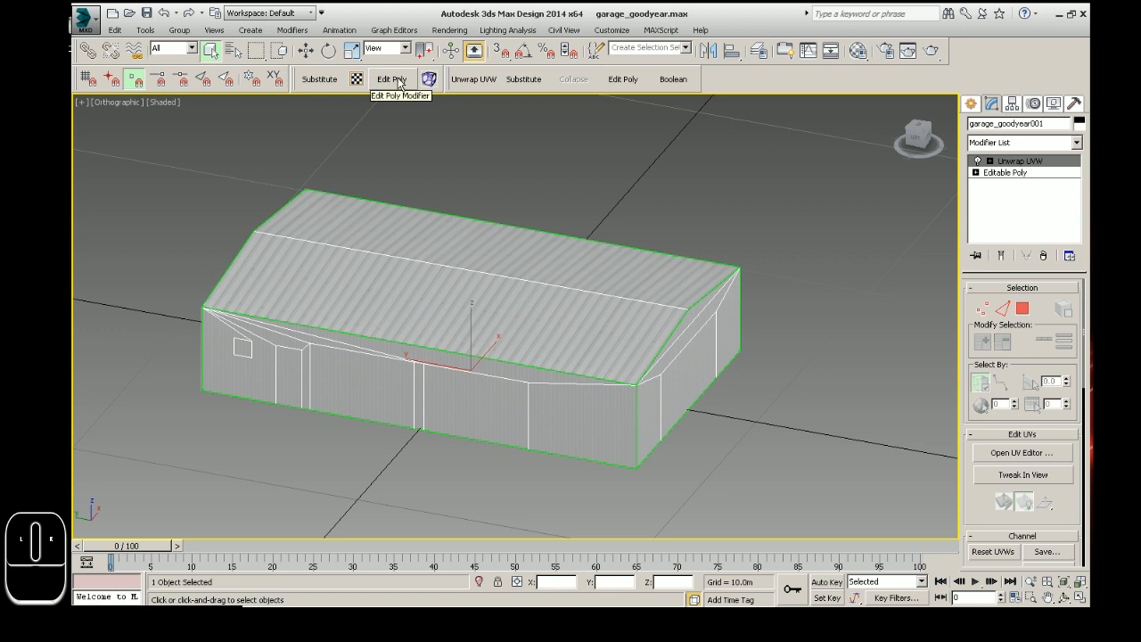
right_click(391, 78)
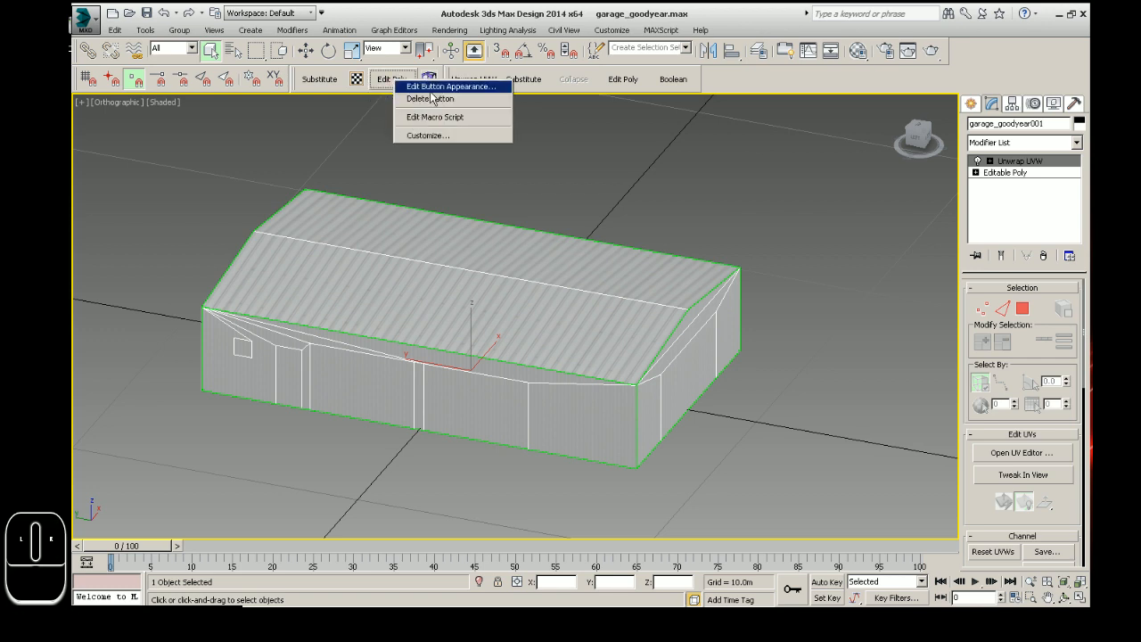
click(524, 80)
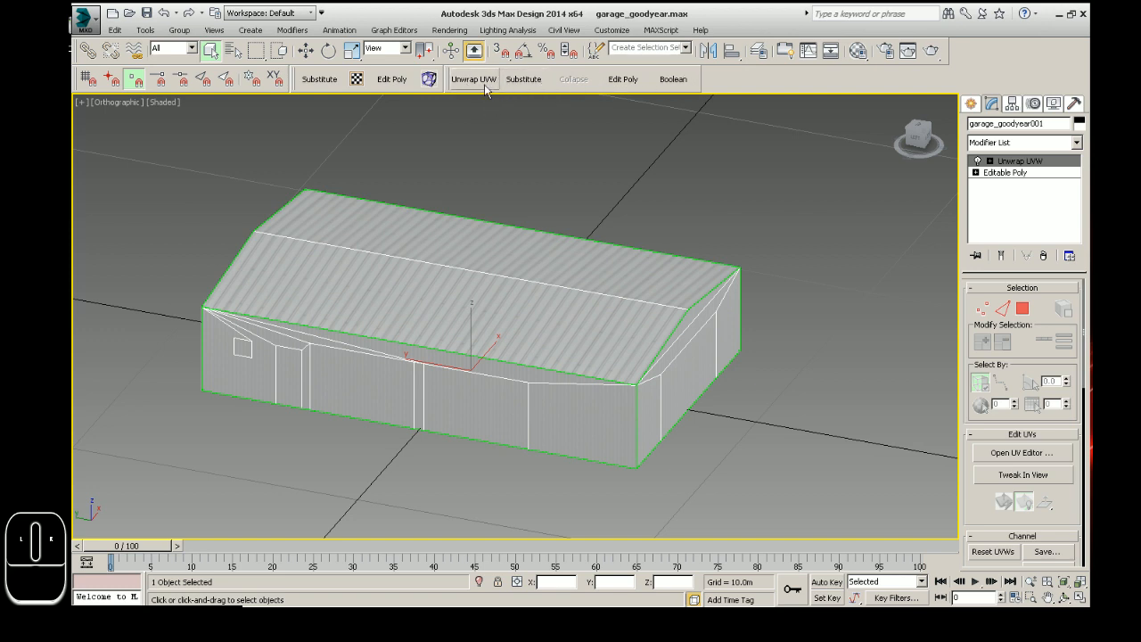
Switch the custom Unwrap UVW button to an image icon from the Standard set
right_click(473, 78)
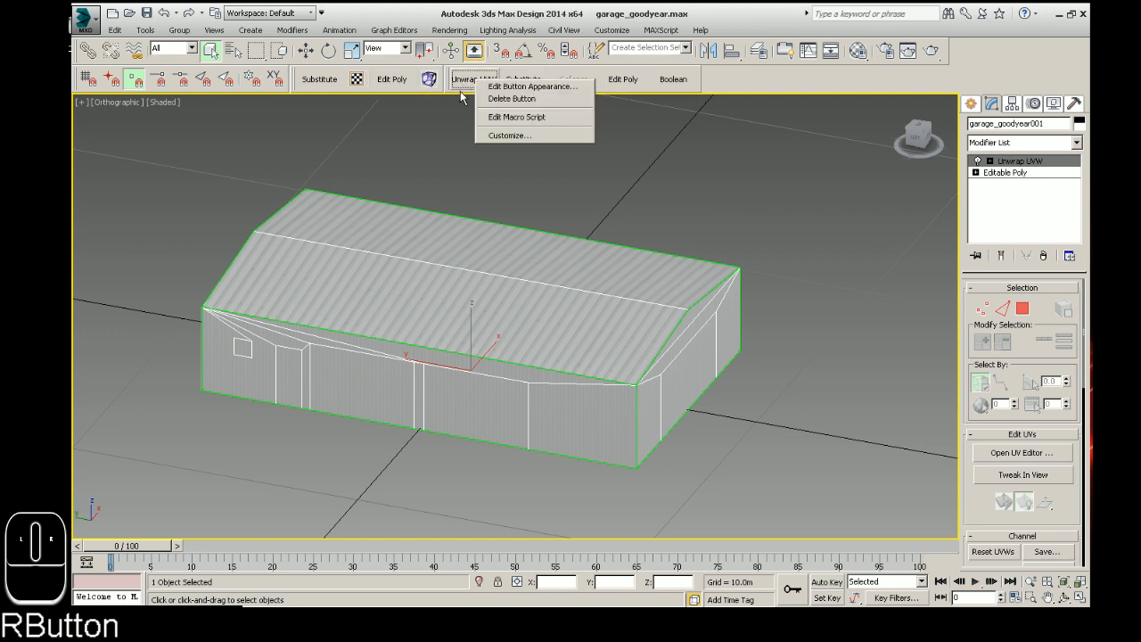
mouse_move(532, 87)
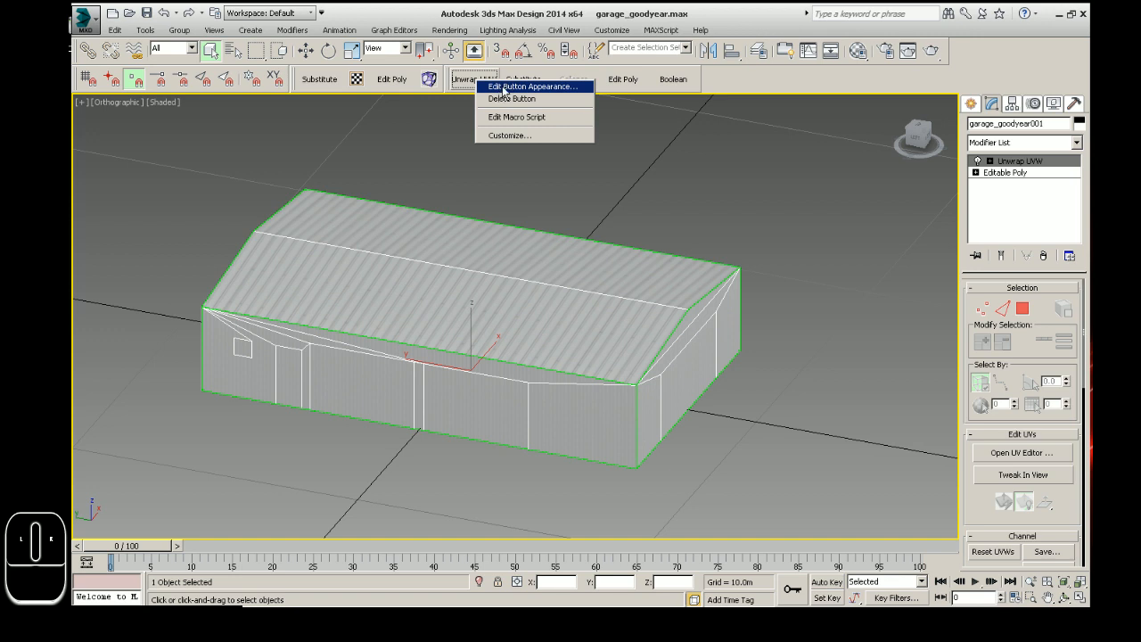
click(533, 86)
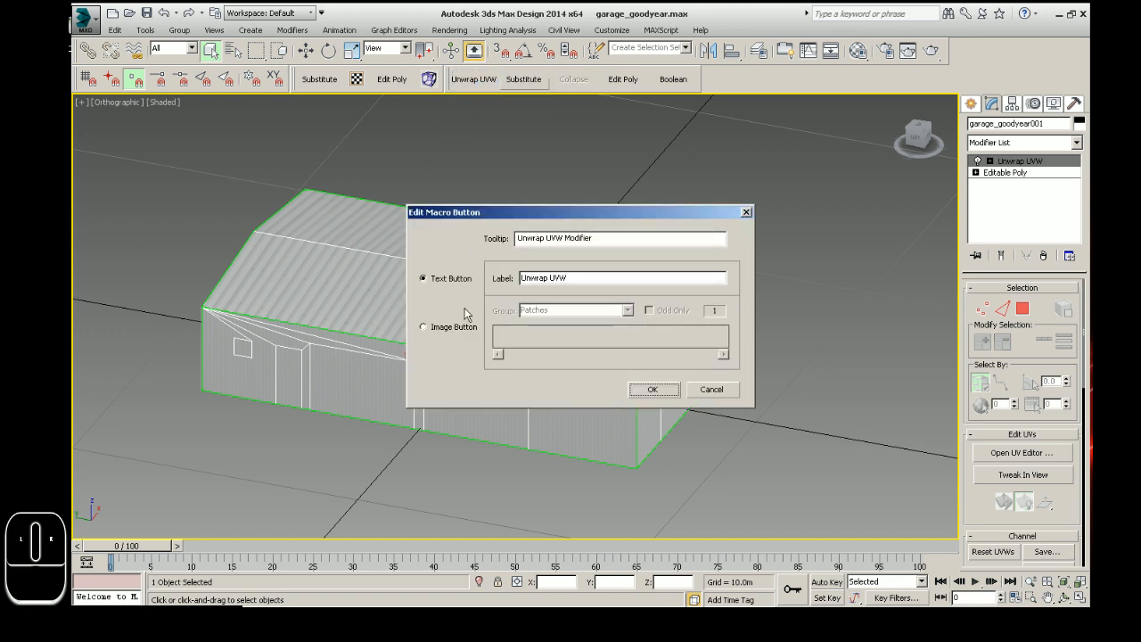
click(423, 326)
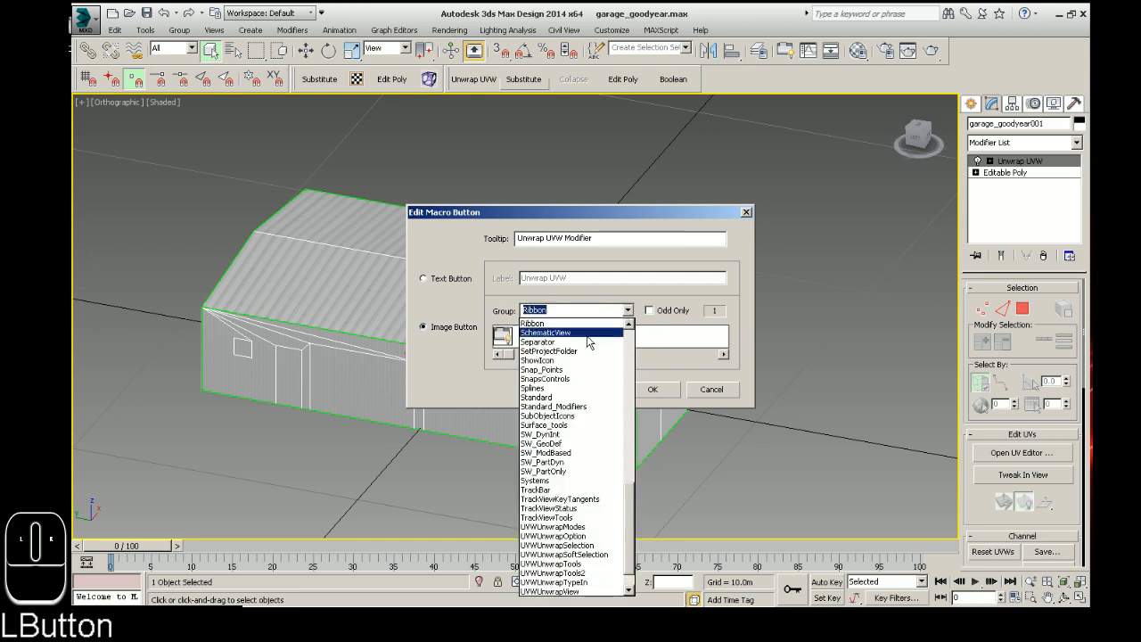
click(535, 397)
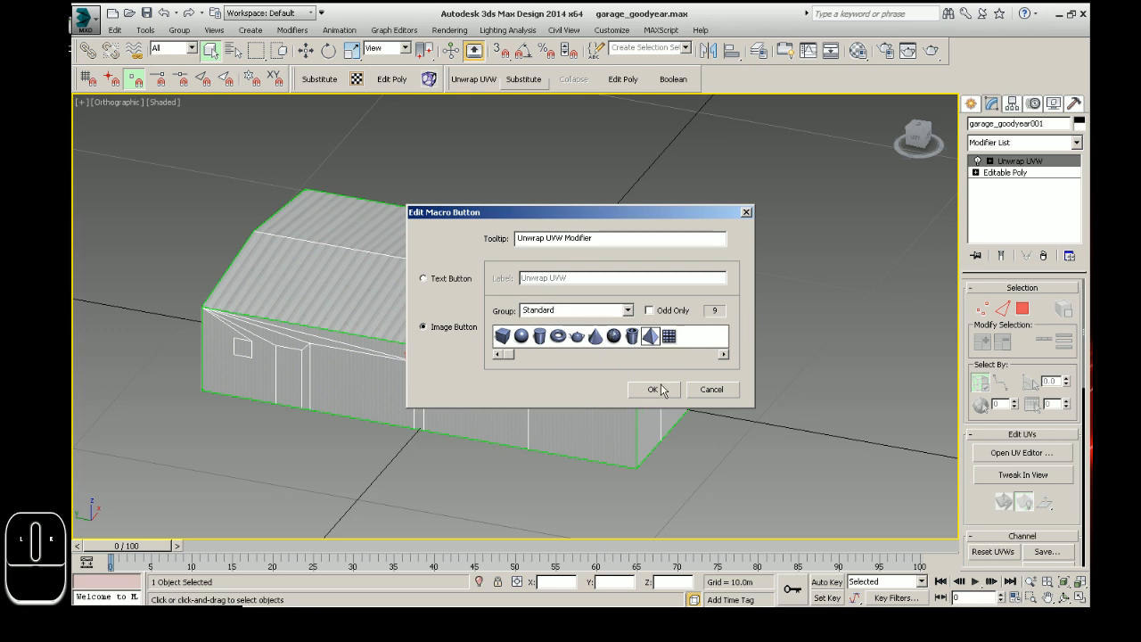
click(652, 390)
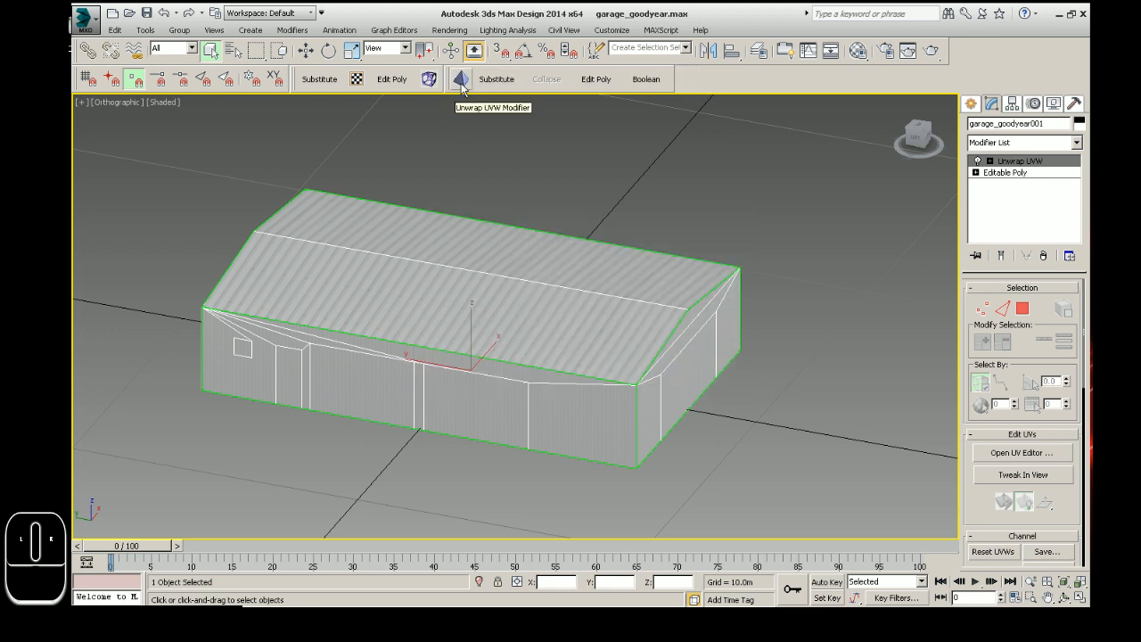
Relabel the Unwrap UVW button as text 'Unwrap', then start relabelling the Boolean button
right_click(461, 79)
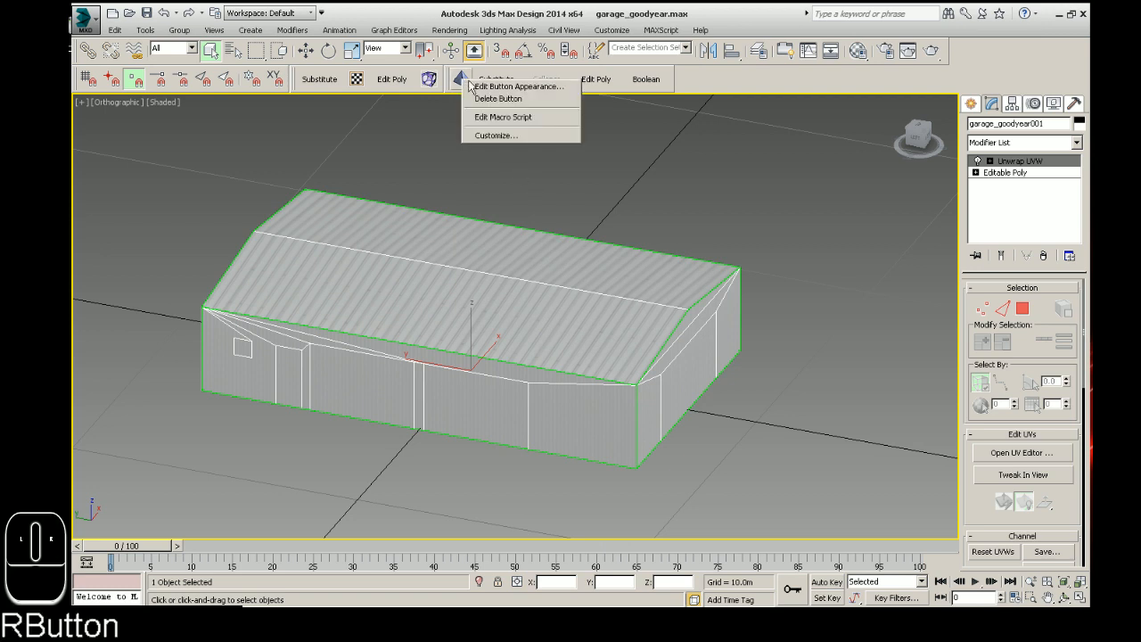
click(520, 87)
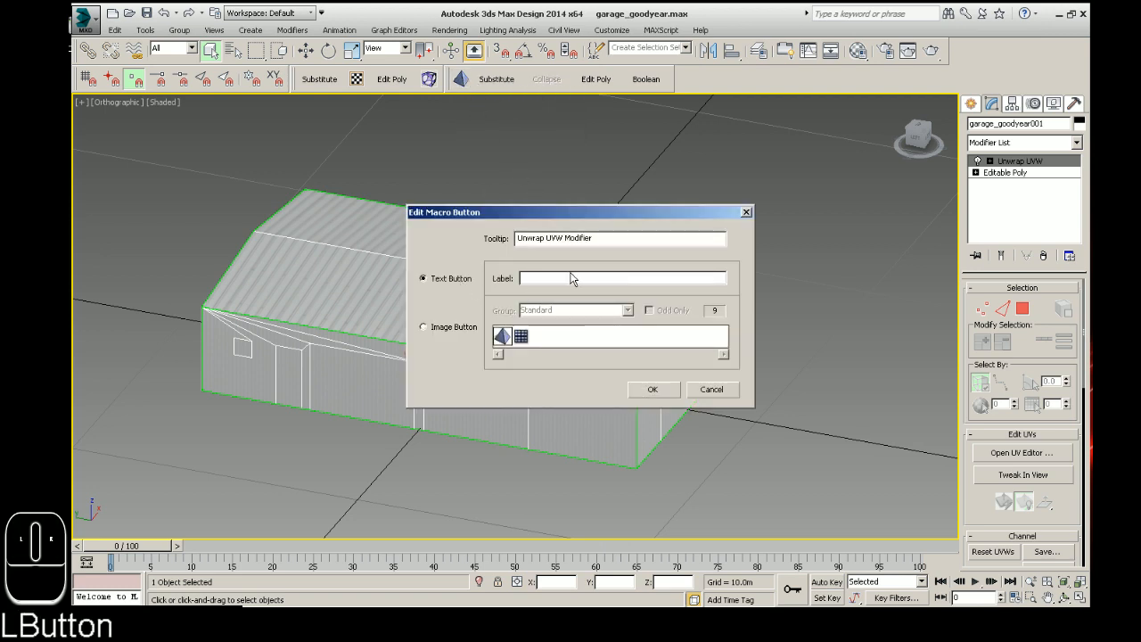
text(Unwrap)
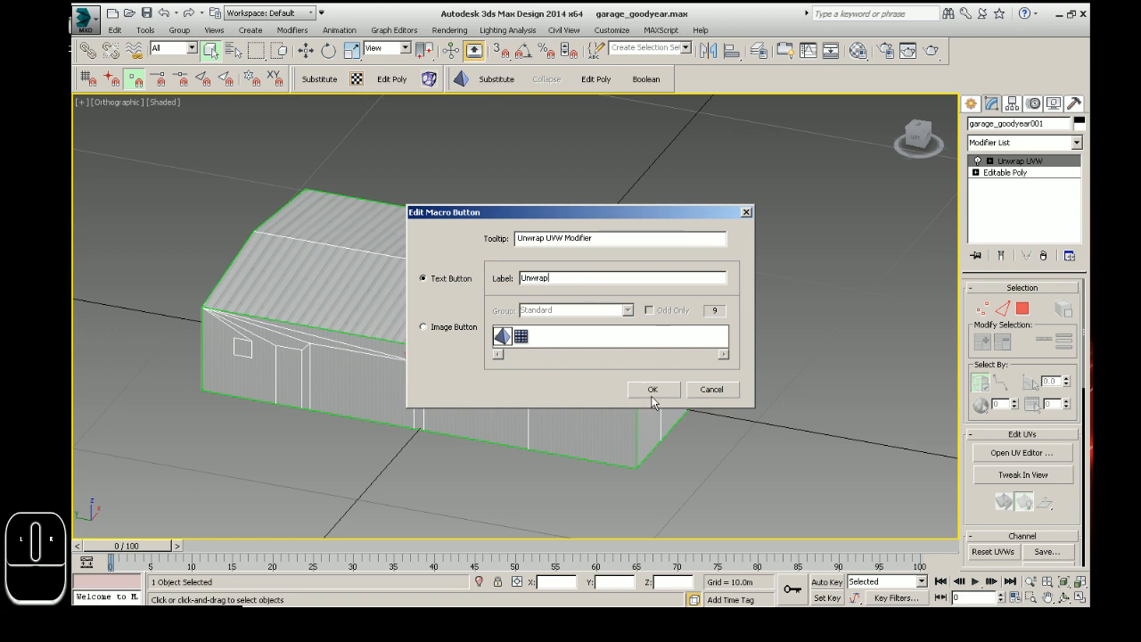
click(653, 390)
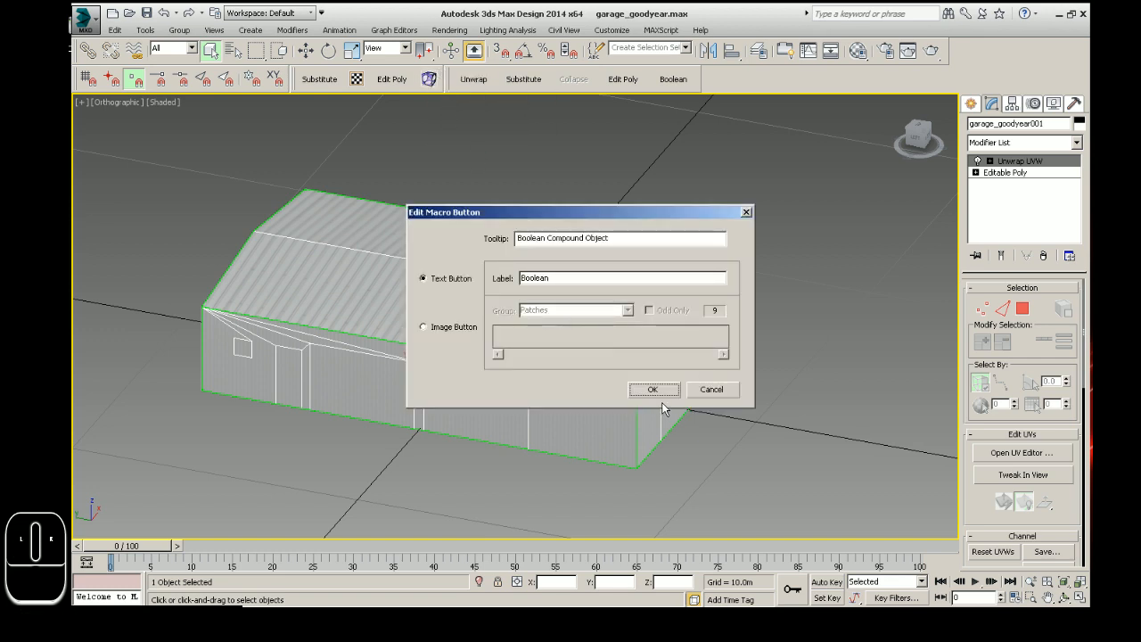
click(654, 389)
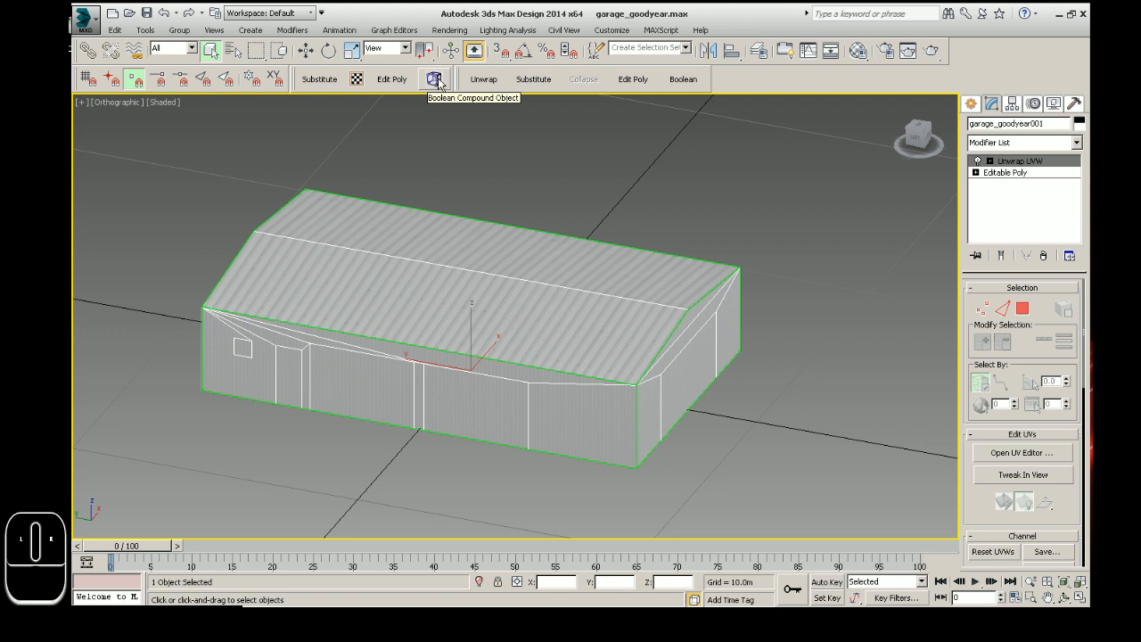
right_click(435, 78)
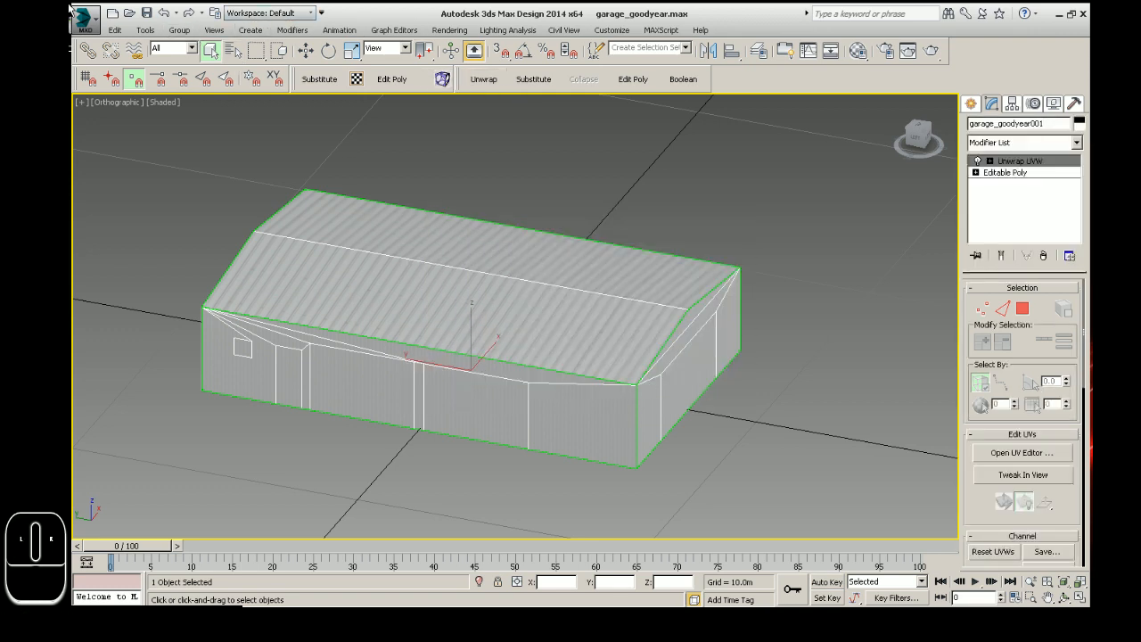
Close 3ds Max without saving the scene and relaunch 3ds Max Design 2014
click(83, 16)
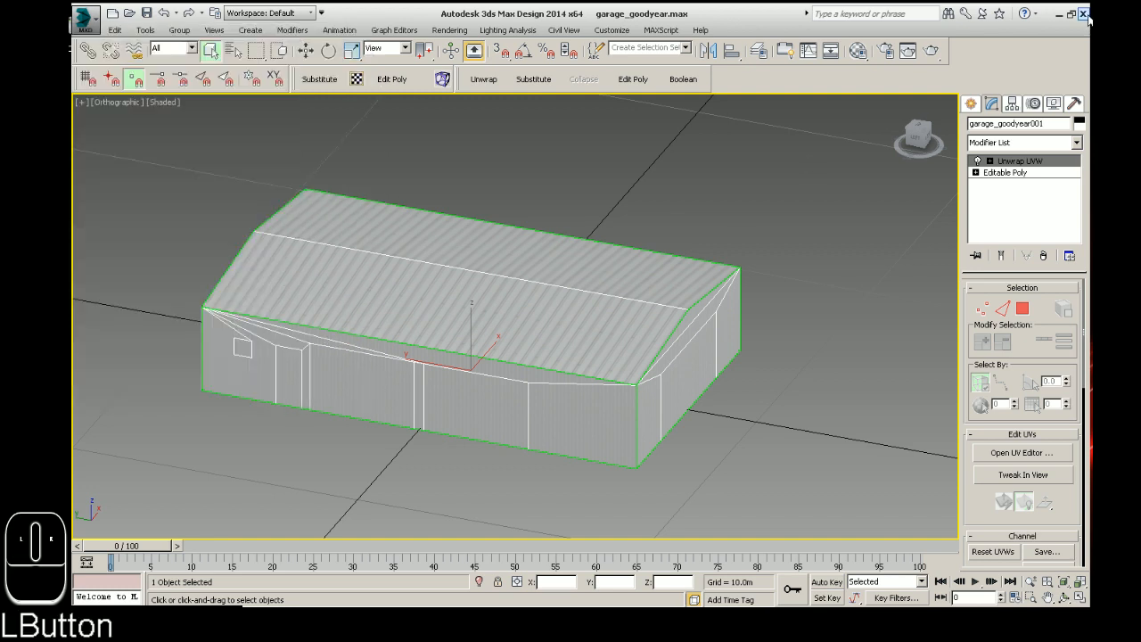
click(1083, 13)
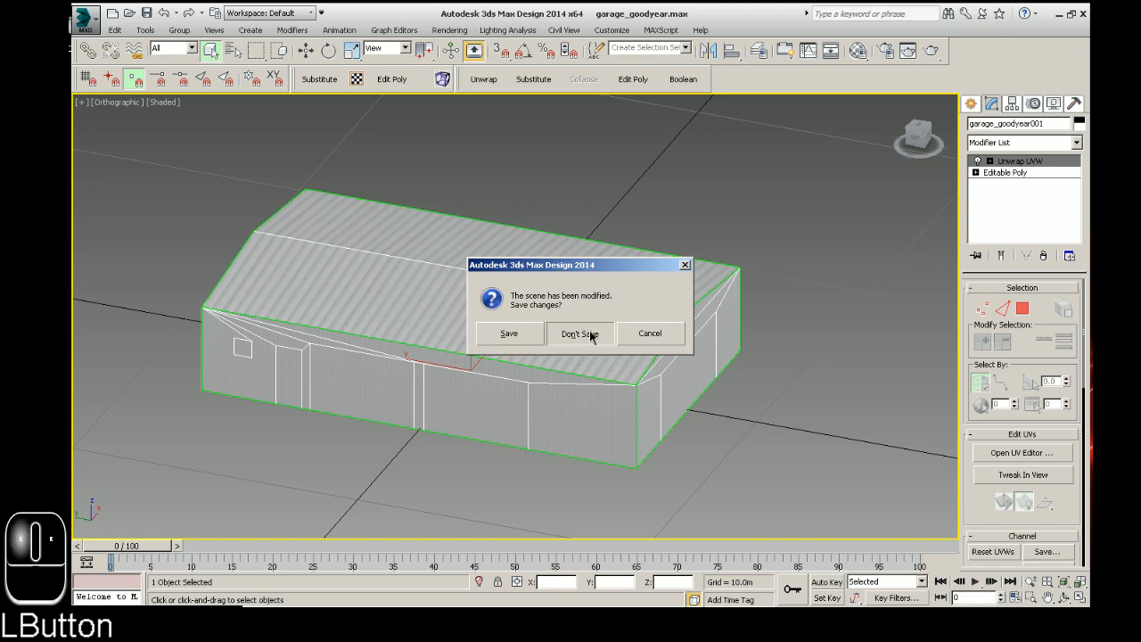
click(579, 333)
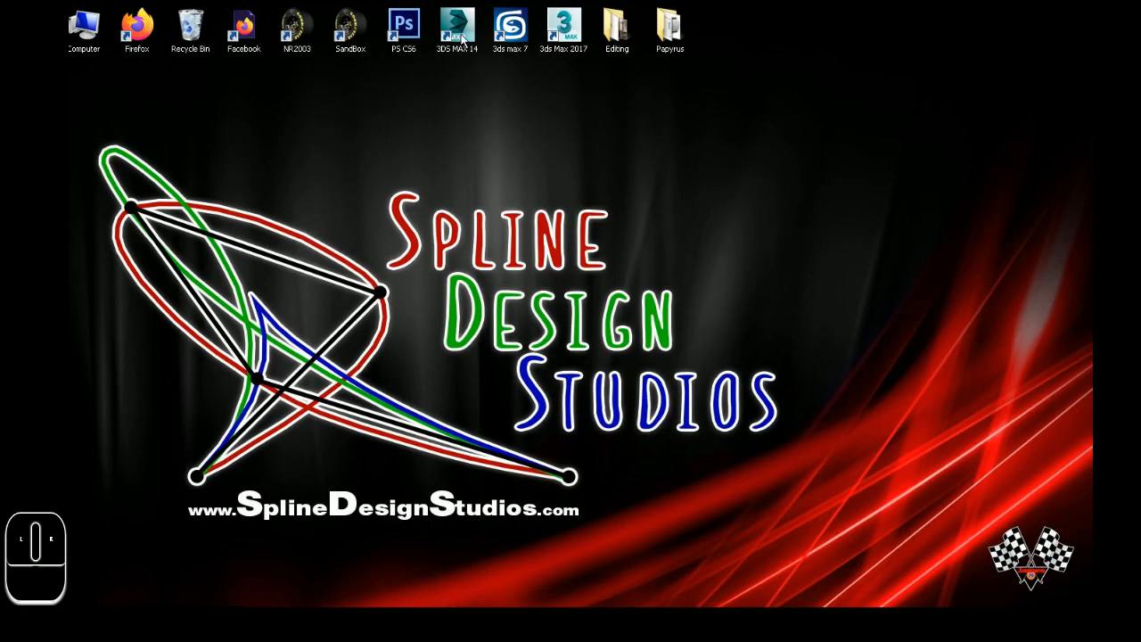
double_click(457, 27)
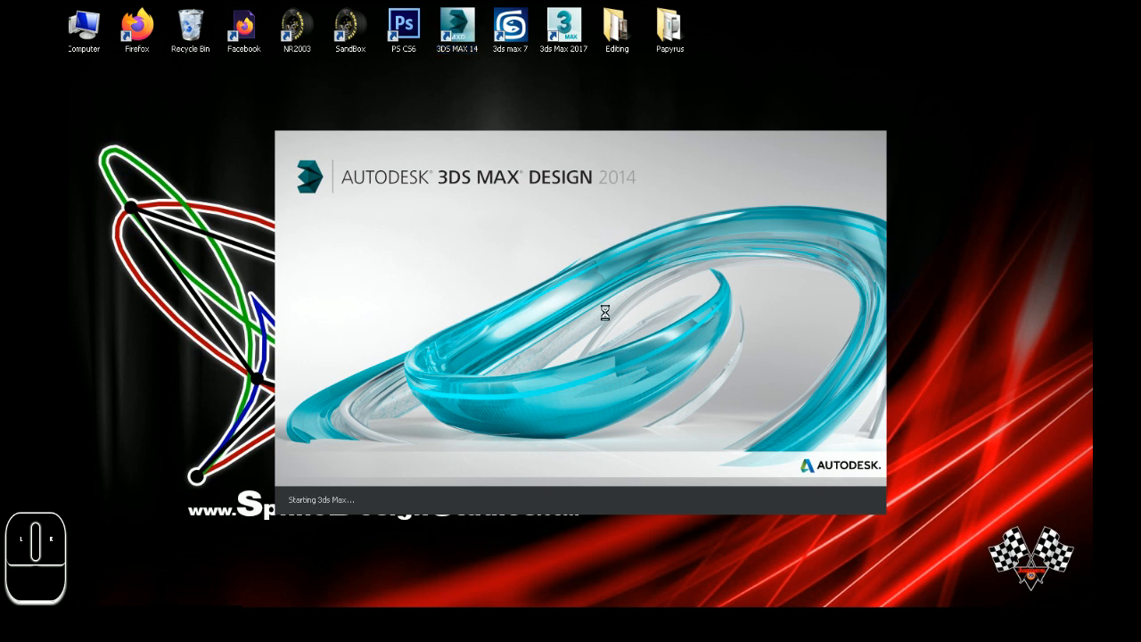
mouse_move(657, 376)
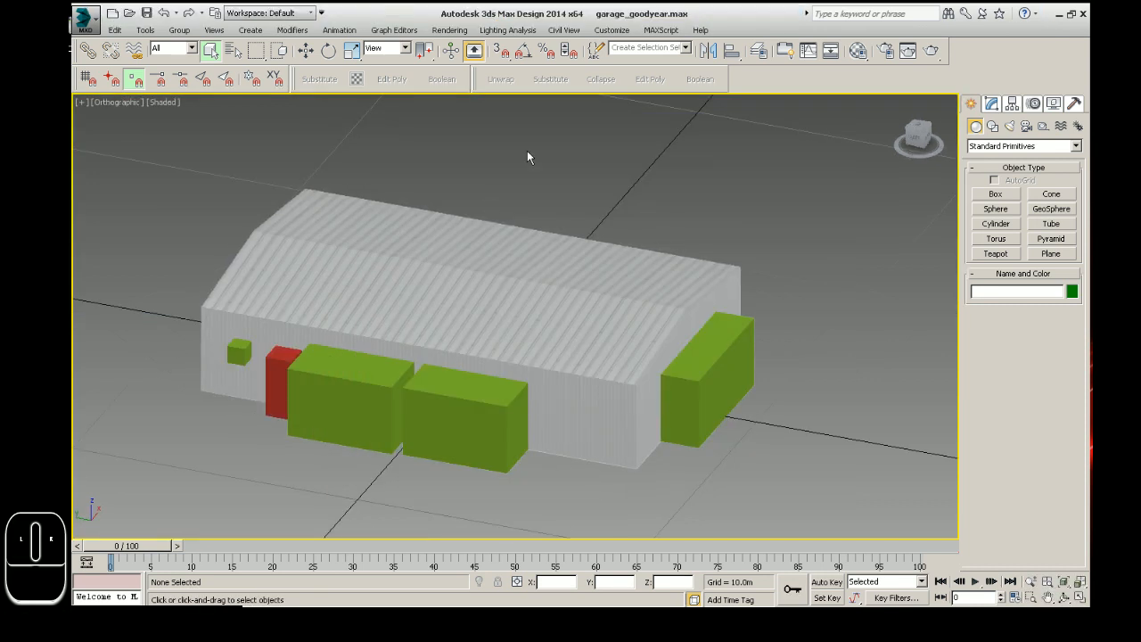
mouse_move(442, 79)
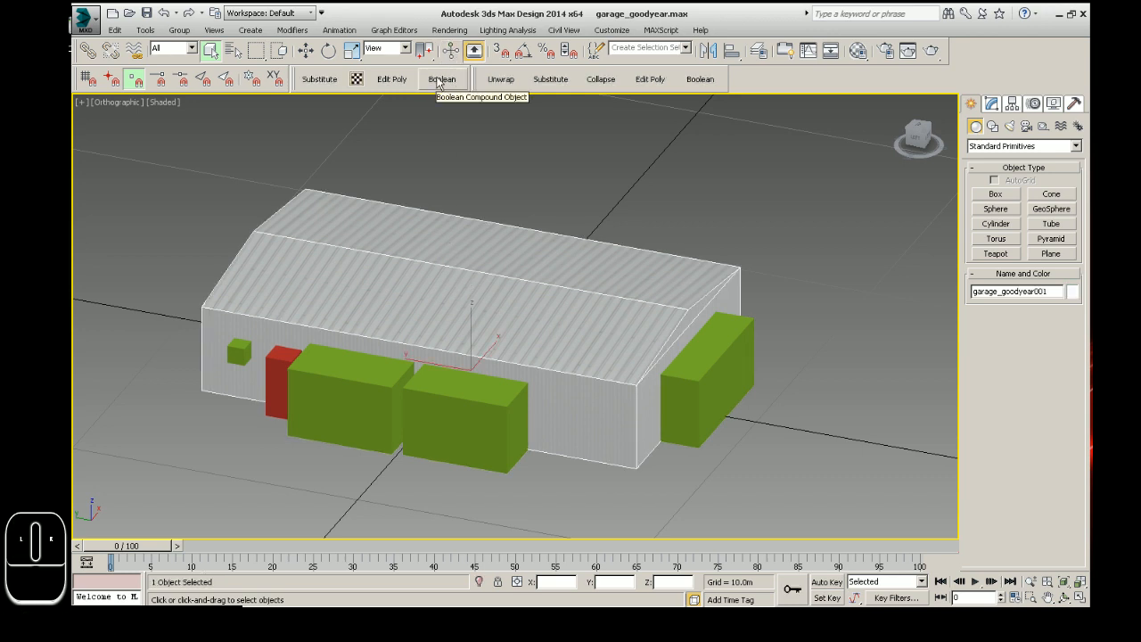
mouse_move(685, 25)
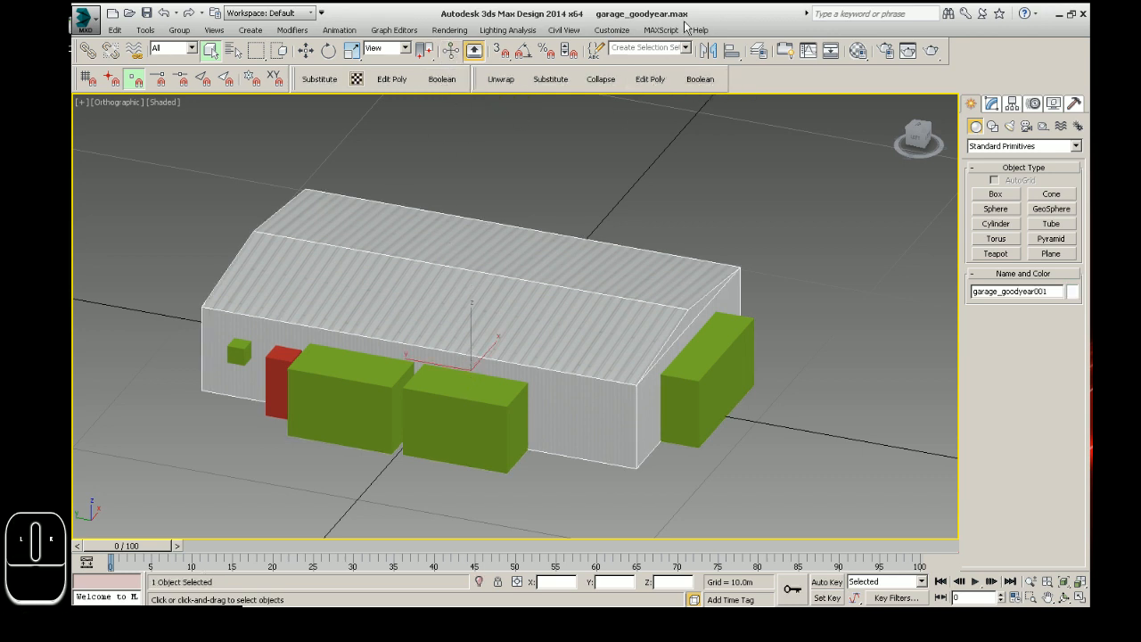
mouse_move(500, 79)
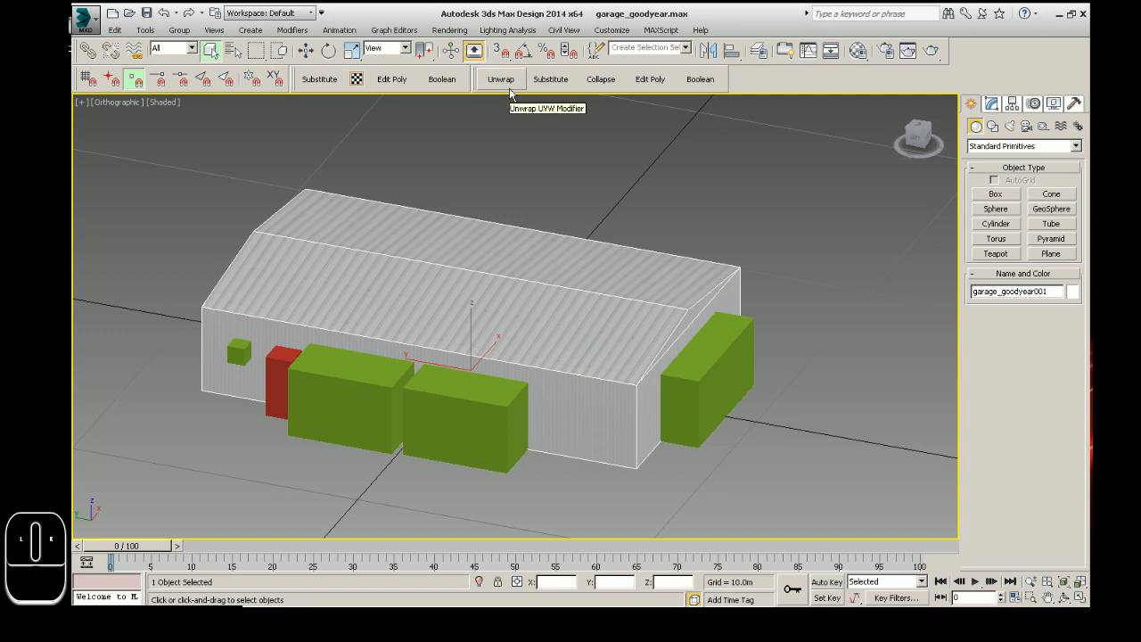
mouse_move(385, 135)
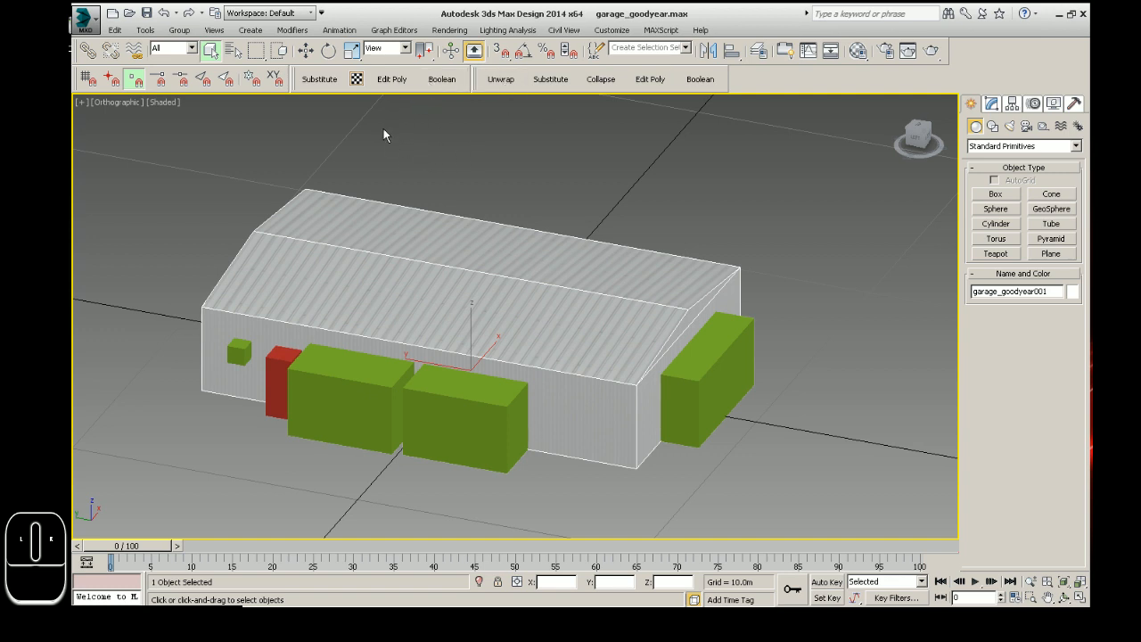
mouse_move(524, 120)
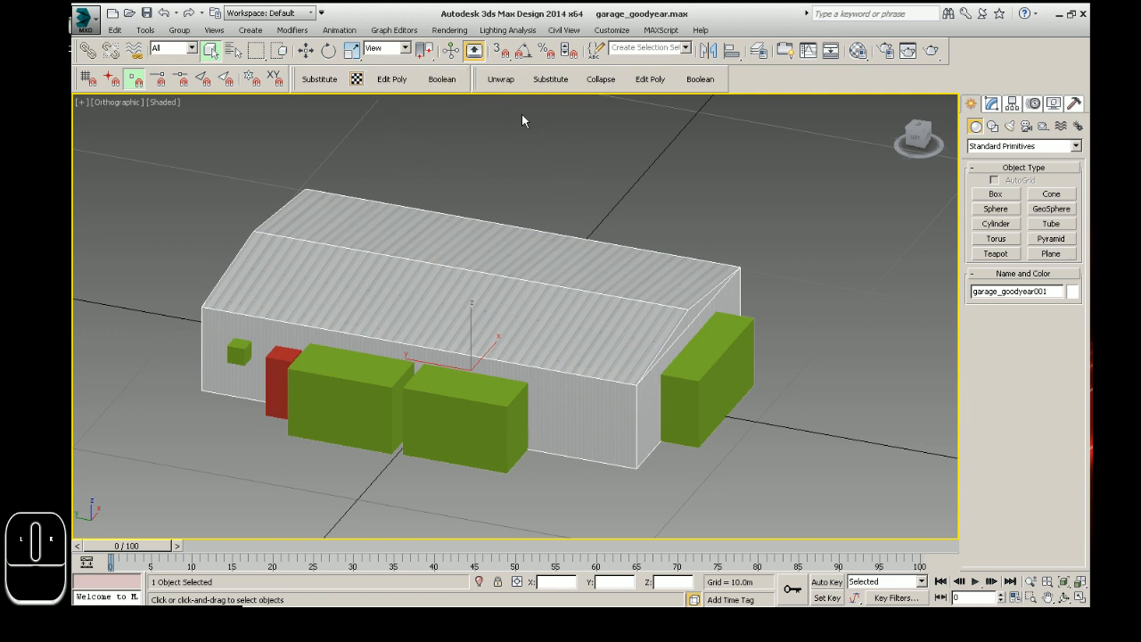
mouse_move(650, 78)
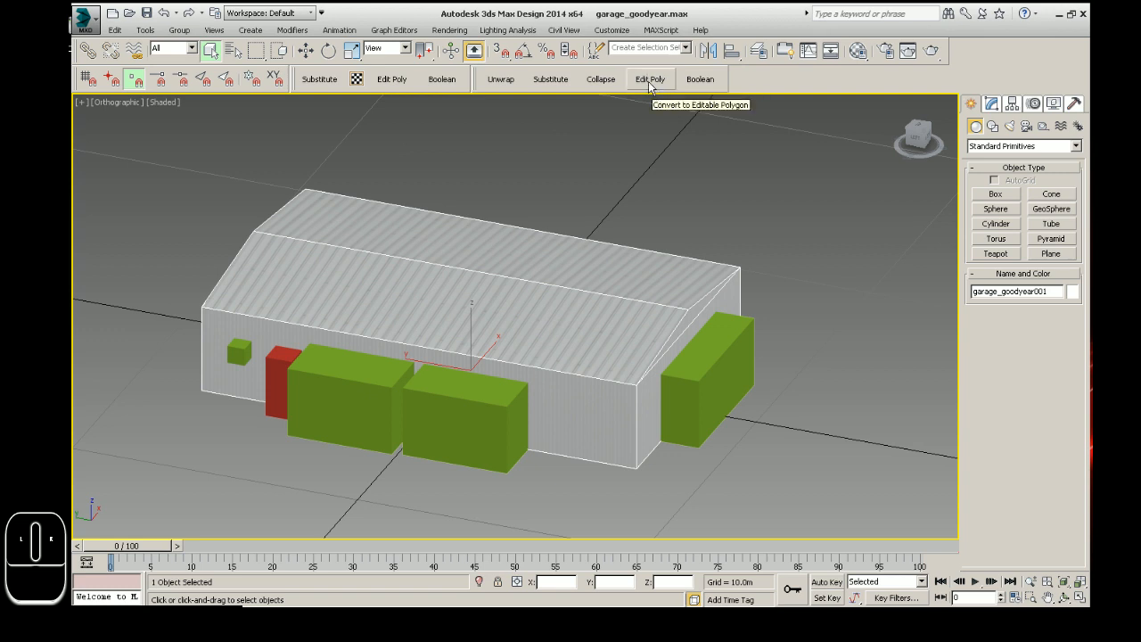
mouse_move(648, 88)
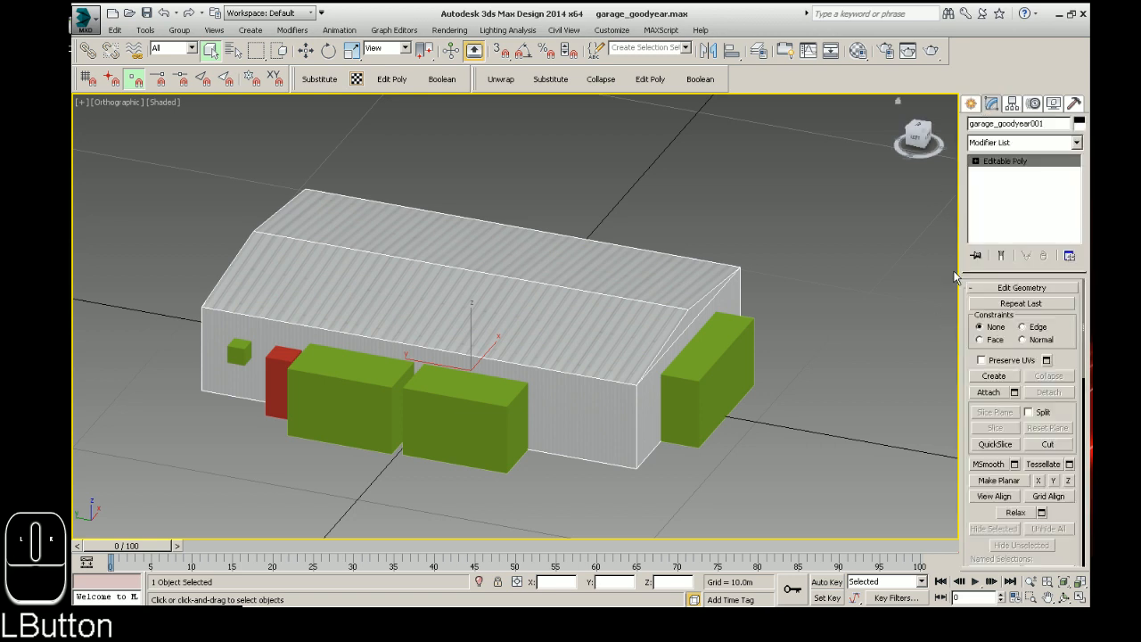
Return to the Create panel after converting the garage to Editable Poly
click(971, 104)
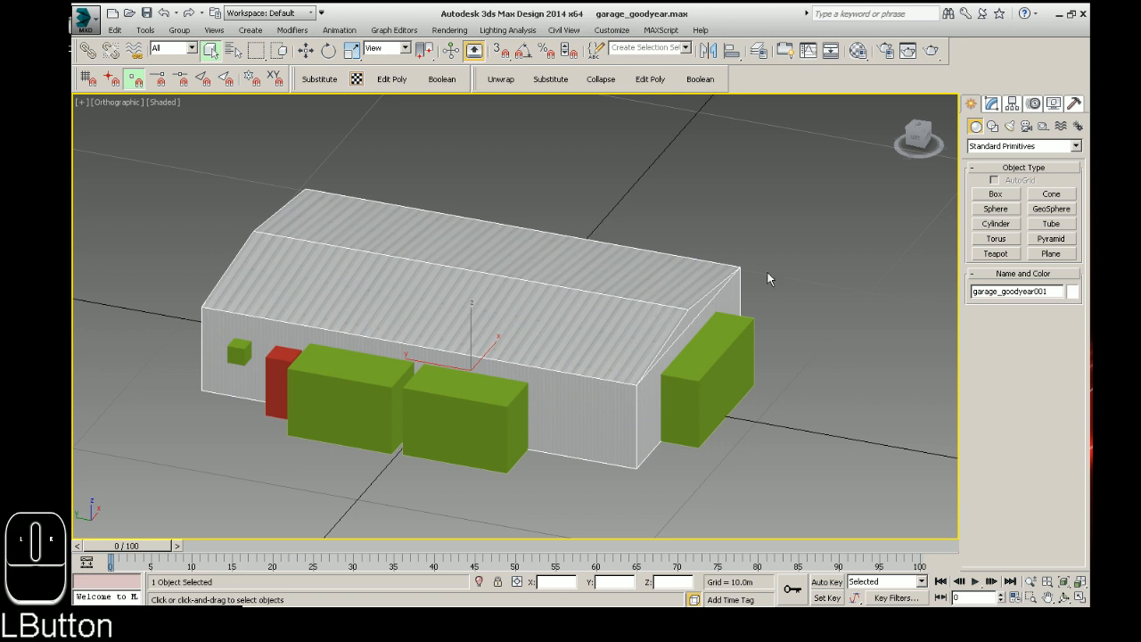
Boolean-subtract the right-end green box from the garage and convert it to Editable Poly
click(1022, 145)
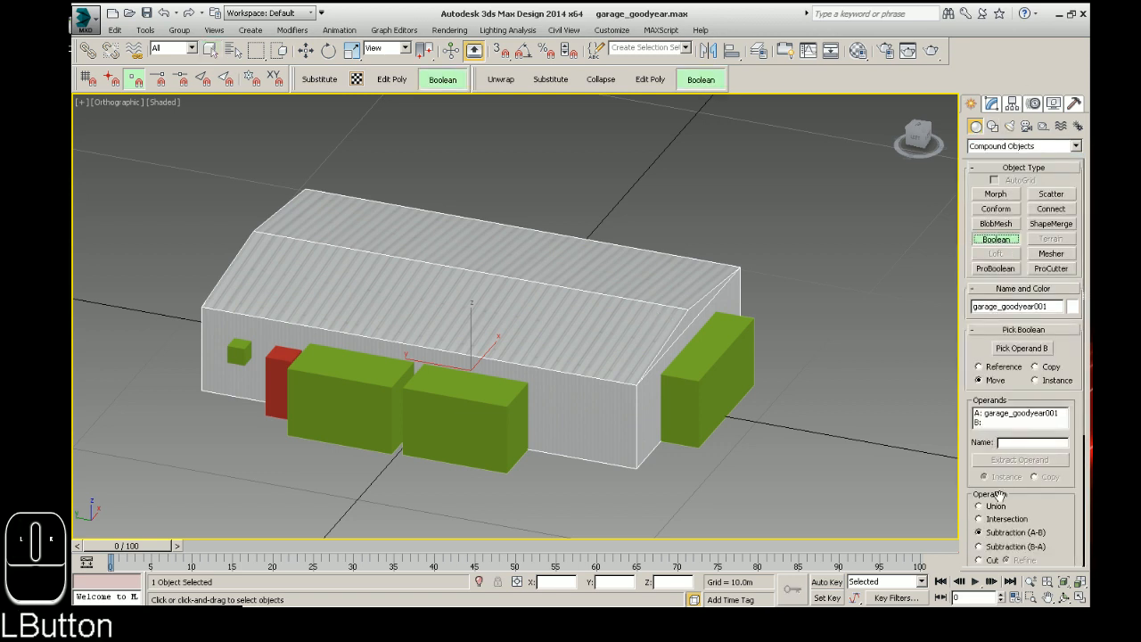
click(1022, 347)
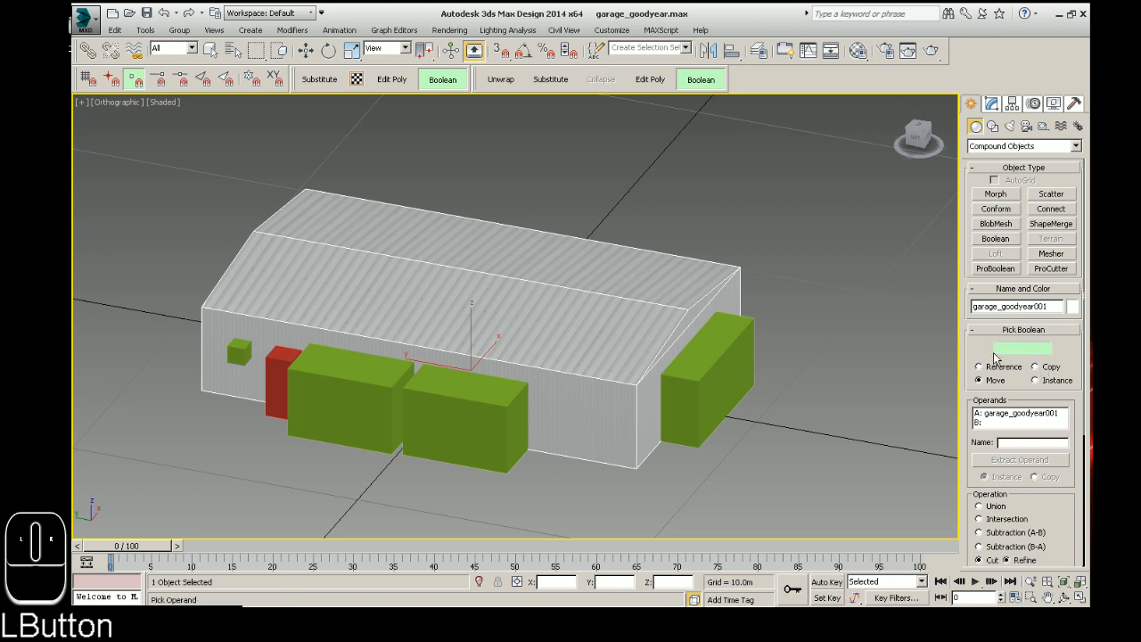
click(707, 374)
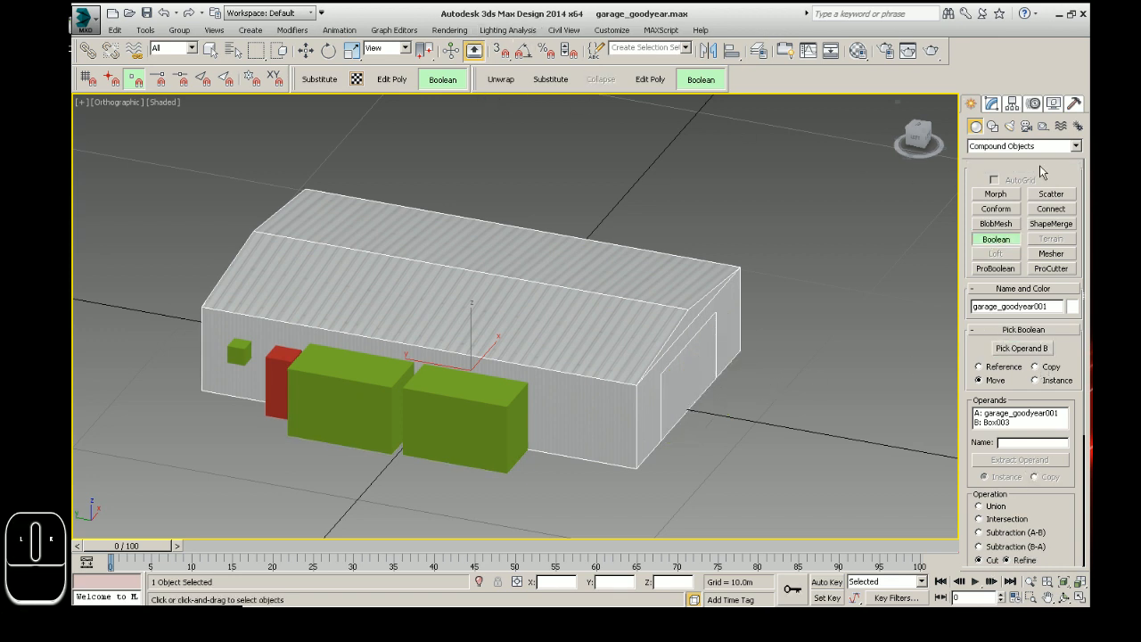
right_click(464, 401)
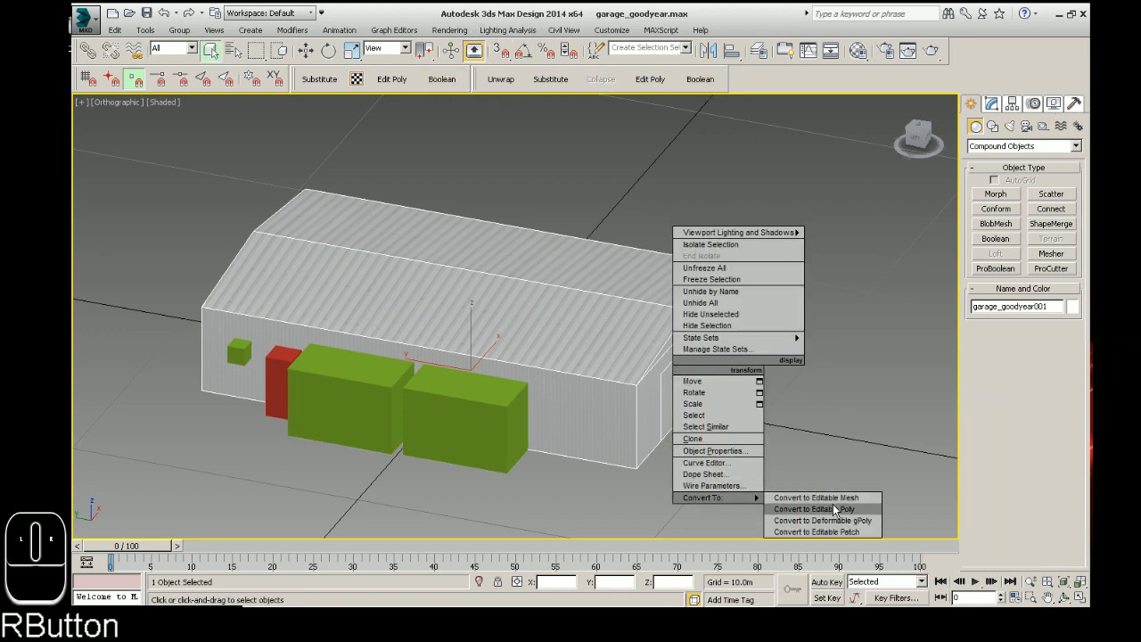
click(813, 509)
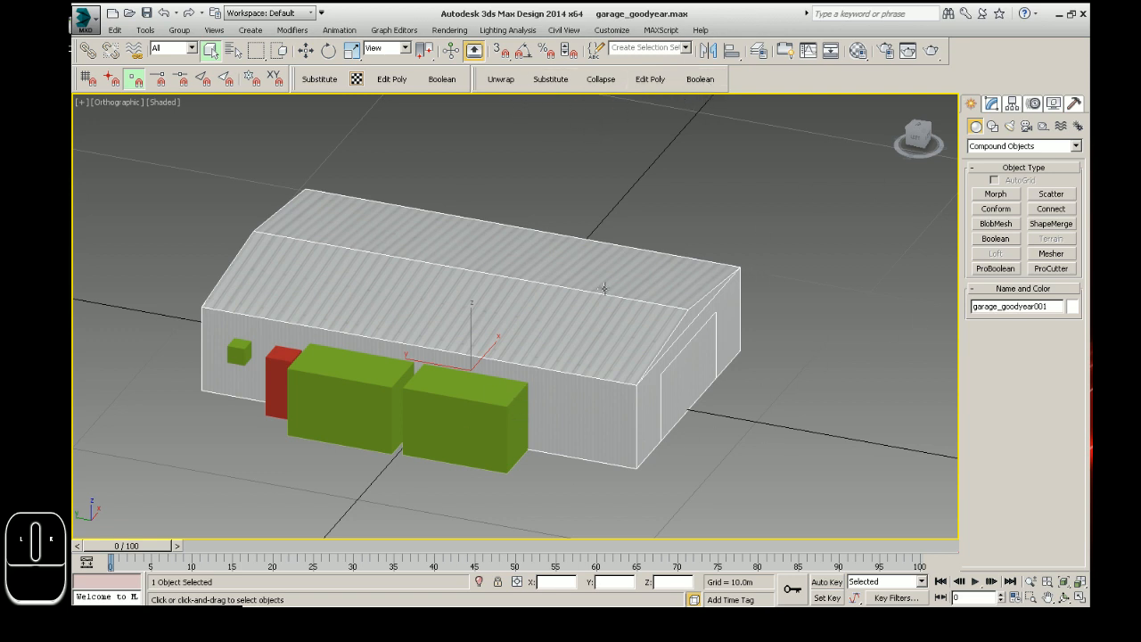
mouse_move(961, 214)
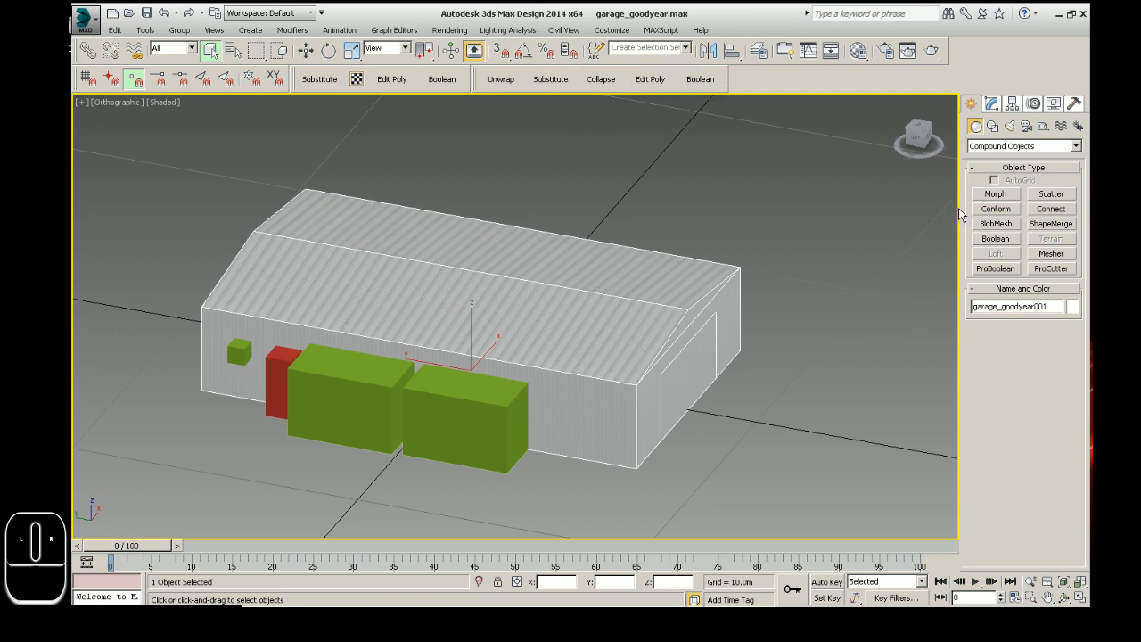
mouse_move(801, 336)
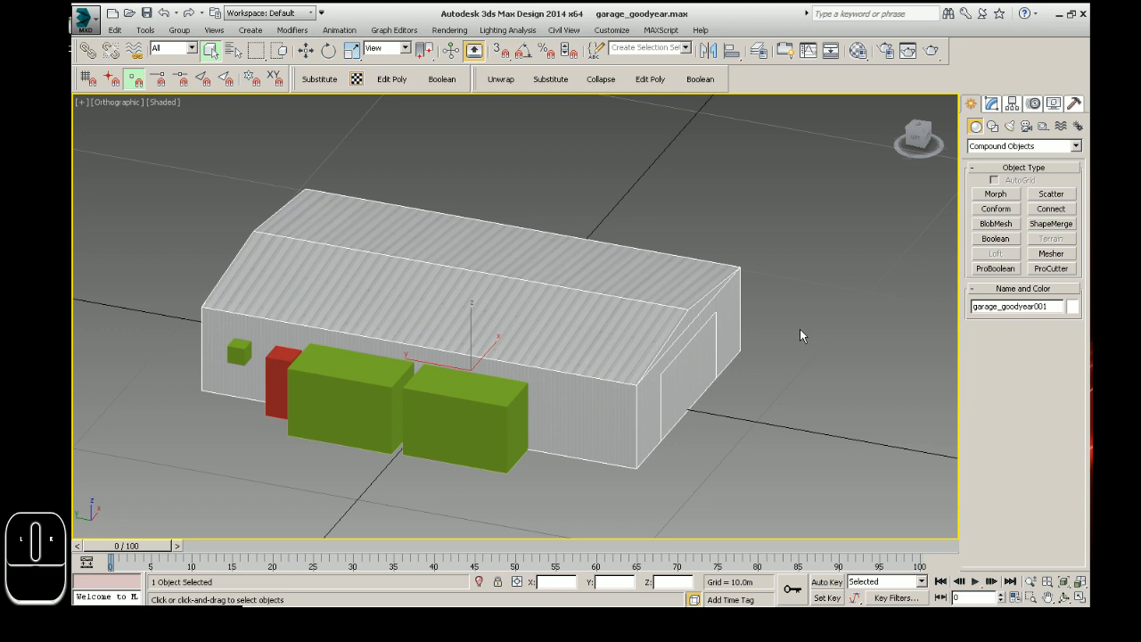
Convert the garage to Editable Poly and Boolean-subtract the front right-hand green box
click(650, 78)
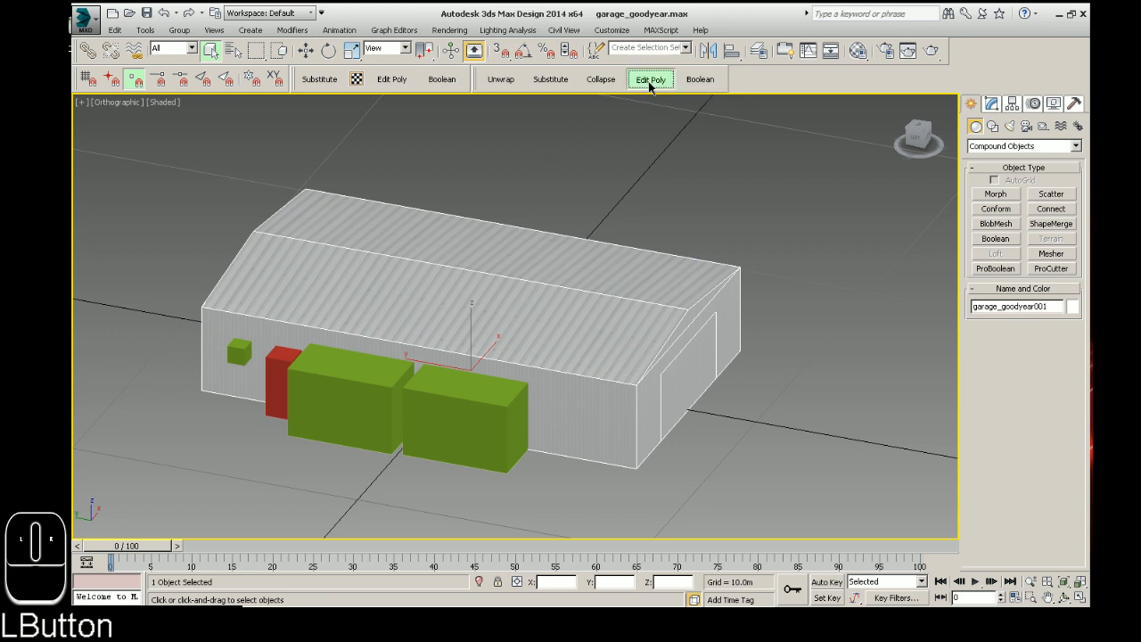
click(650, 79)
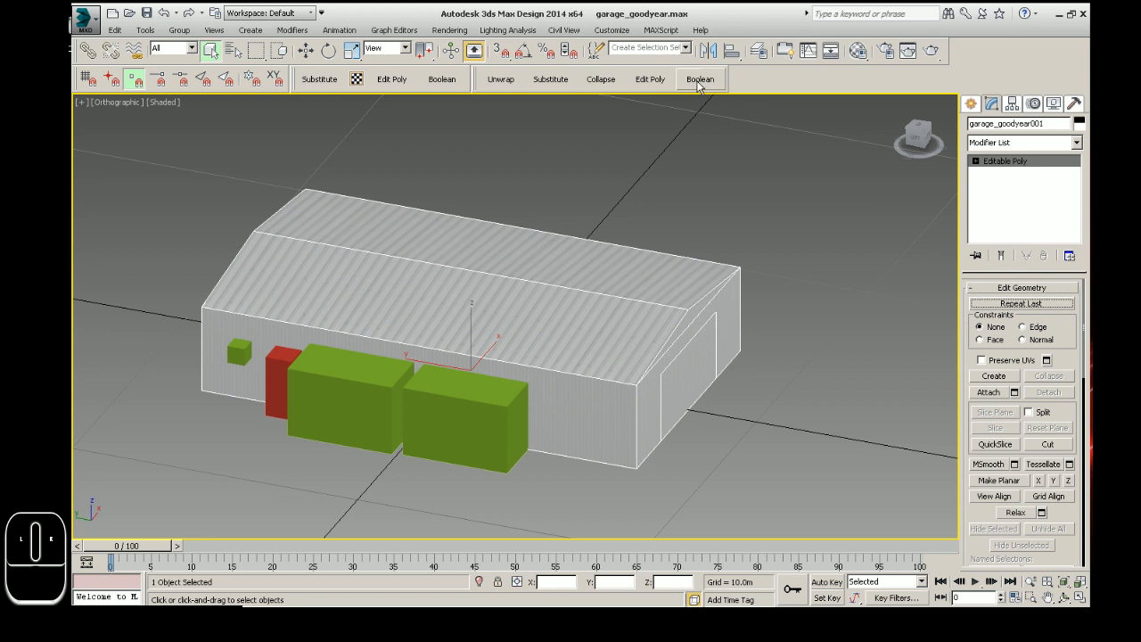
click(700, 78)
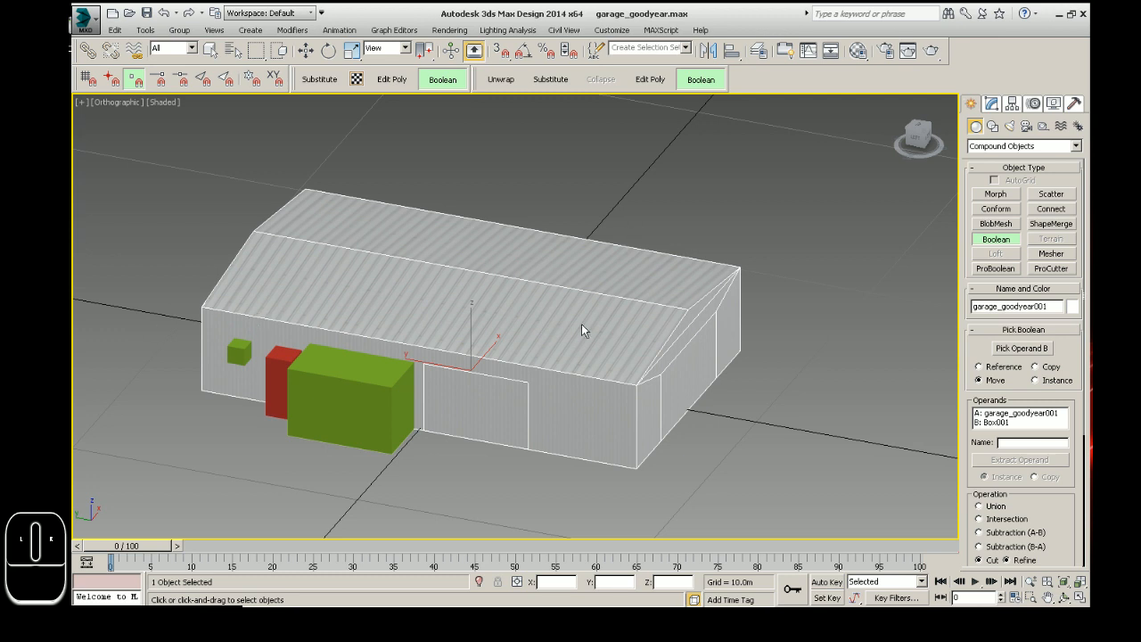
mouse_move(366, 505)
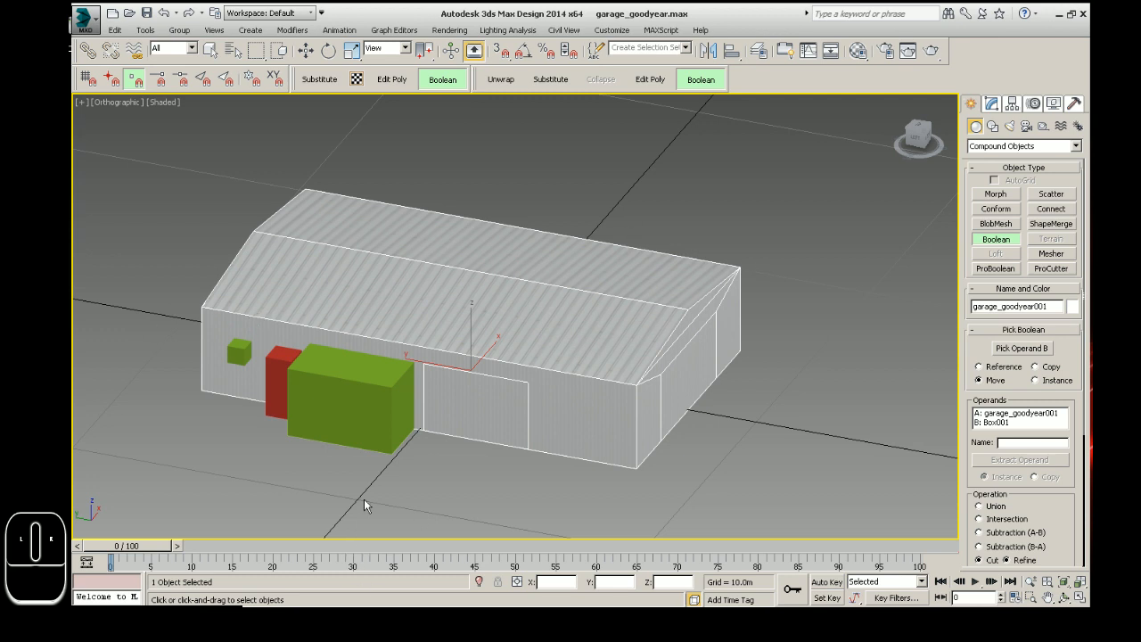
mouse_move(365, 493)
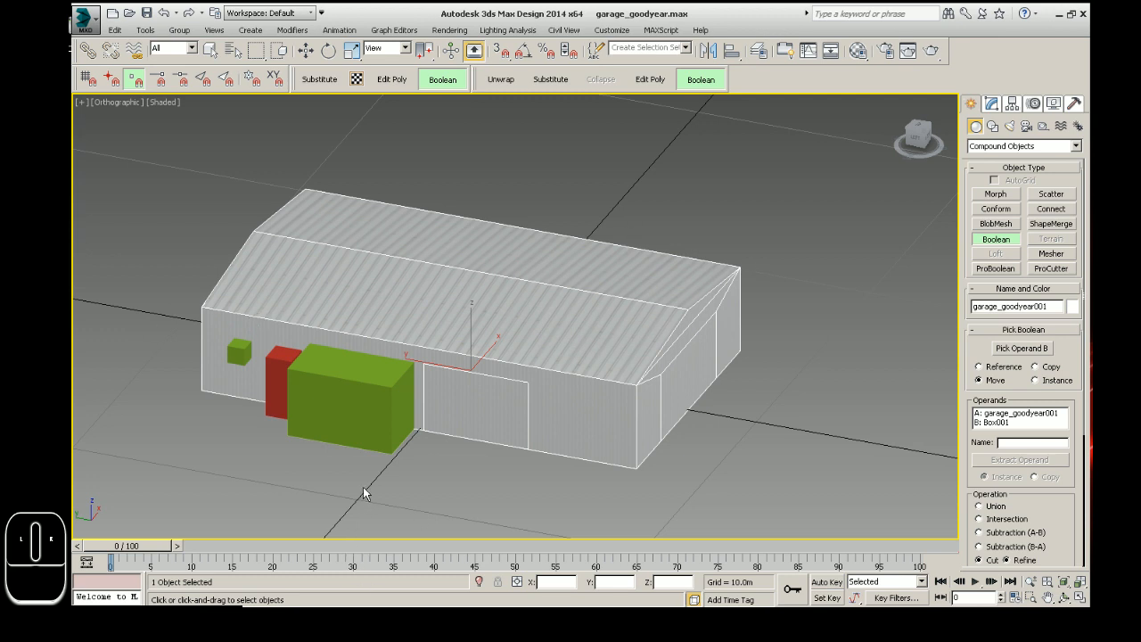